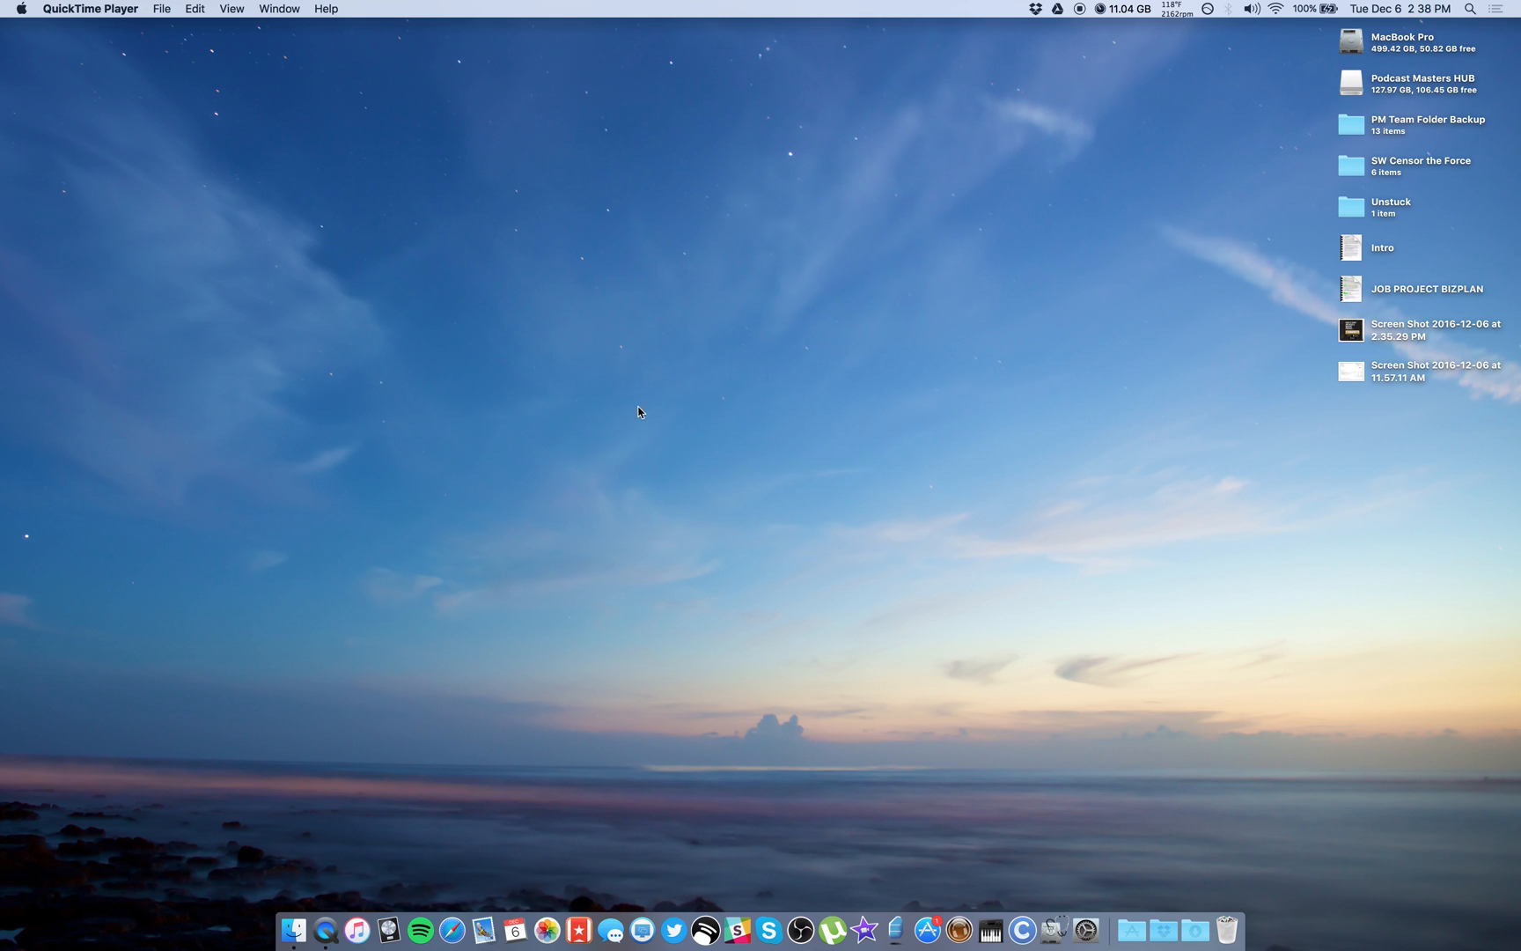
pyautogui.moveTo(697, 471)
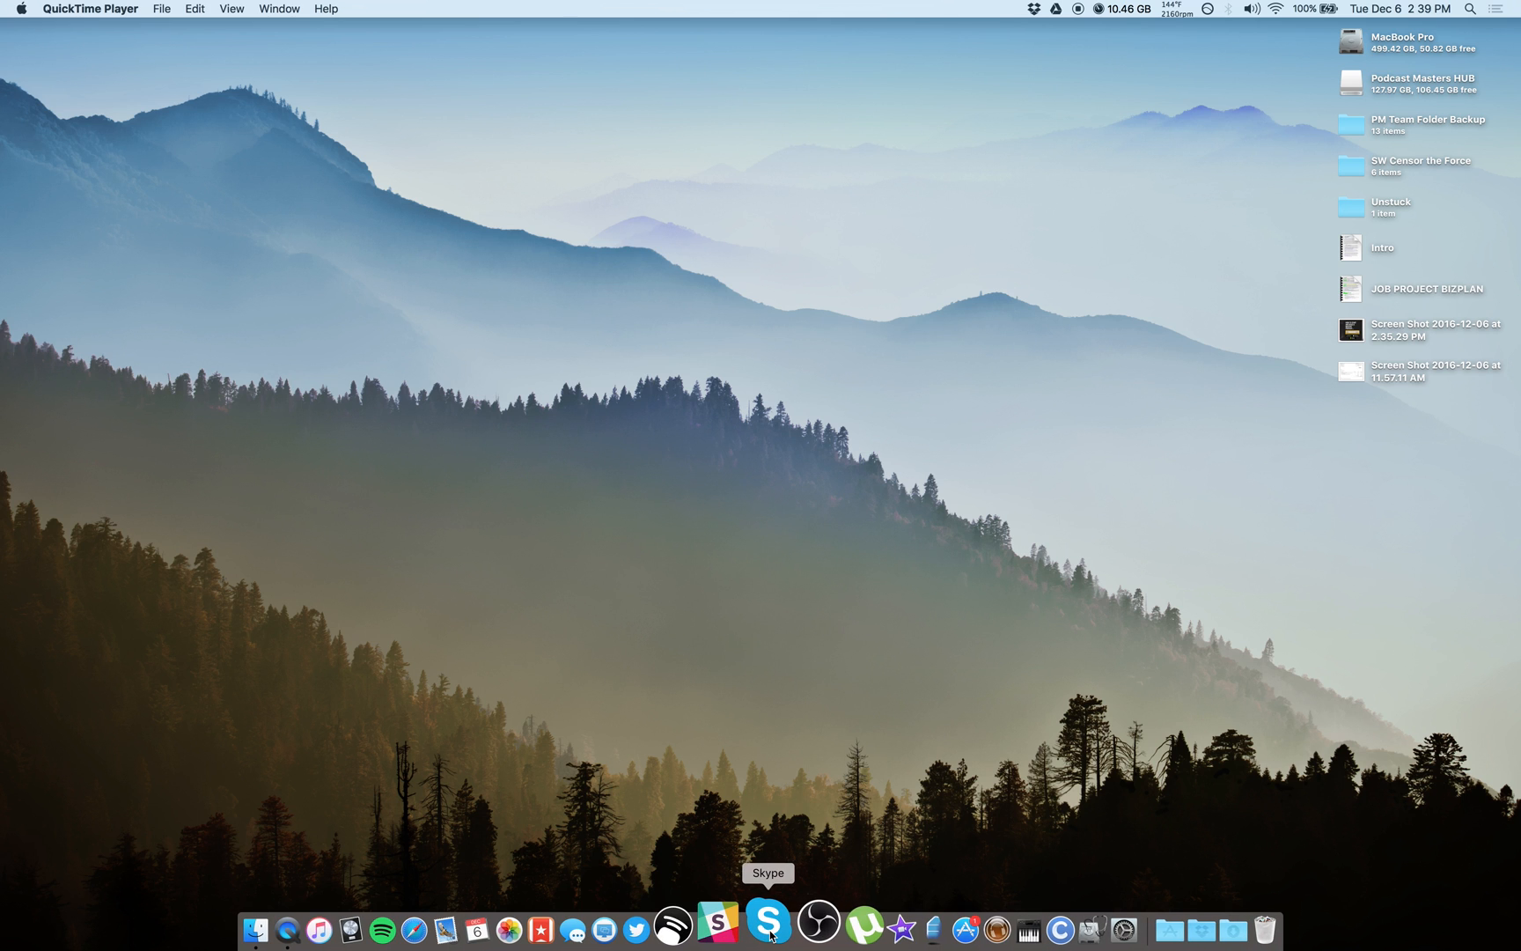
# Step: Launch Skype from the Dock and move the Call Recorder panel to the top-right corner
pyautogui.click(769, 930)
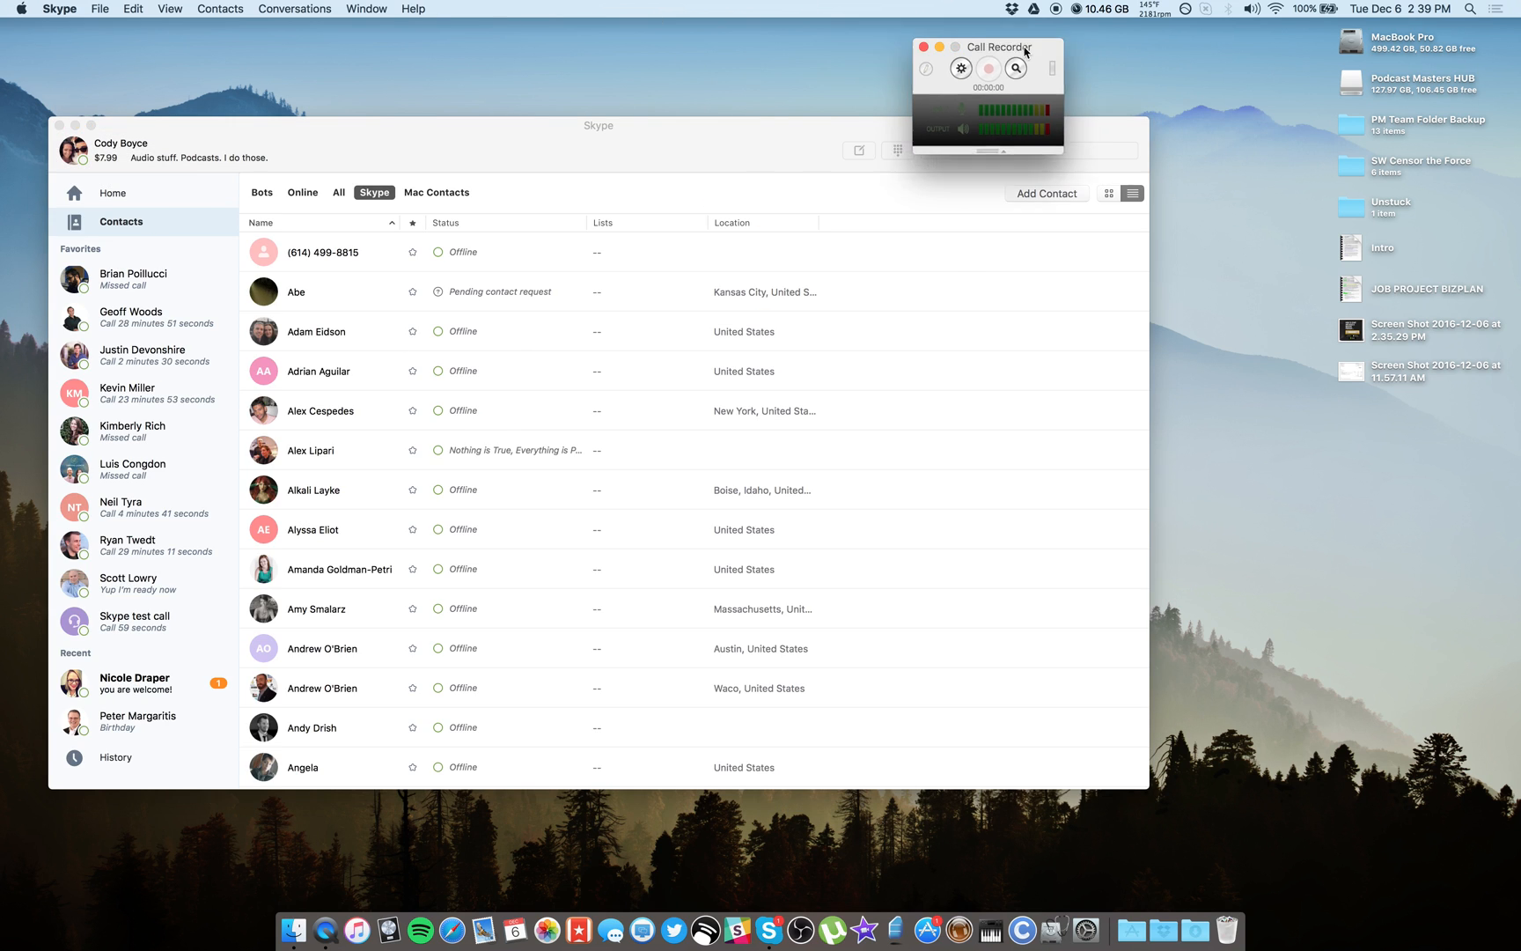
pyautogui.moveTo(1000, 46); pyautogui.dragTo(1258, 125)
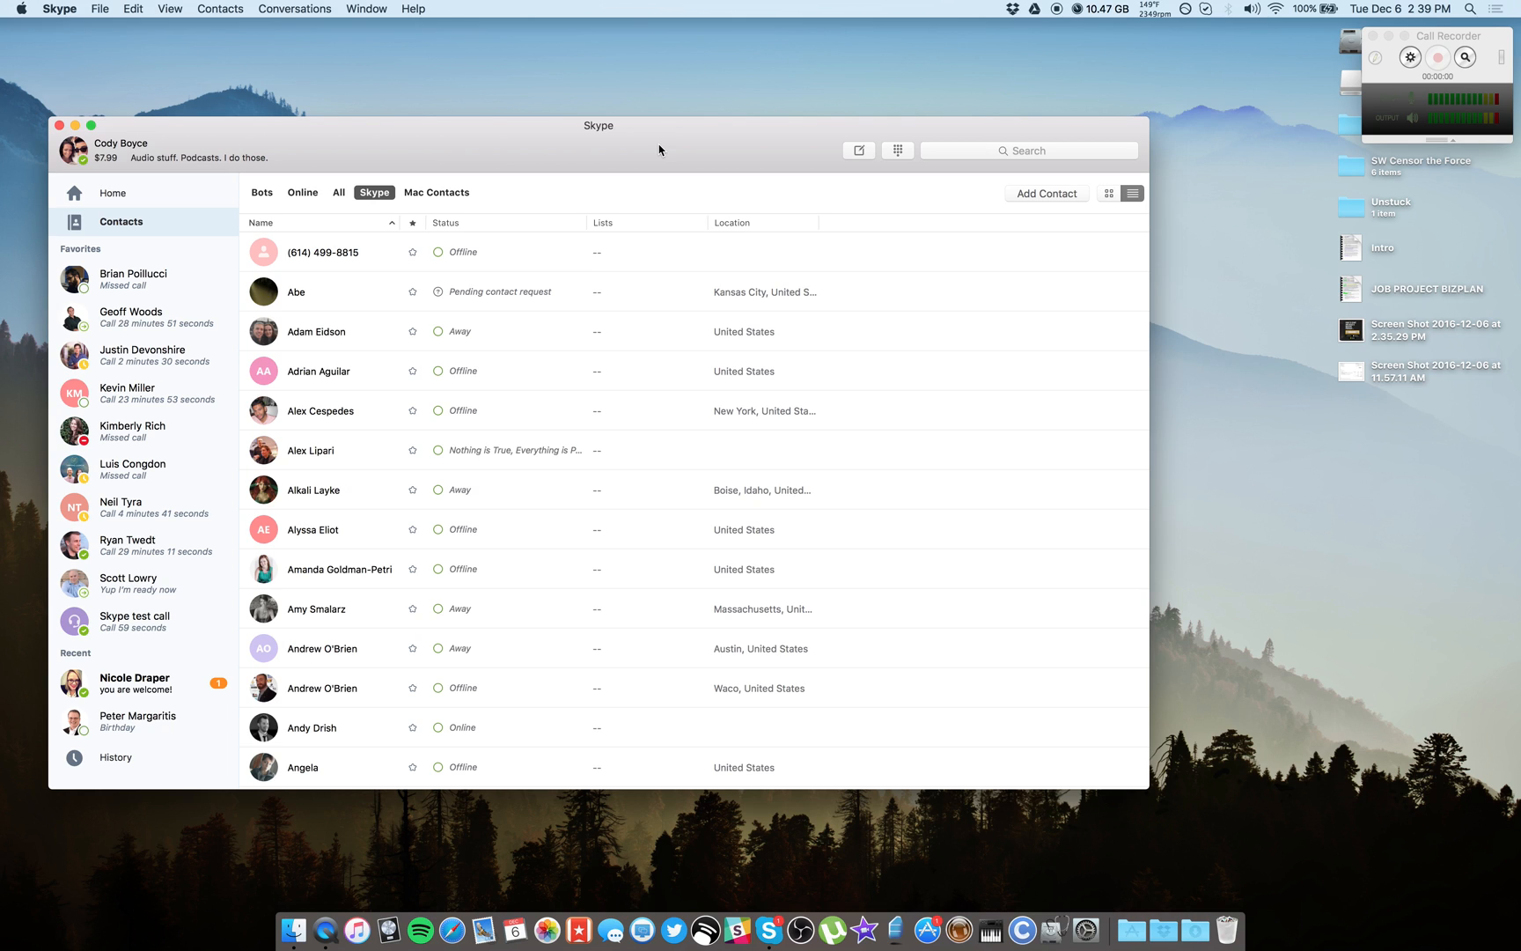
pyautogui.moveTo(432, 143)
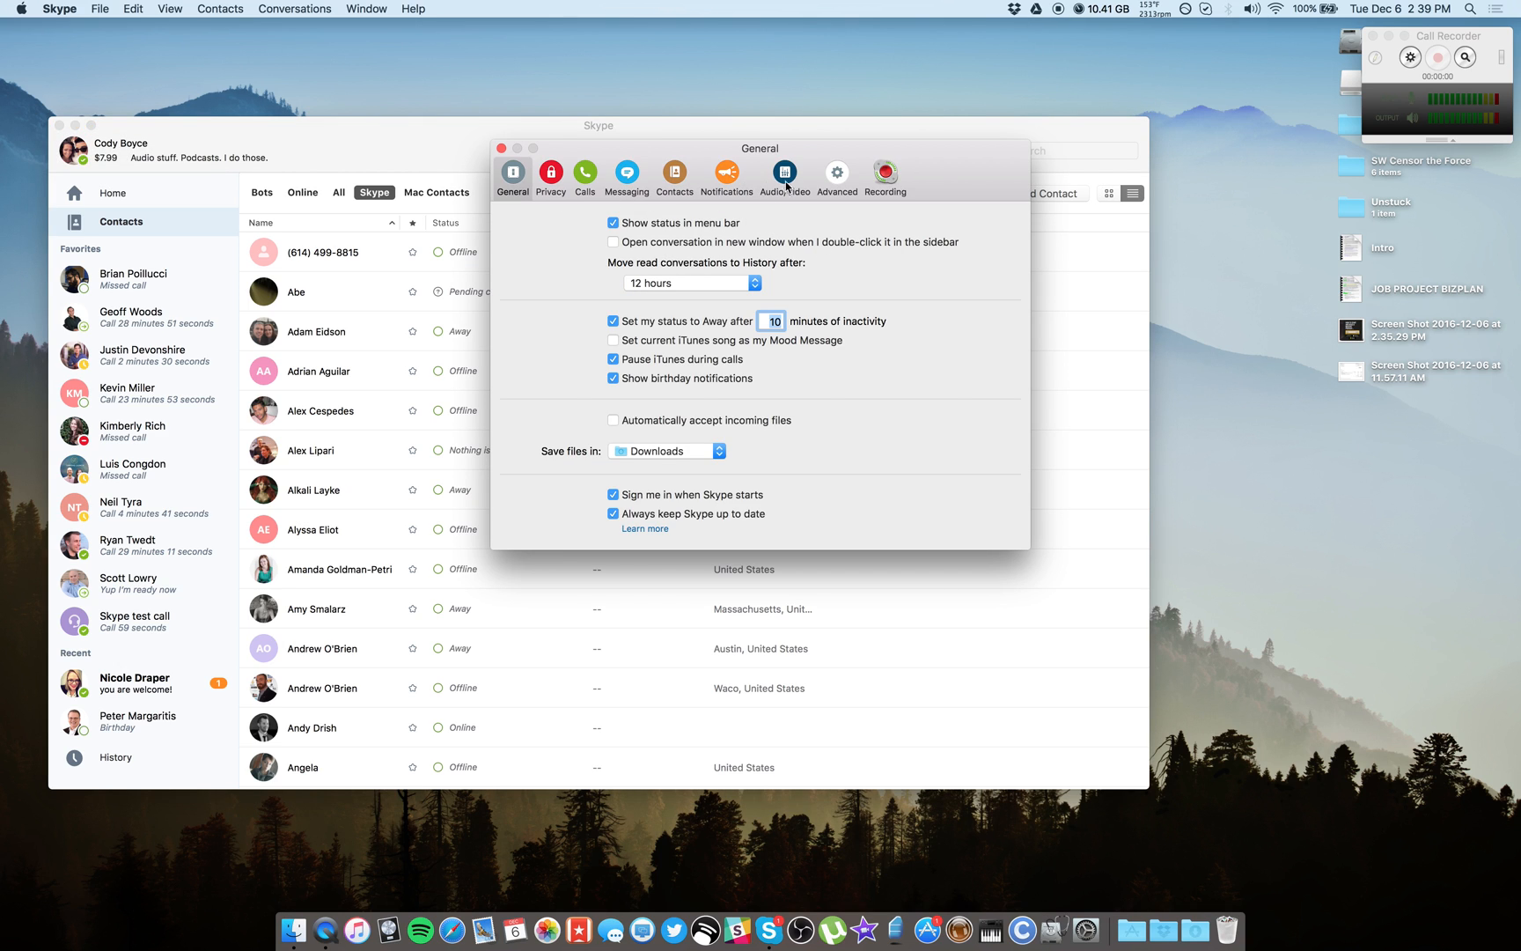
# Step: In Audio/Video settings, keep Built-in Microphone as input and built-in speakers as output
pyautogui.click(784, 175)
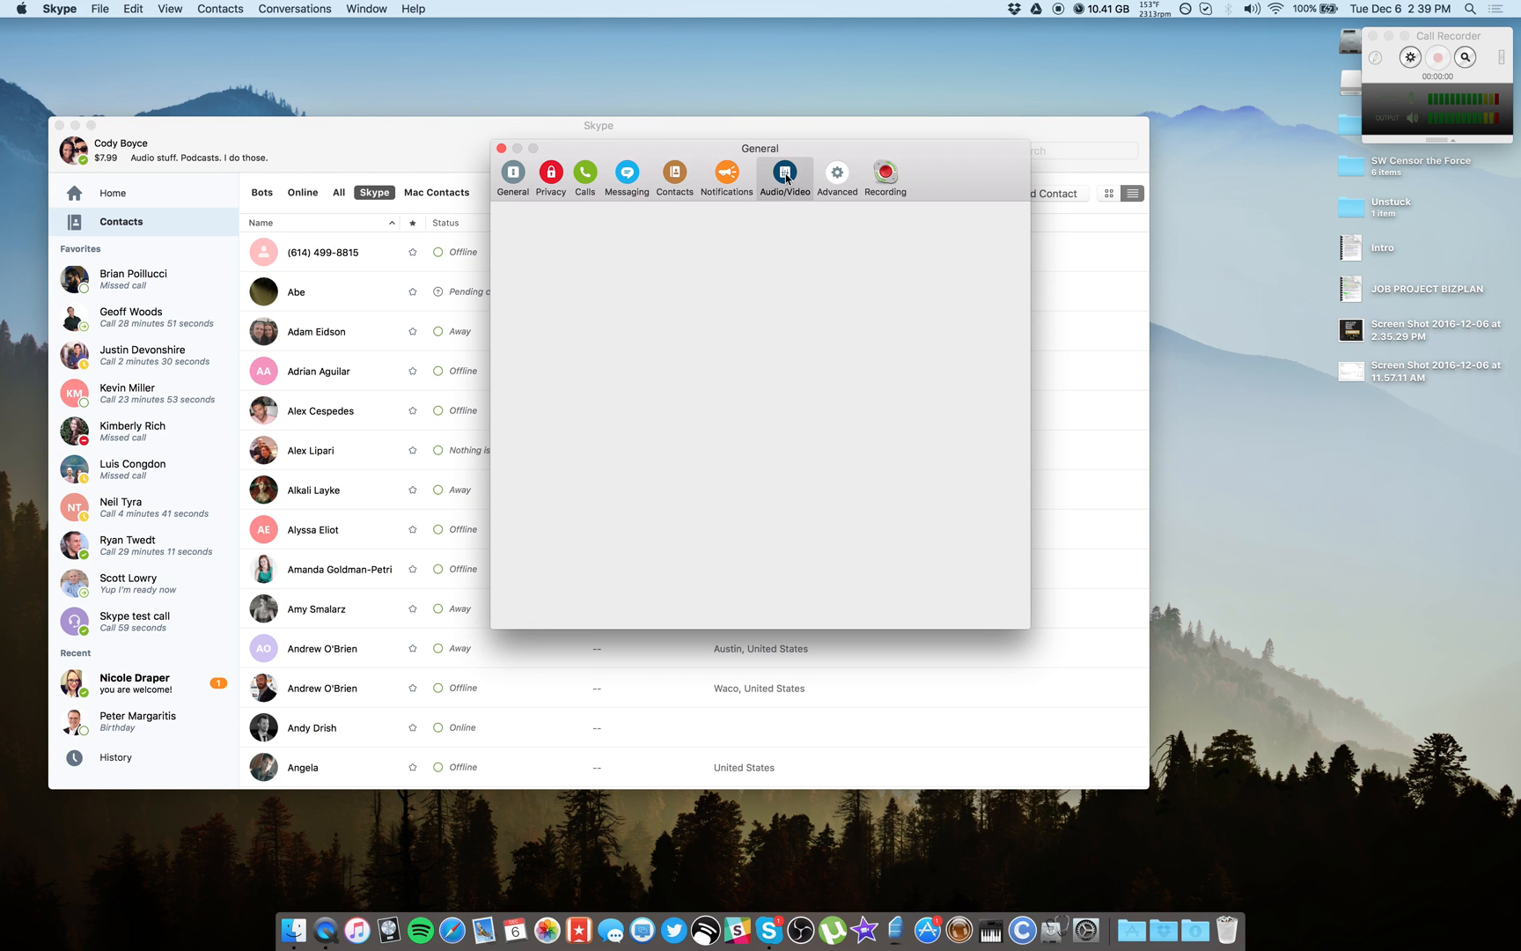
pyautogui.click(785, 174)
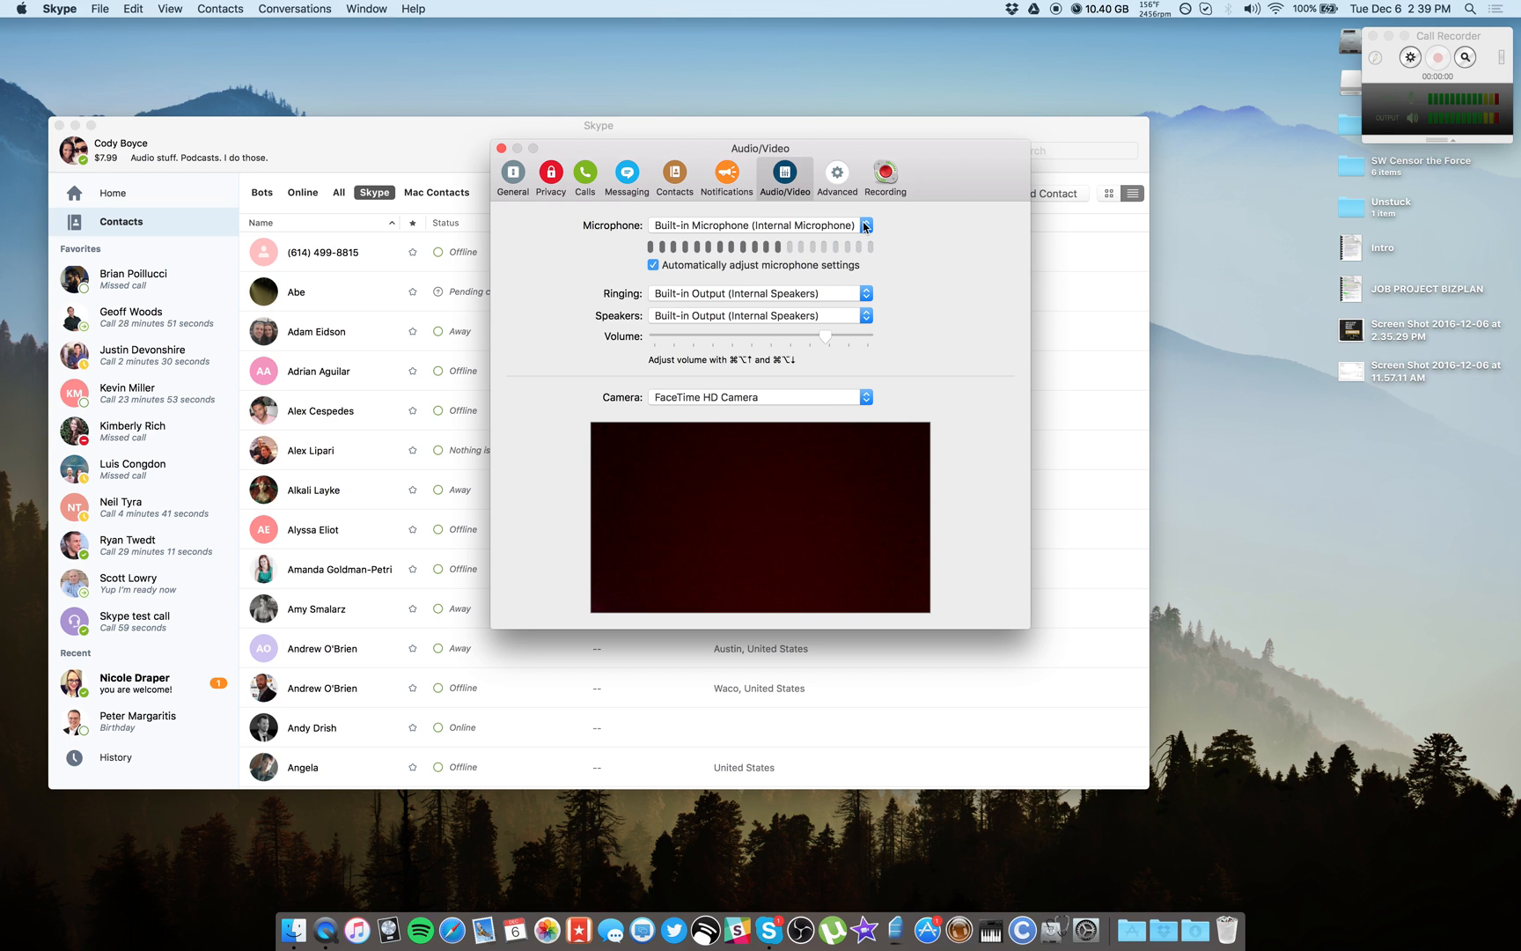
pyautogui.click(864, 226)
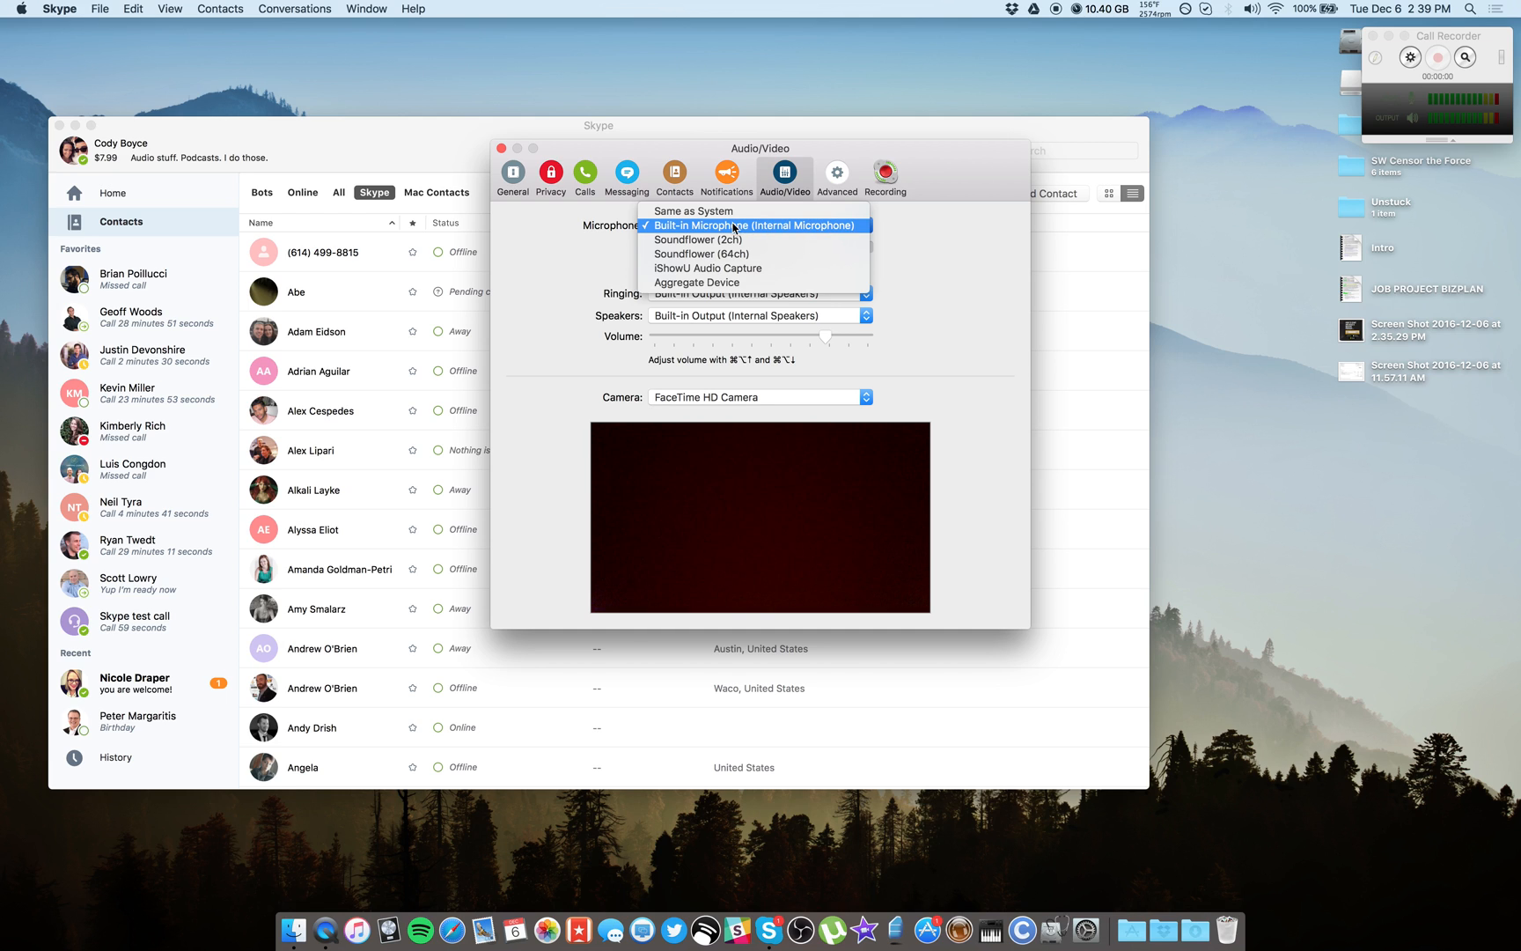
pyautogui.moveTo(752, 230)
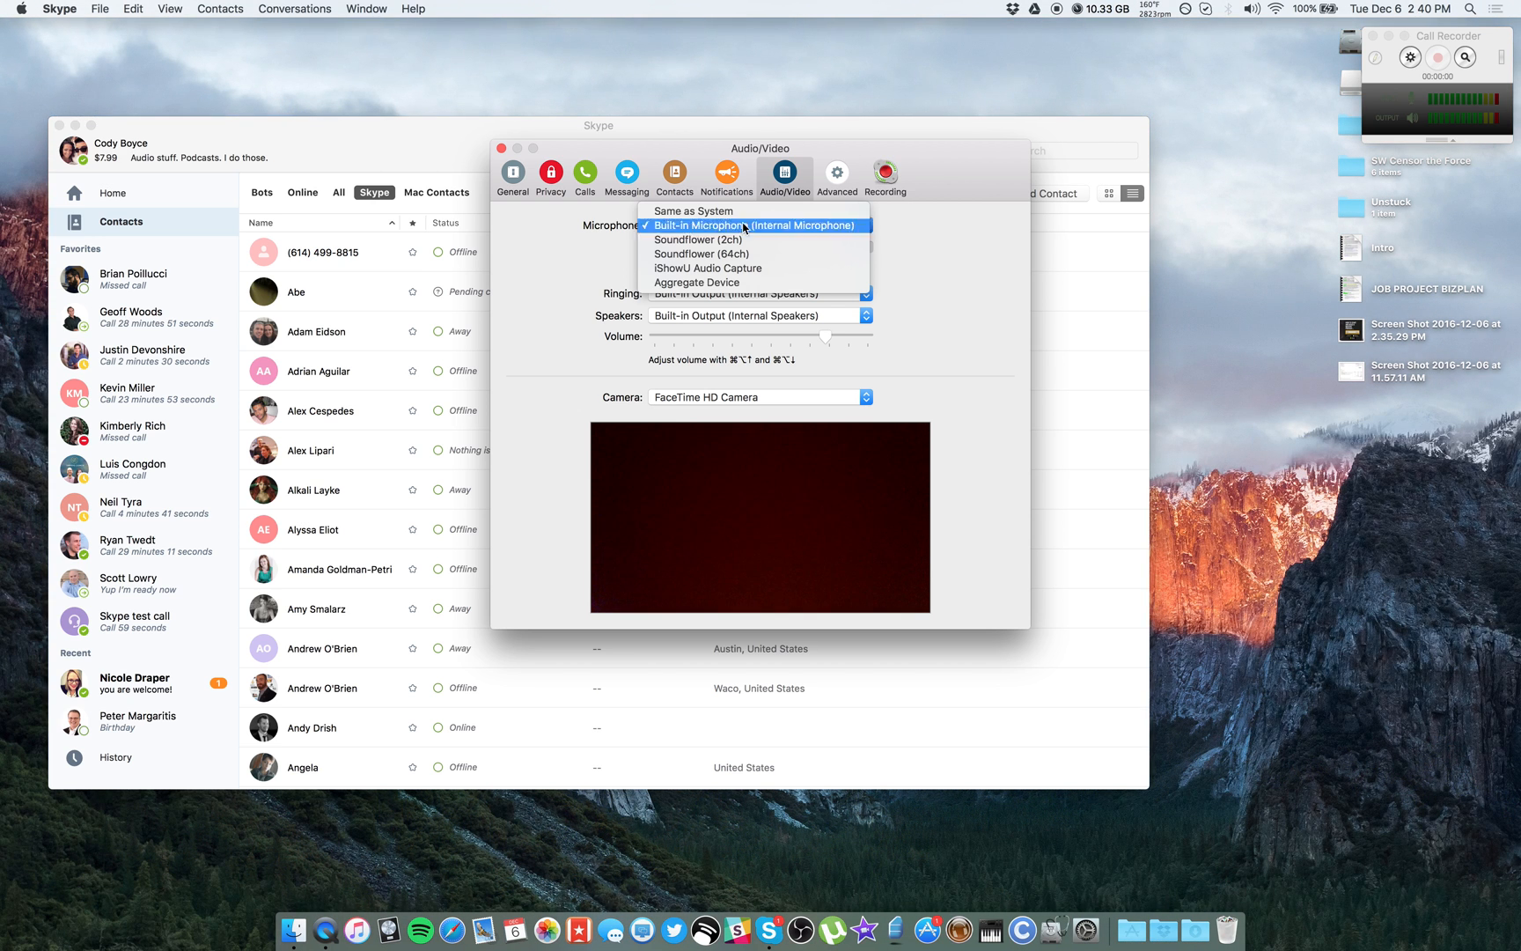
pyautogui.click(755, 225)
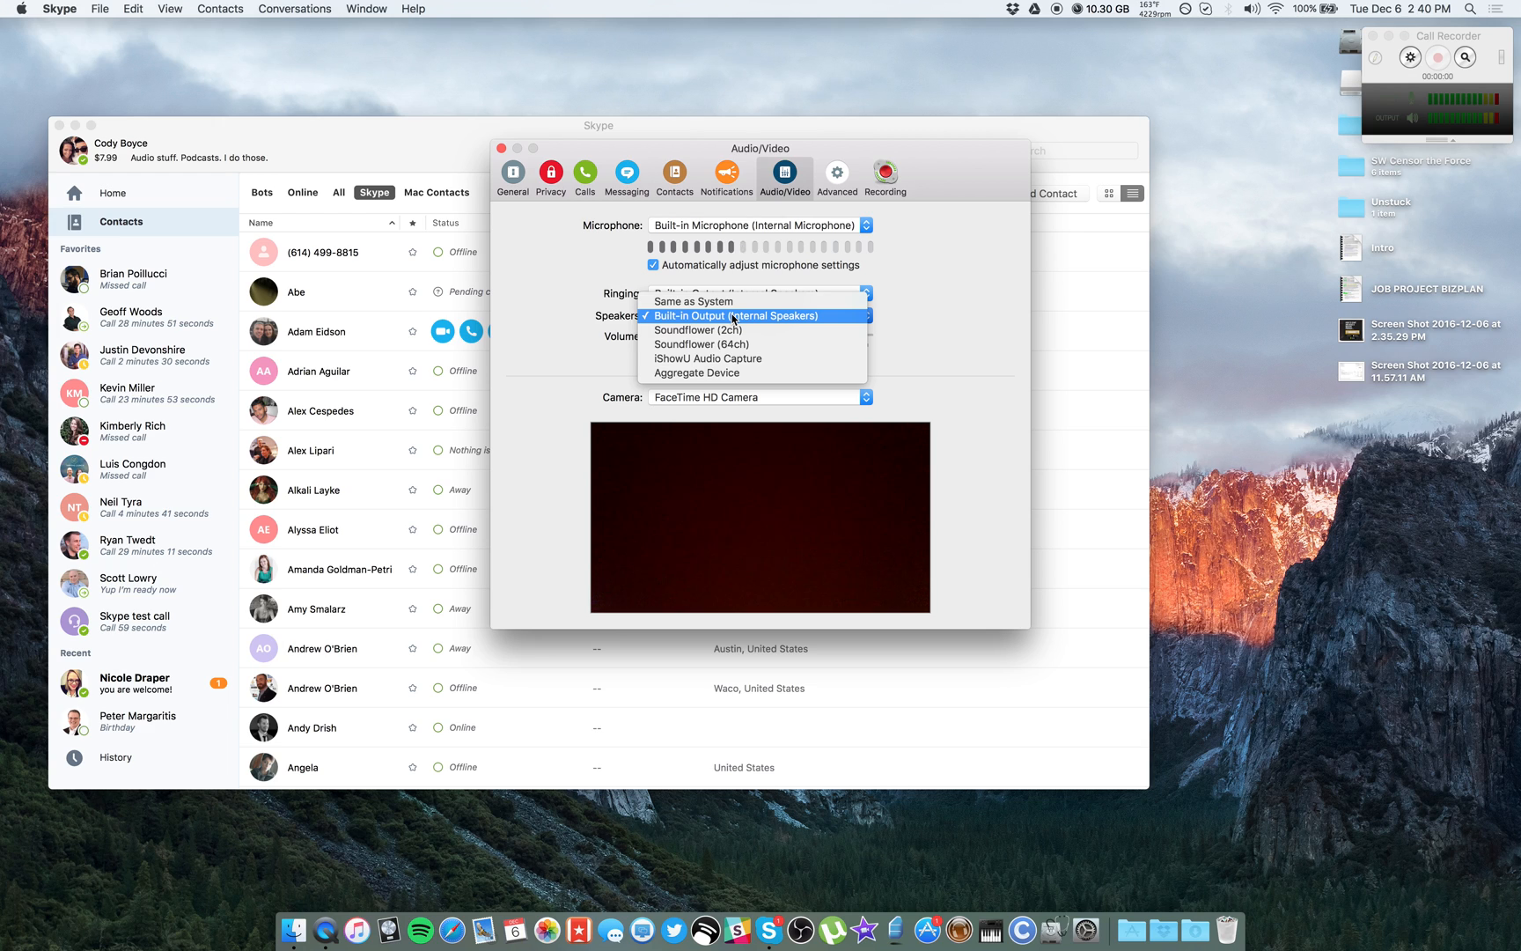
pyautogui.moveTo(752, 317)
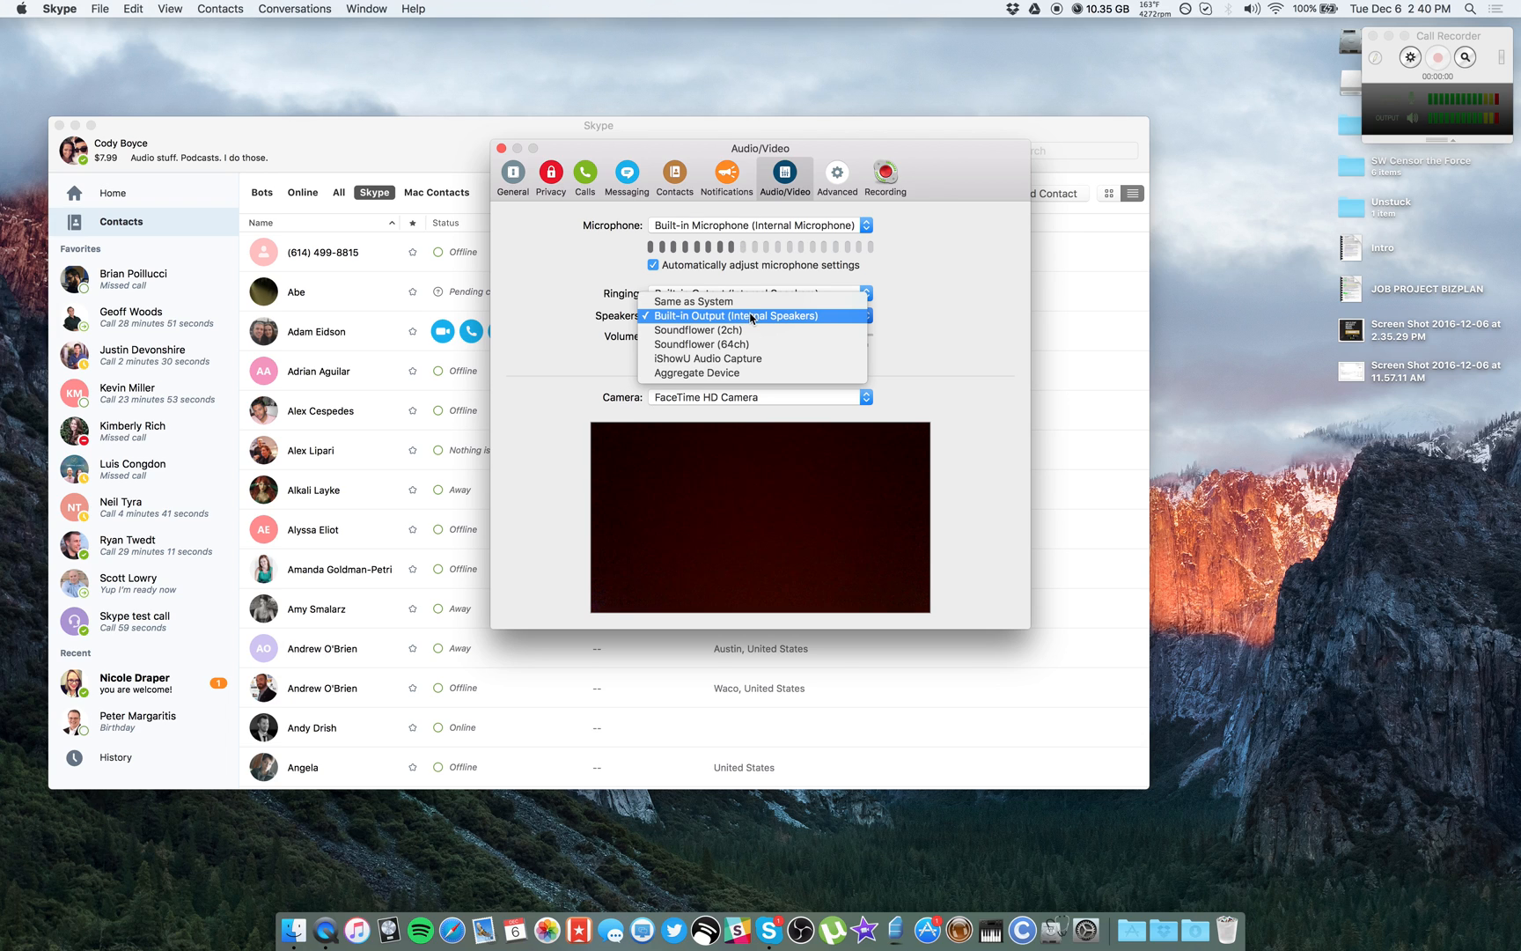
pyautogui.click(740, 316)
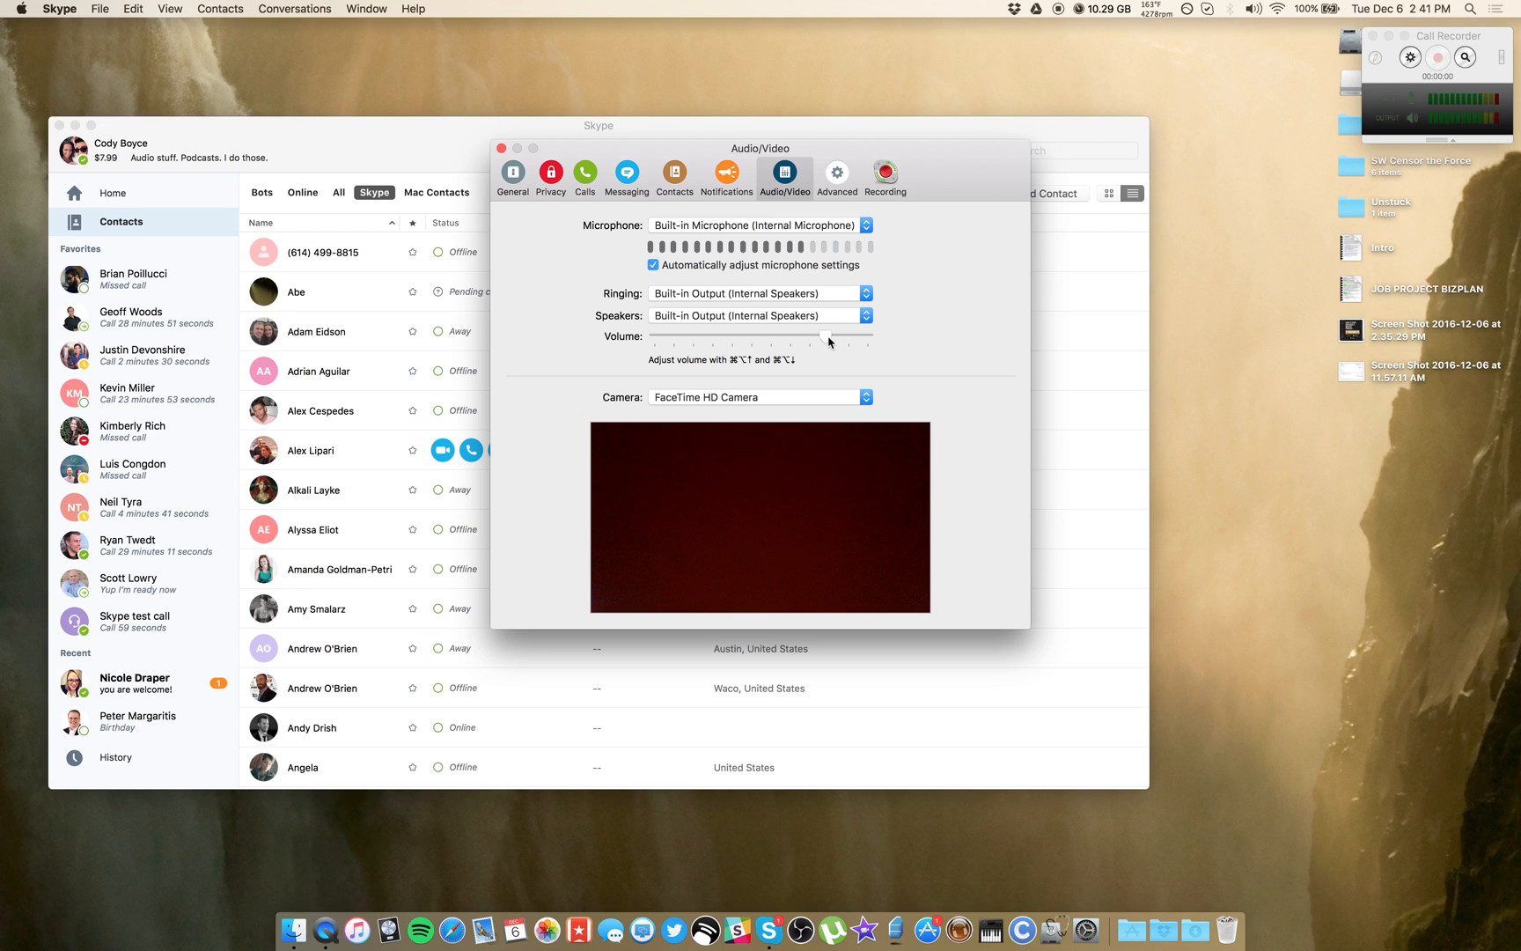
# Step: Adjust the speaker Volume slider to settle slightly below its original level
pyautogui.moveTo(824, 337); pyautogui.dragTo(813, 337)
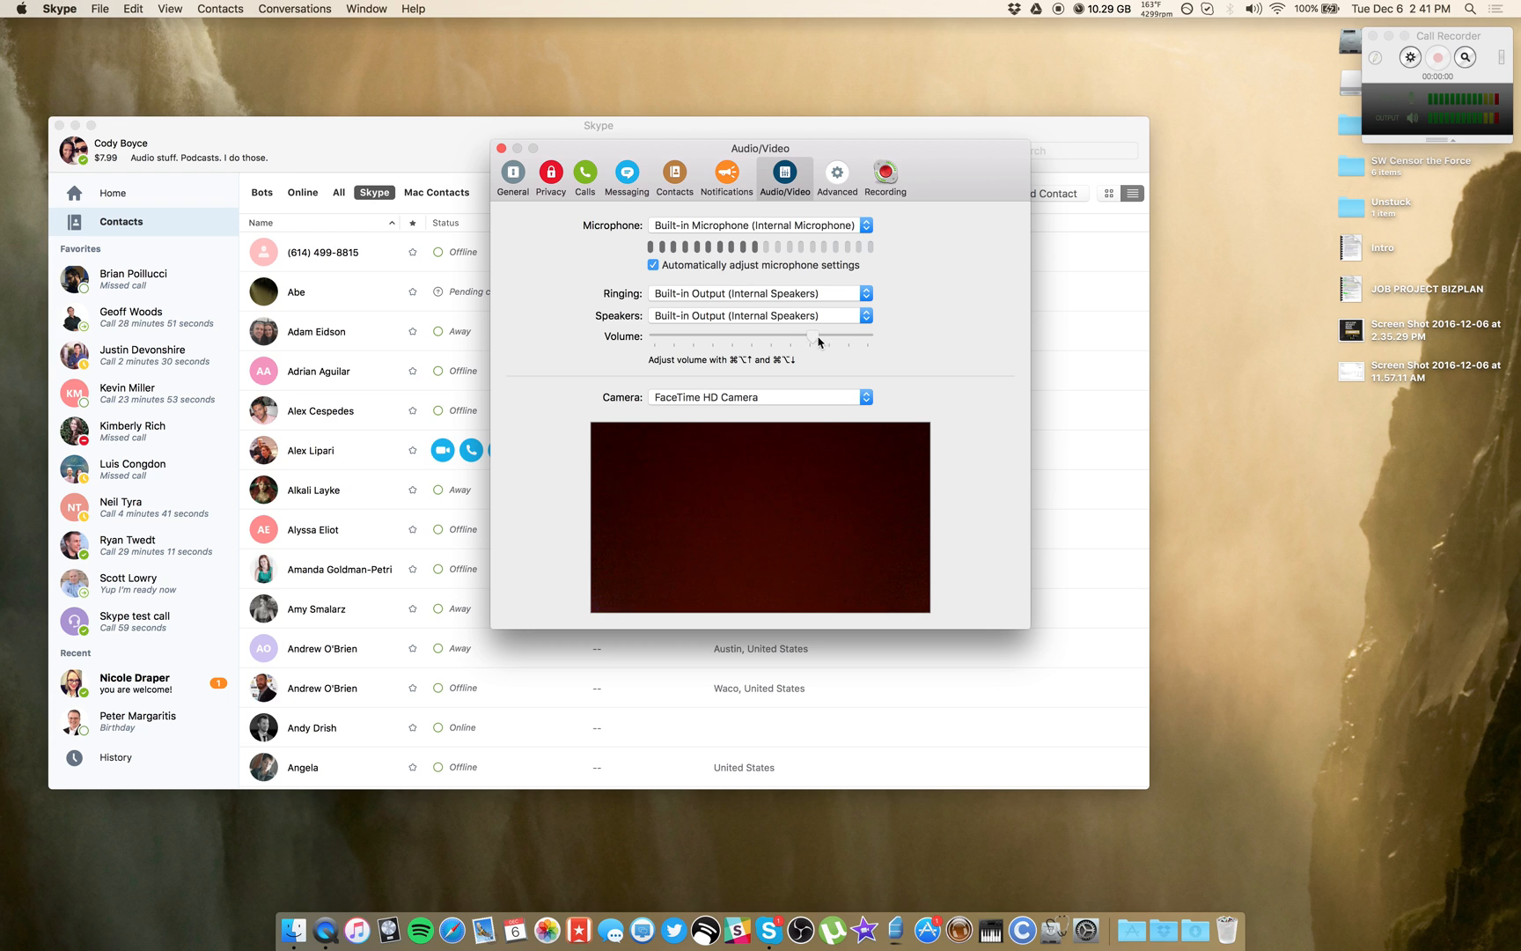
pyautogui.moveTo(813, 336); pyautogui.dragTo(758, 336)
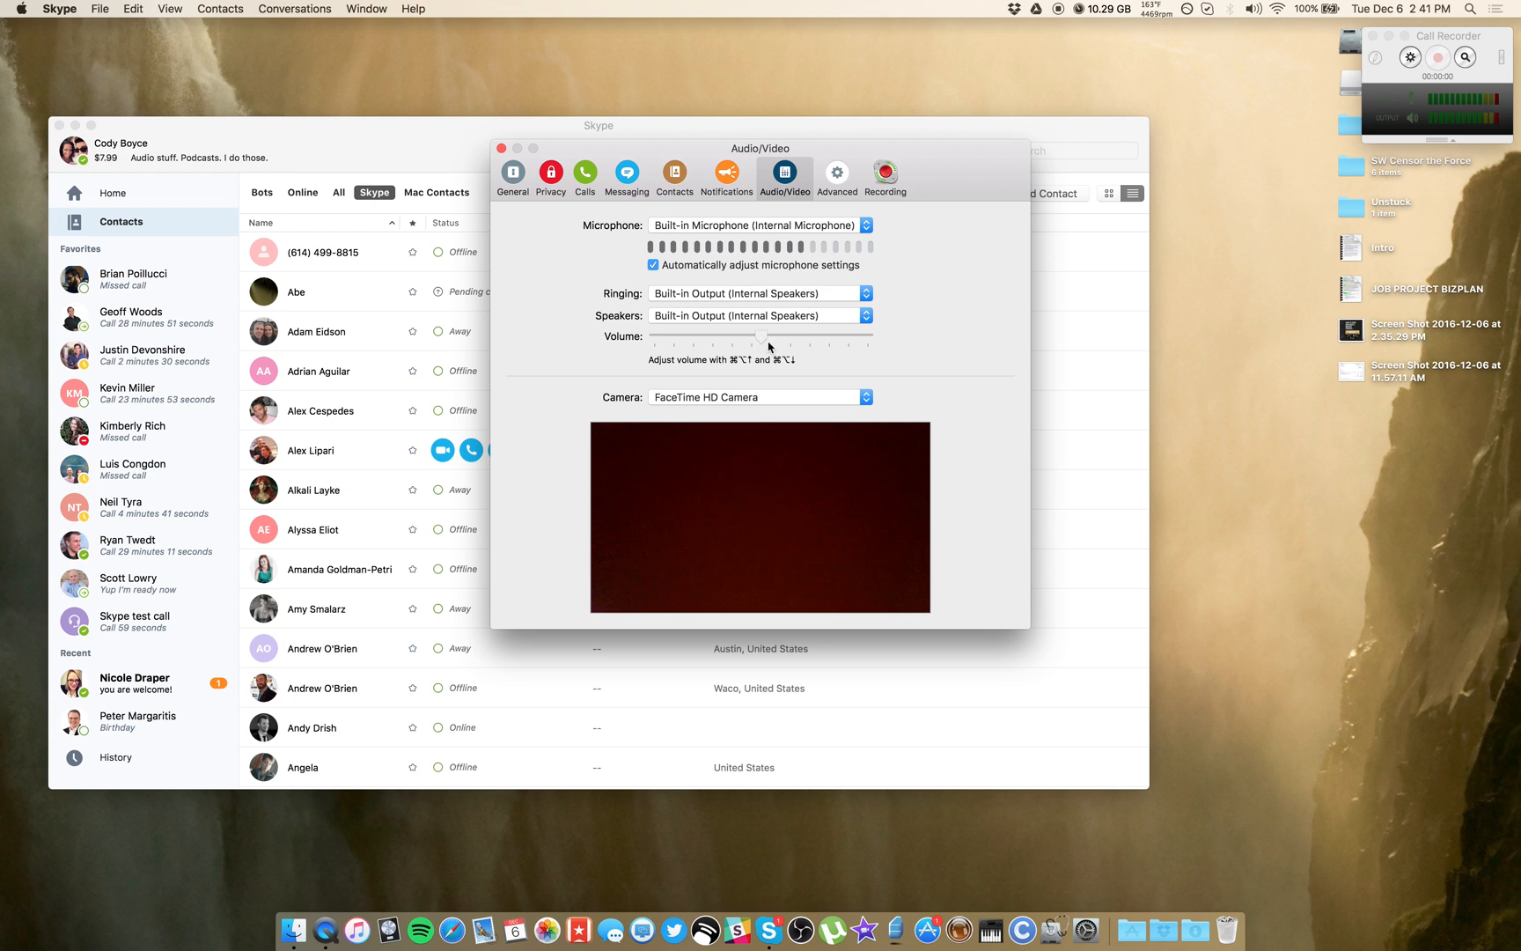
pyautogui.moveTo(759, 336); pyautogui.dragTo(778, 336)
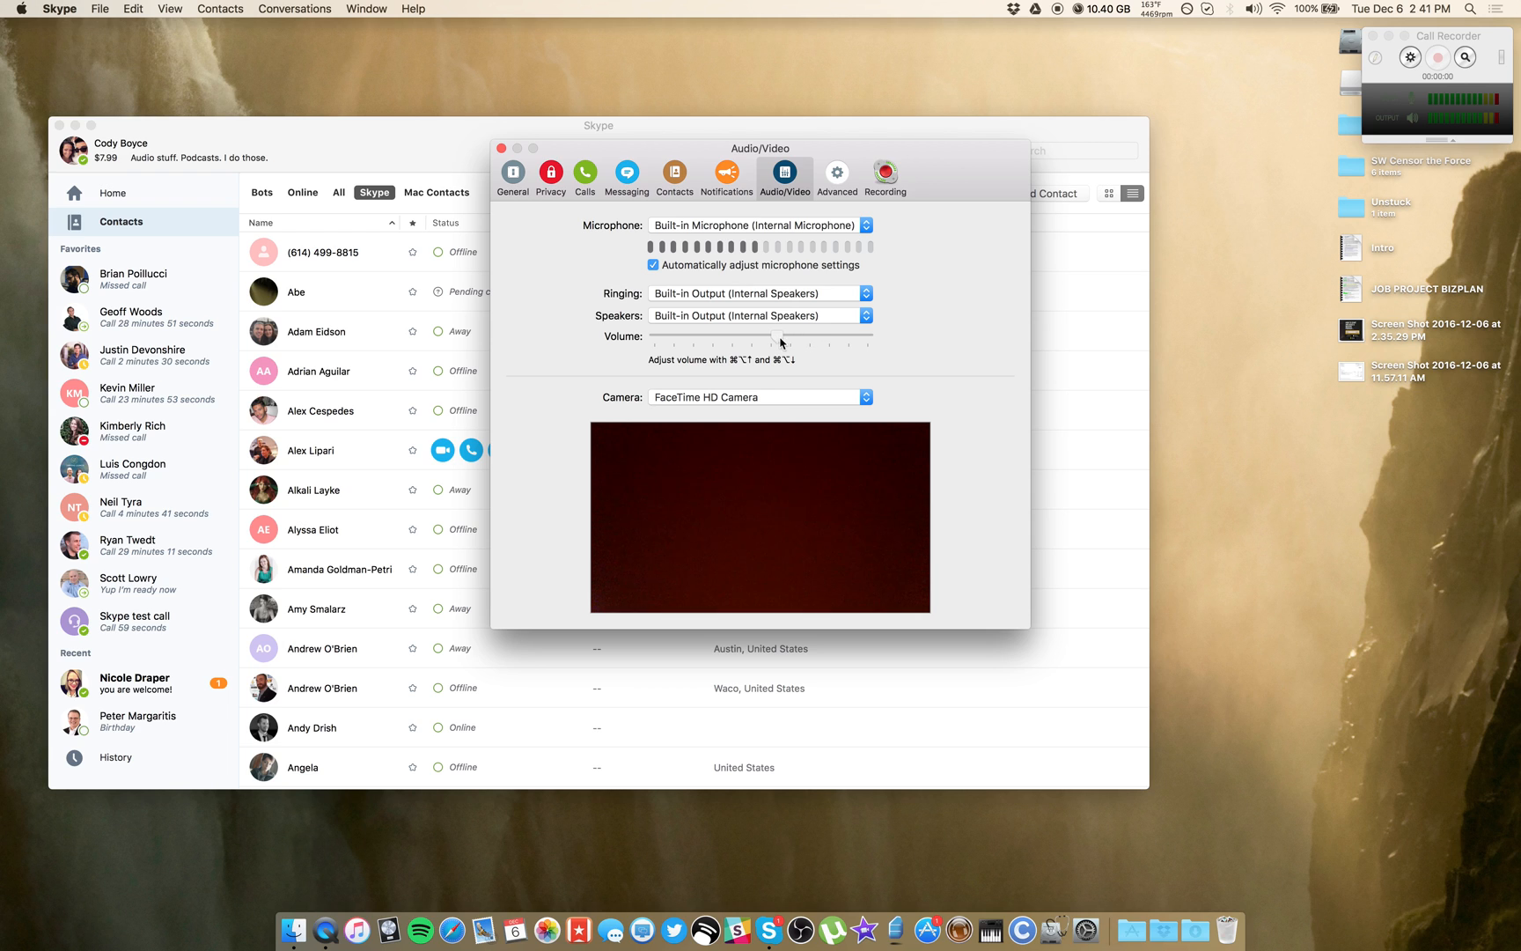
pyautogui.moveTo(777, 336); pyautogui.dragTo(810, 336)
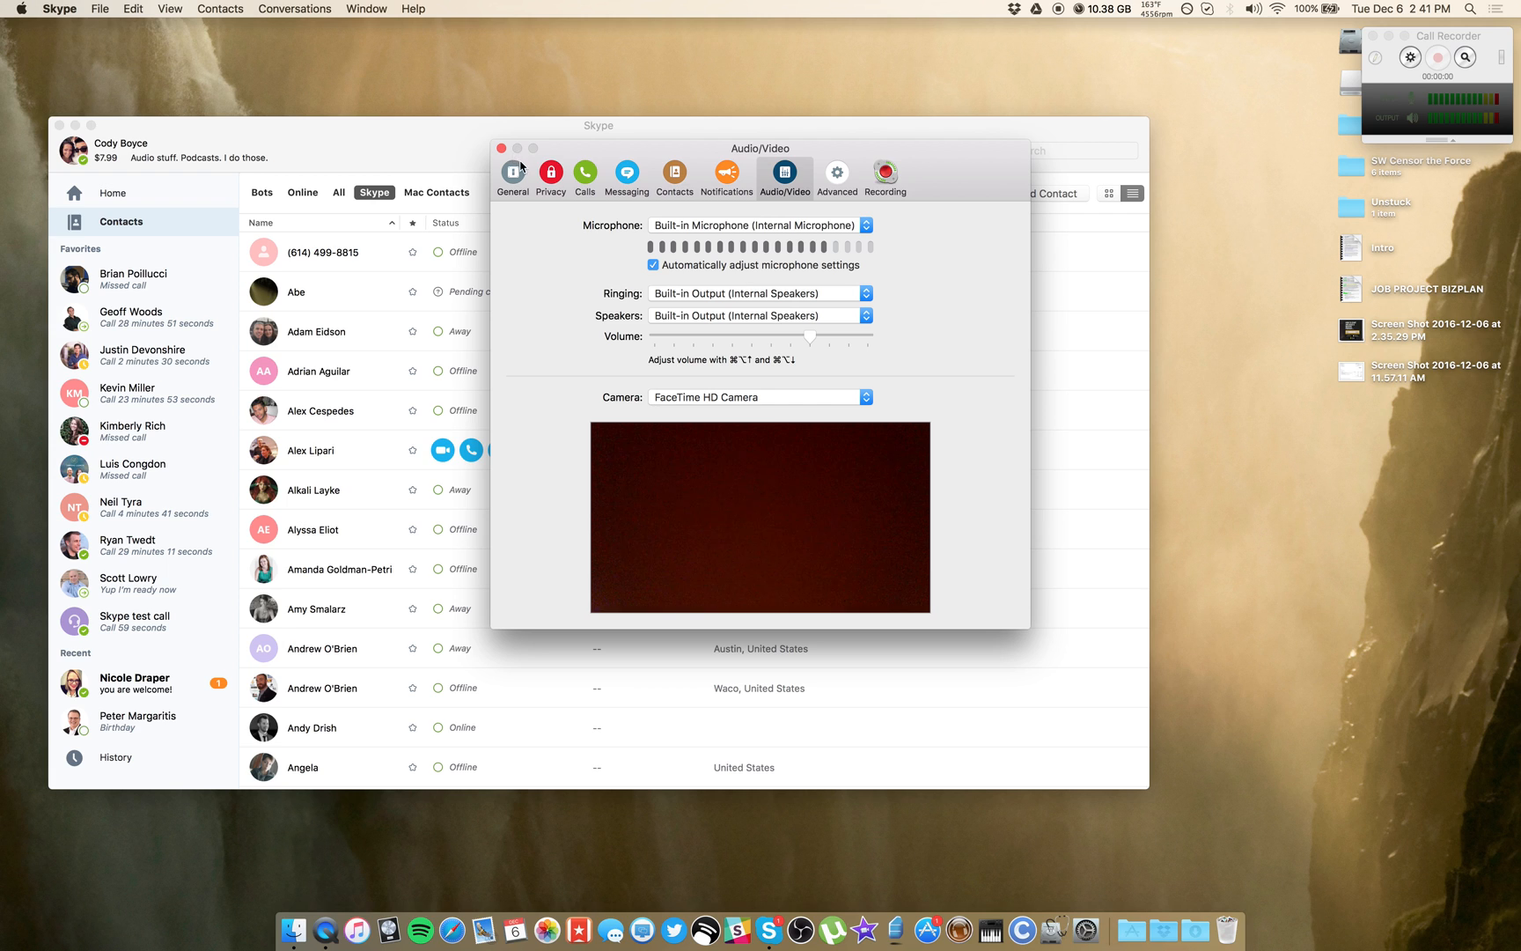
# Step: Close Skype's preferences and hide Skype, leaving the desktop showing
pyautogui.click(500, 147)
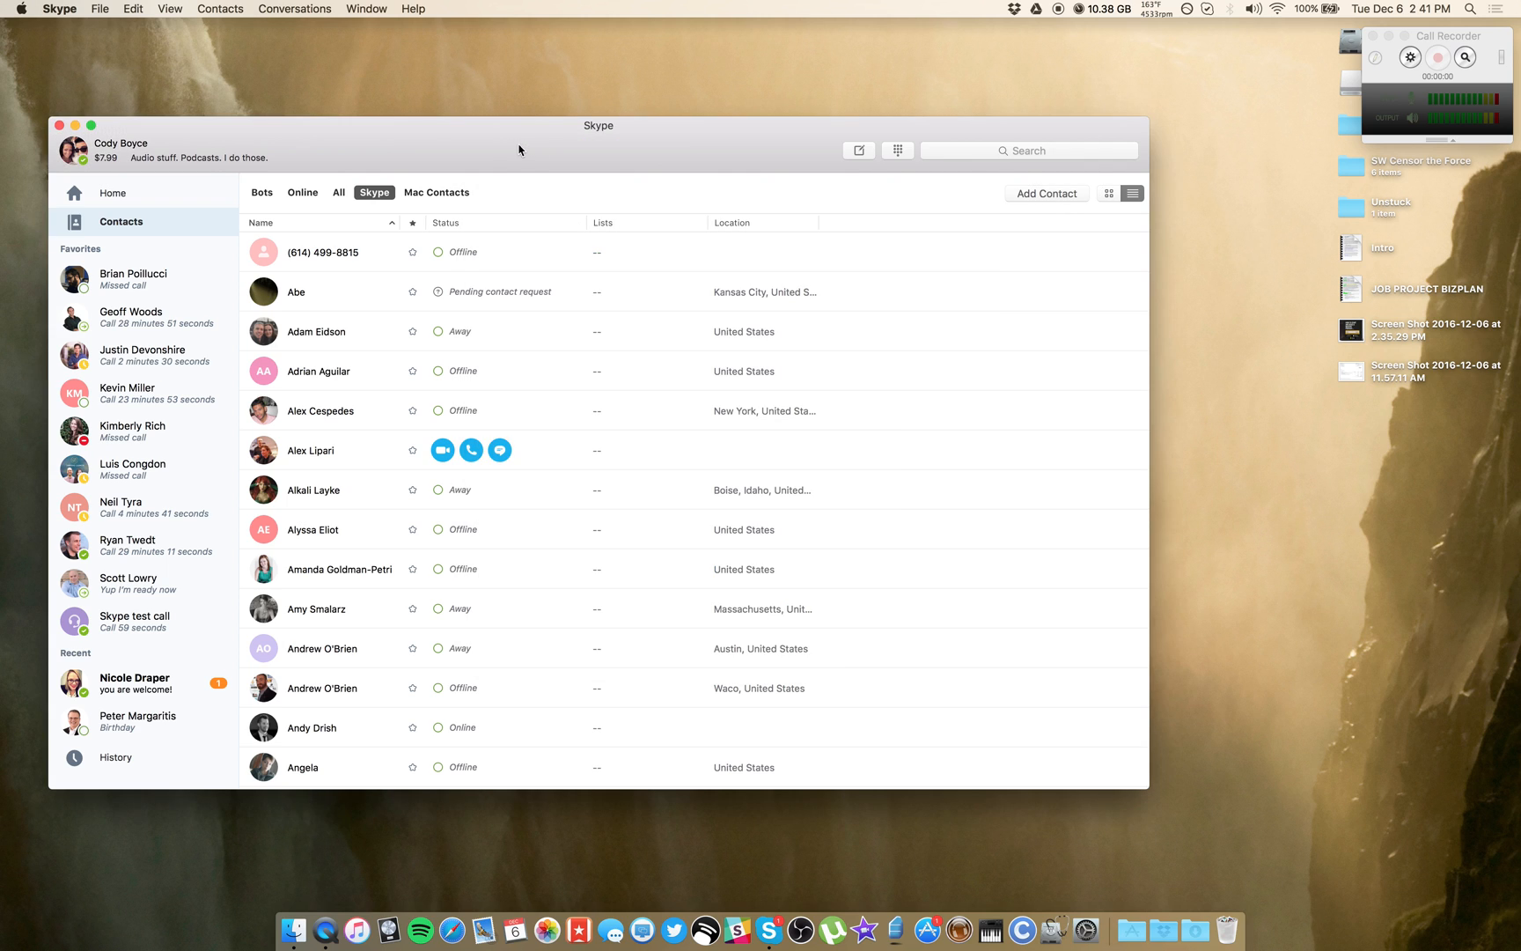
pyautogui.moveTo(630, 153)
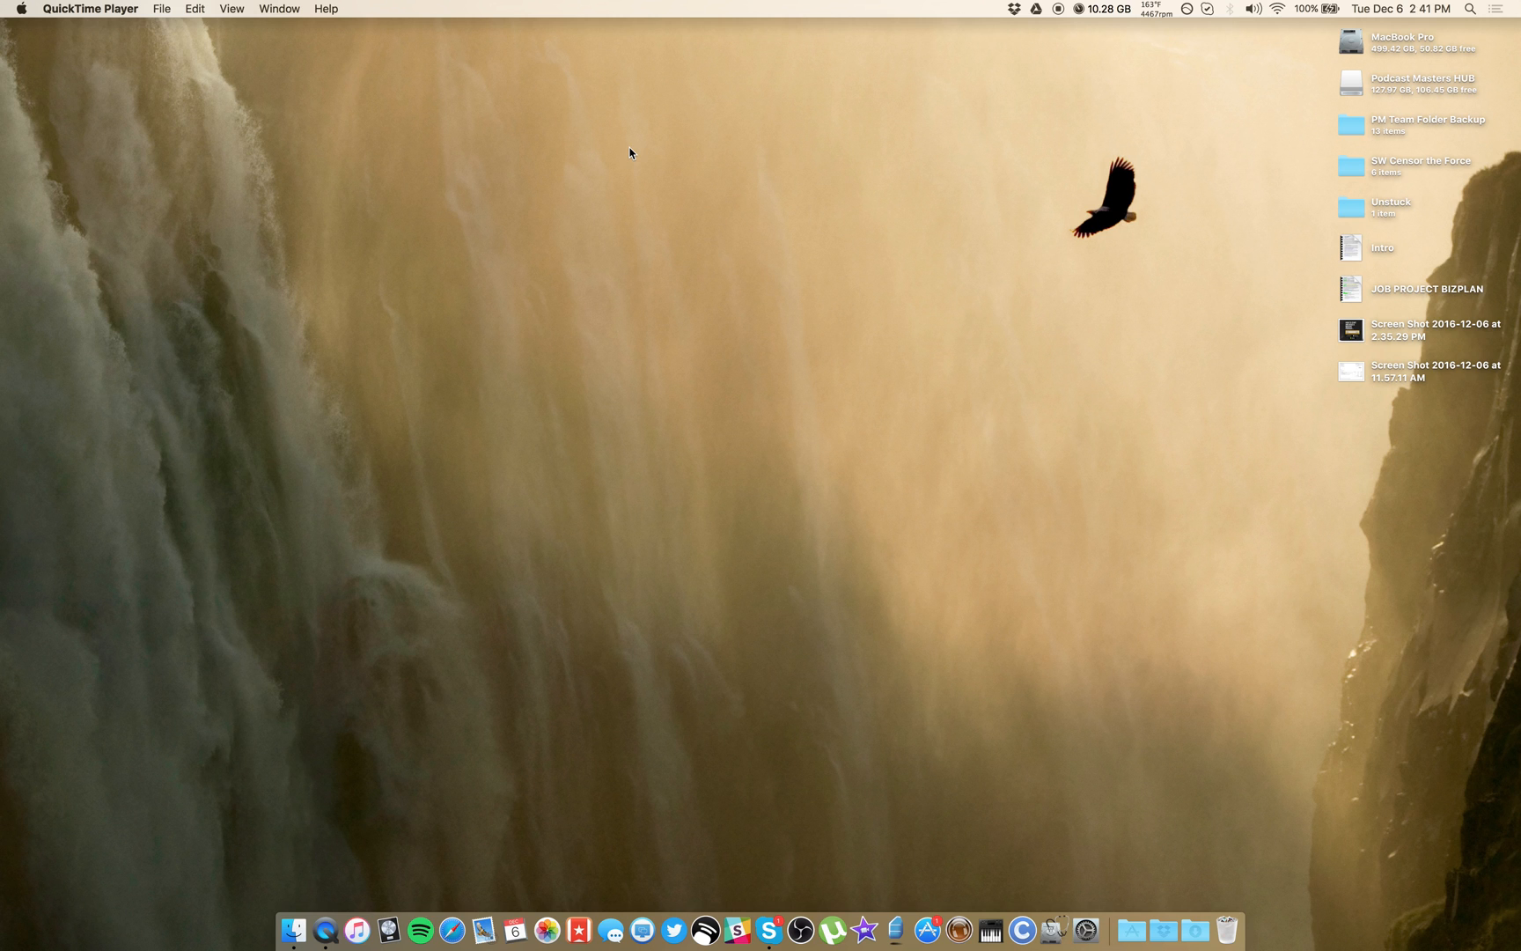
pyautogui.moveTo(1366, 68)
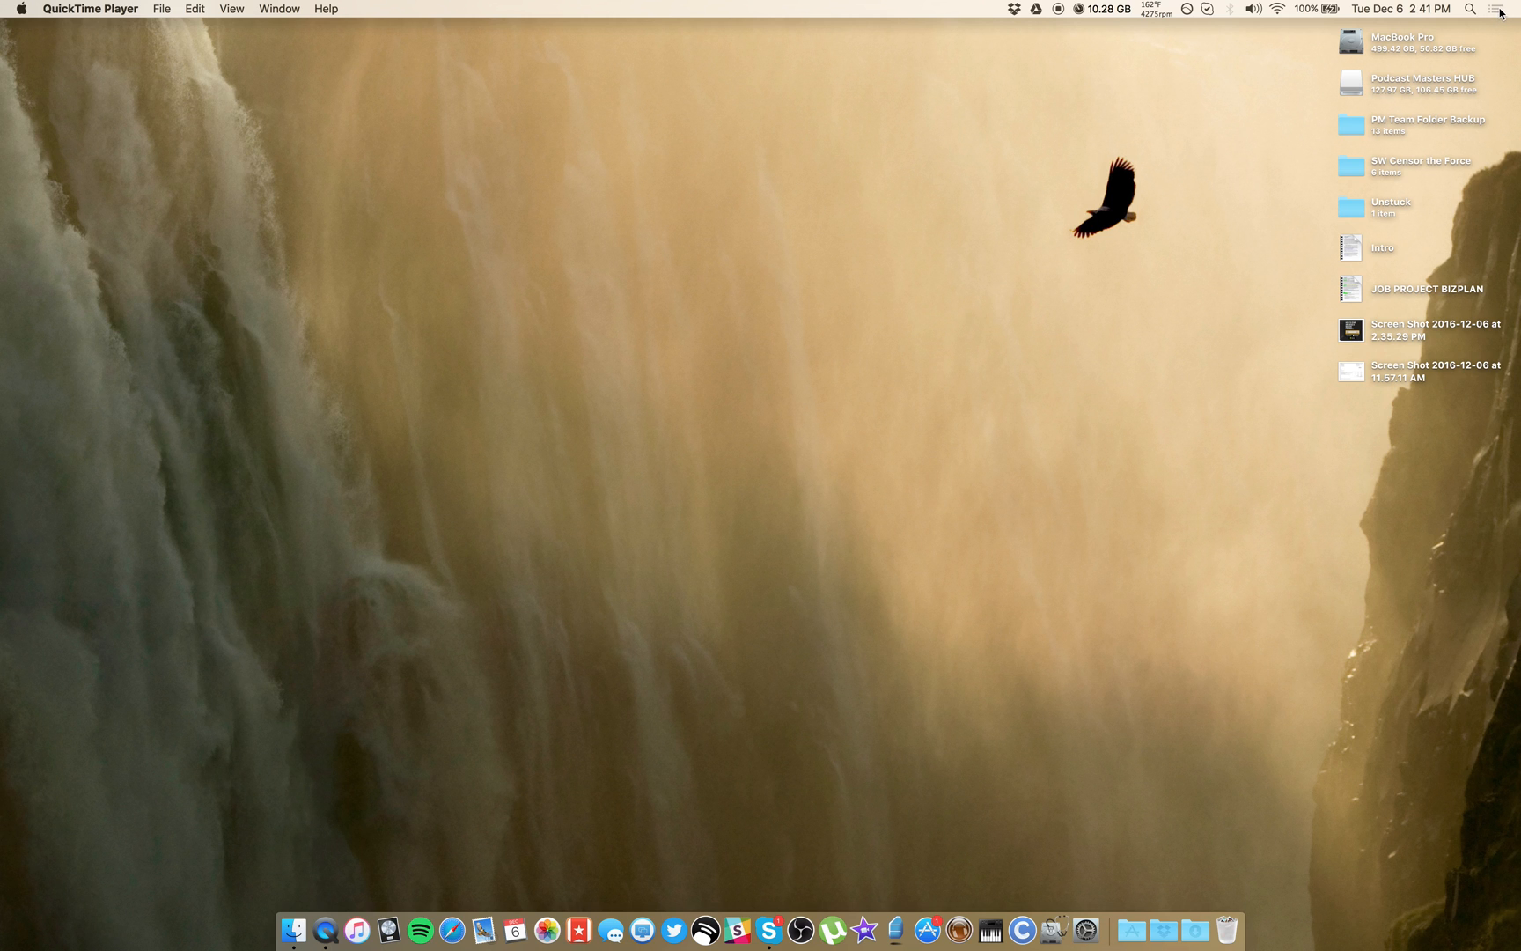
pyautogui.click(1497, 9)
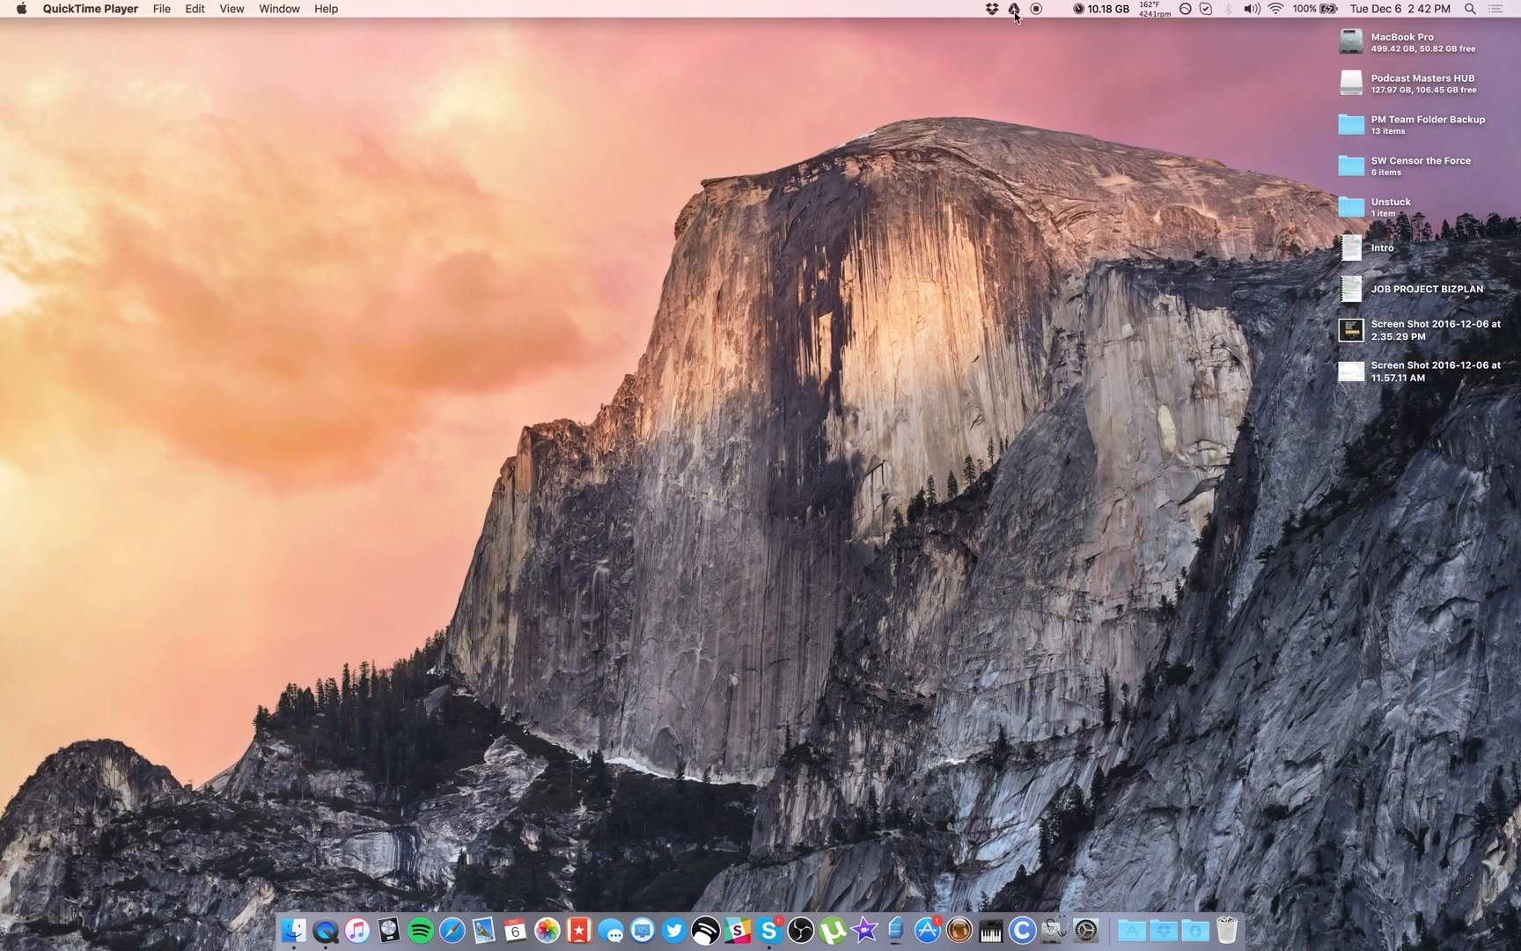
# Step: Quit several menu bar background utilities, including f.lux via Quit f.lux
pyautogui.click(991, 9)
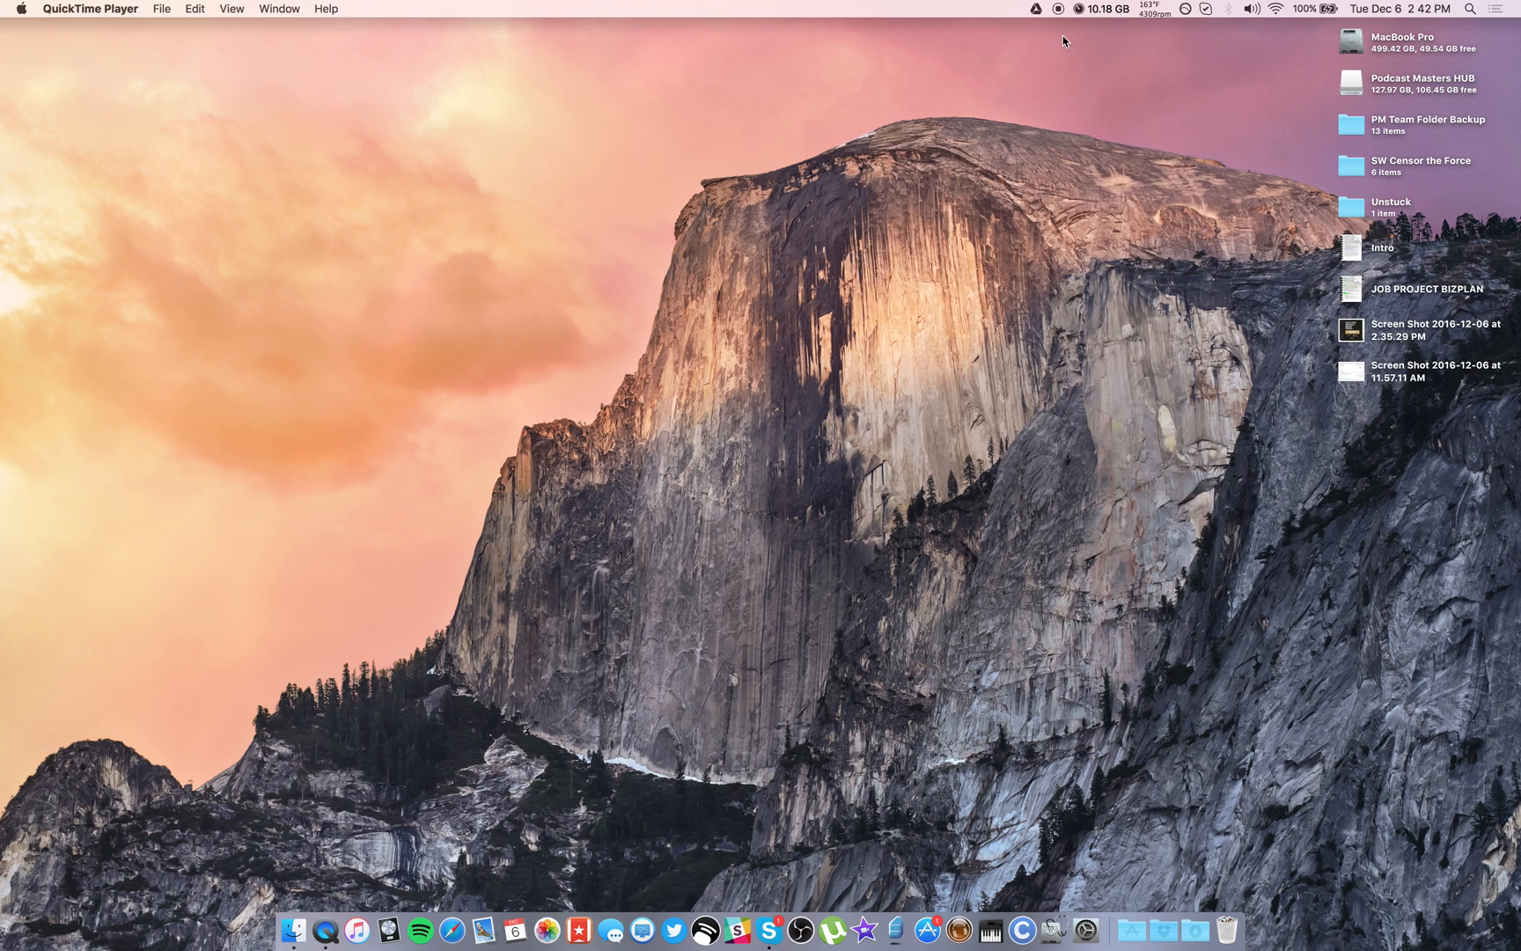
pyautogui.click(1033, 37)
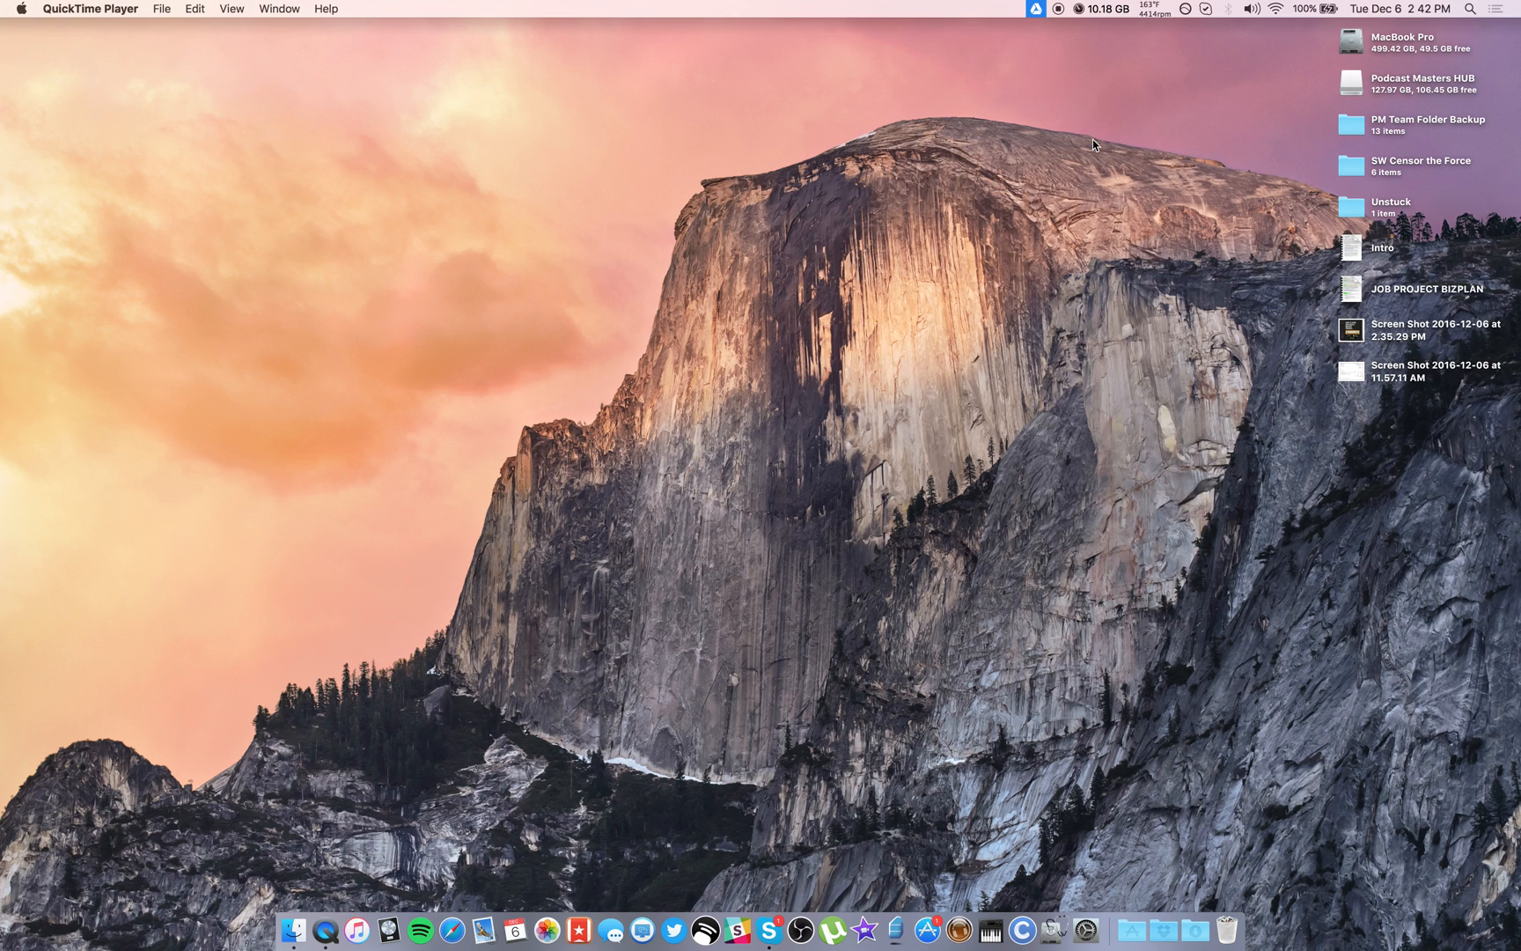
pyautogui.moveTo(1211, 60)
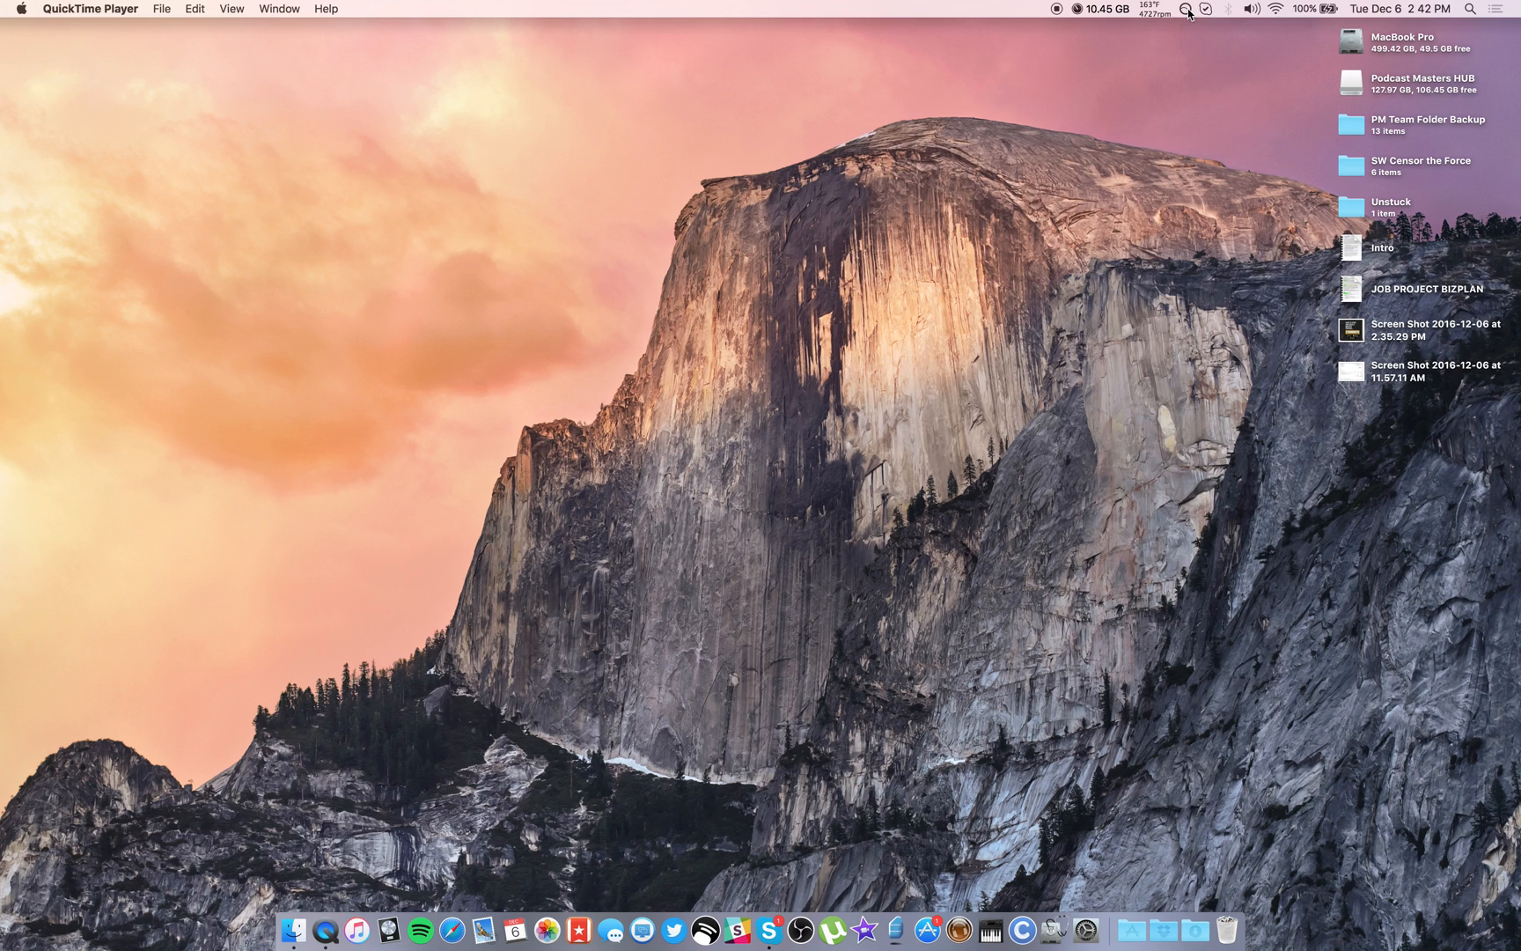
pyautogui.click(1183, 9)
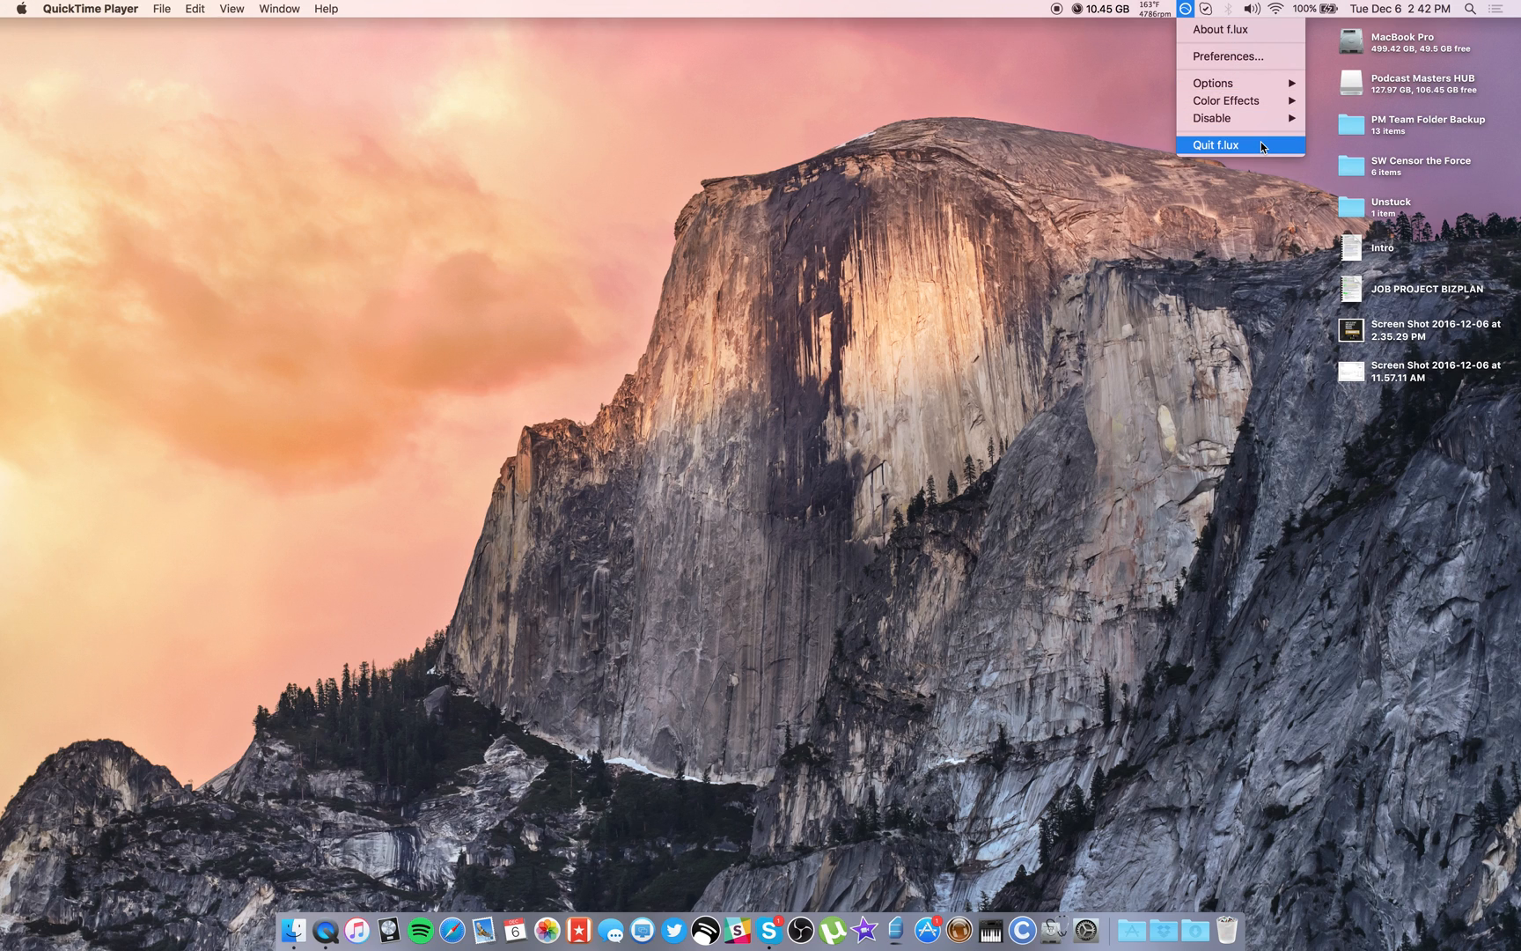
pyautogui.click(1215, 144)
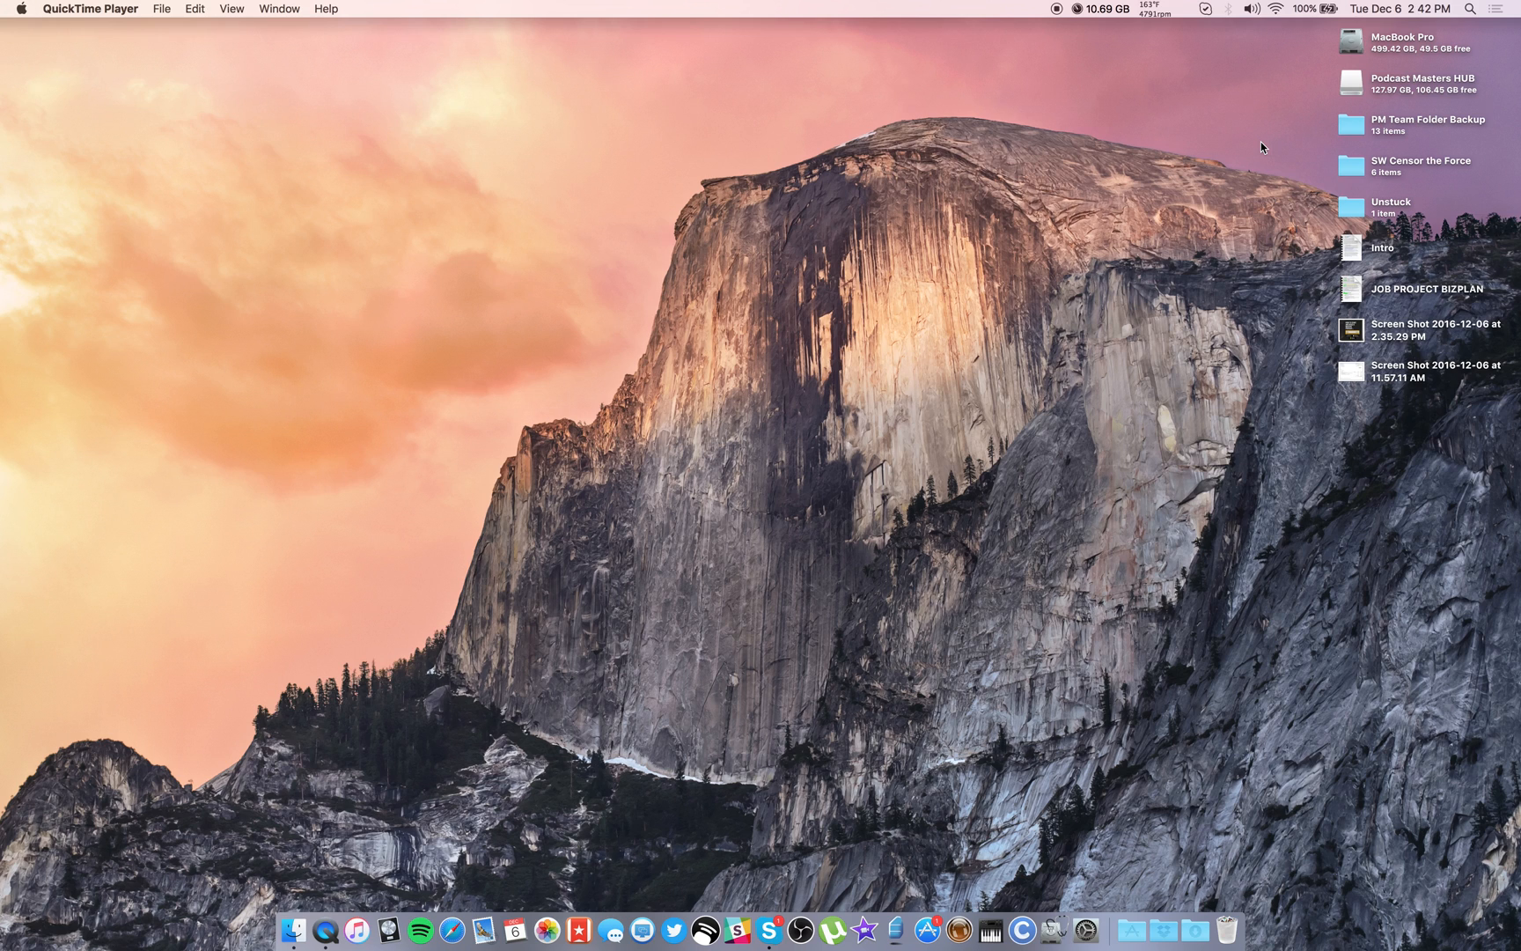
pyautogui.moveTo(278, 894)
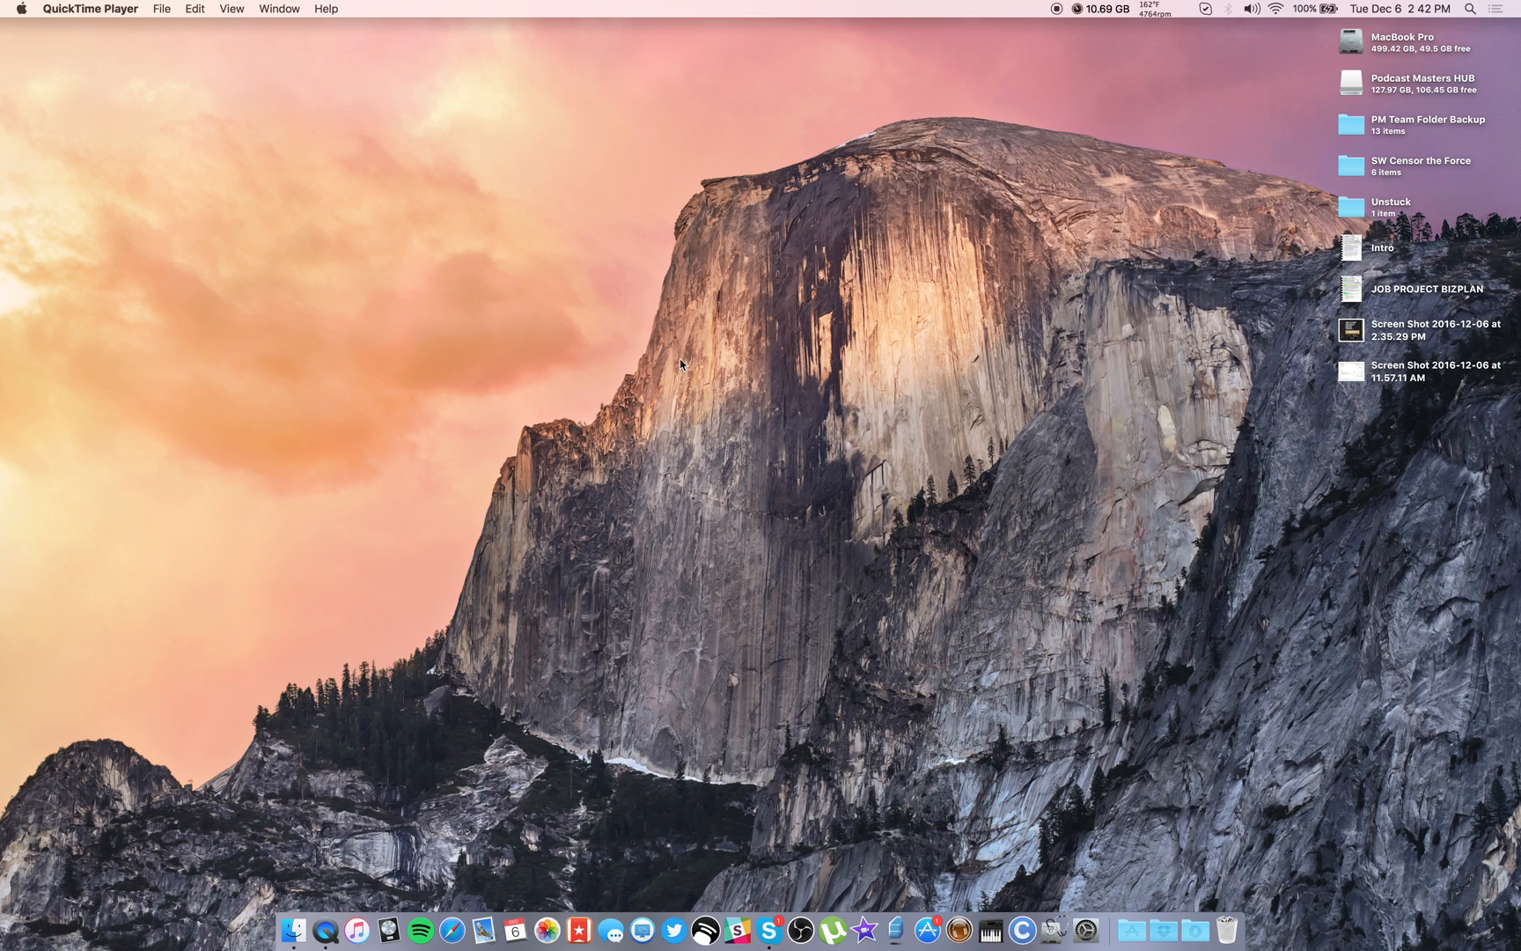
pyautogui.moveTo(792, 407)
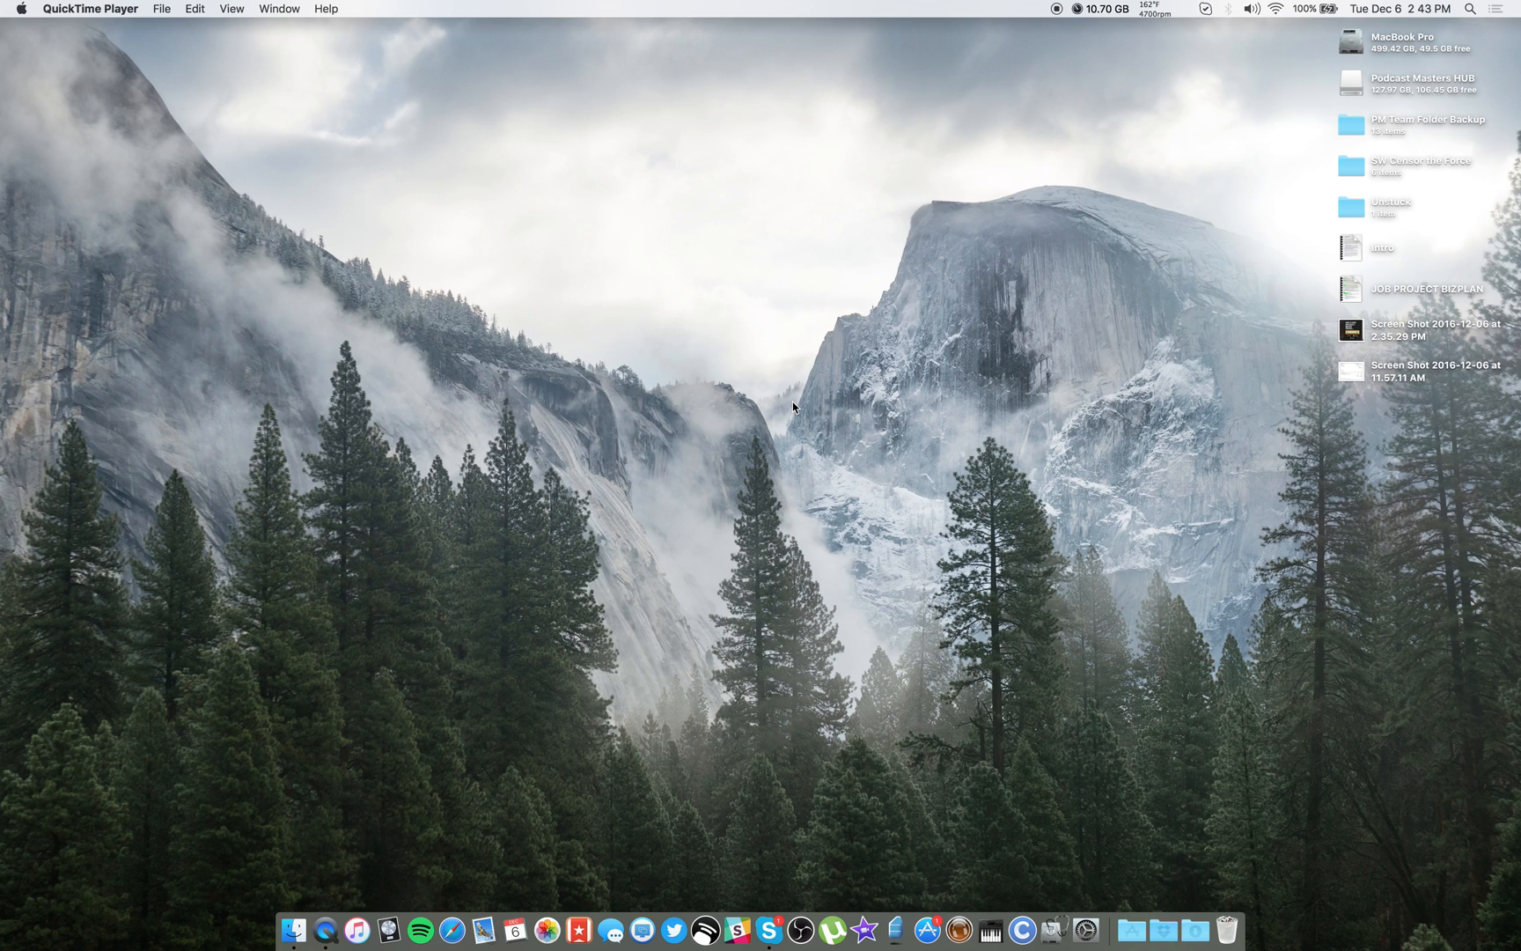
pyautogui.moveTo(1262, 44)
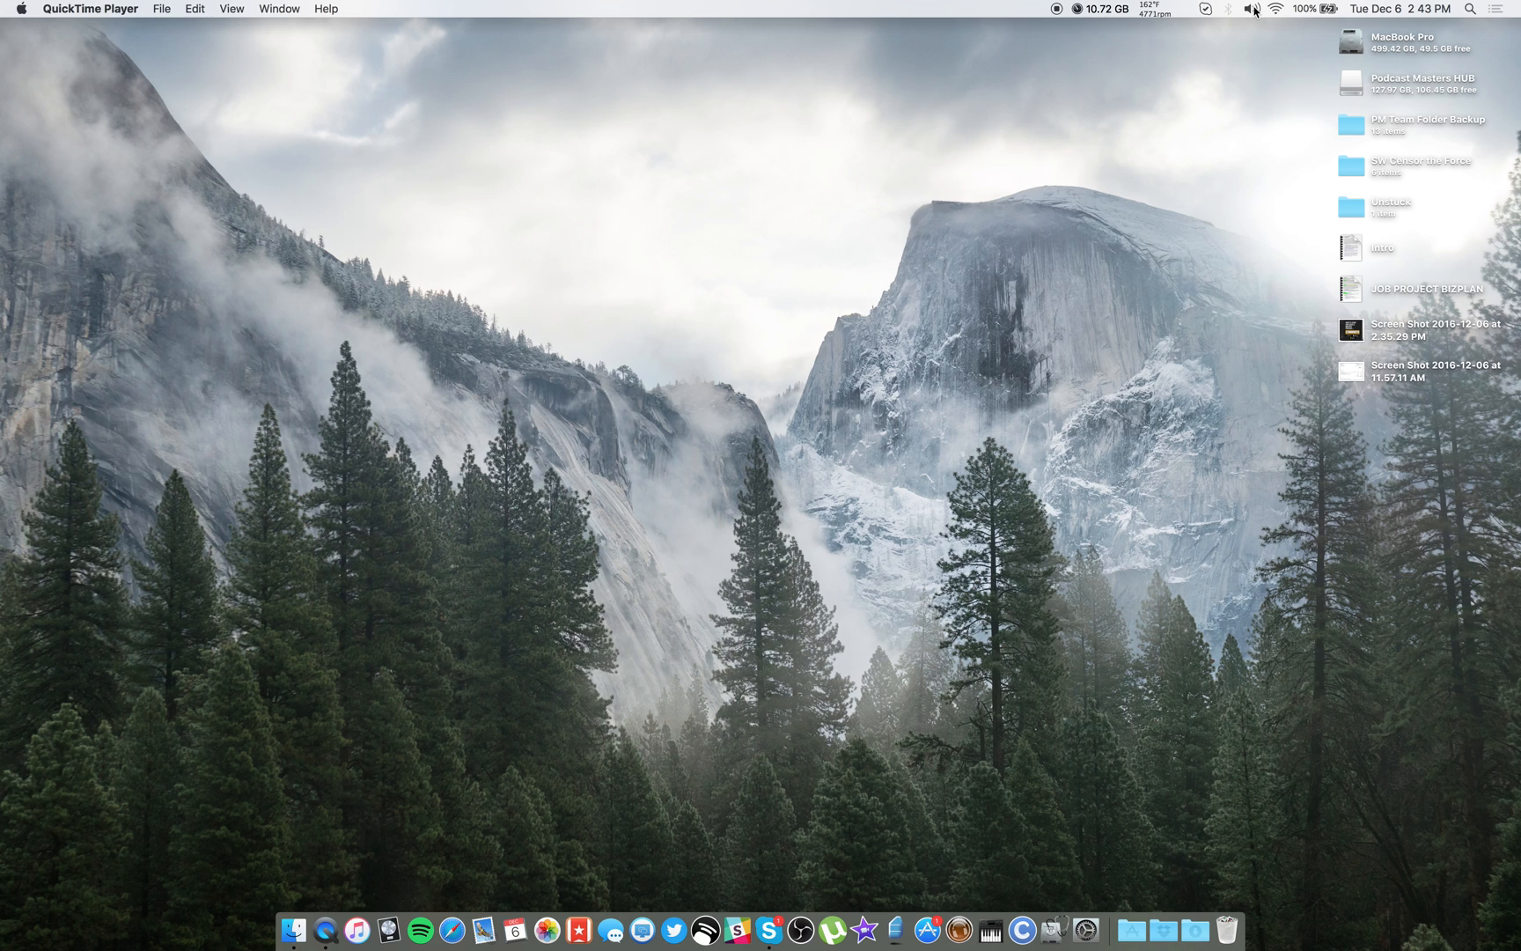
pyautogui.click(1252, 8)
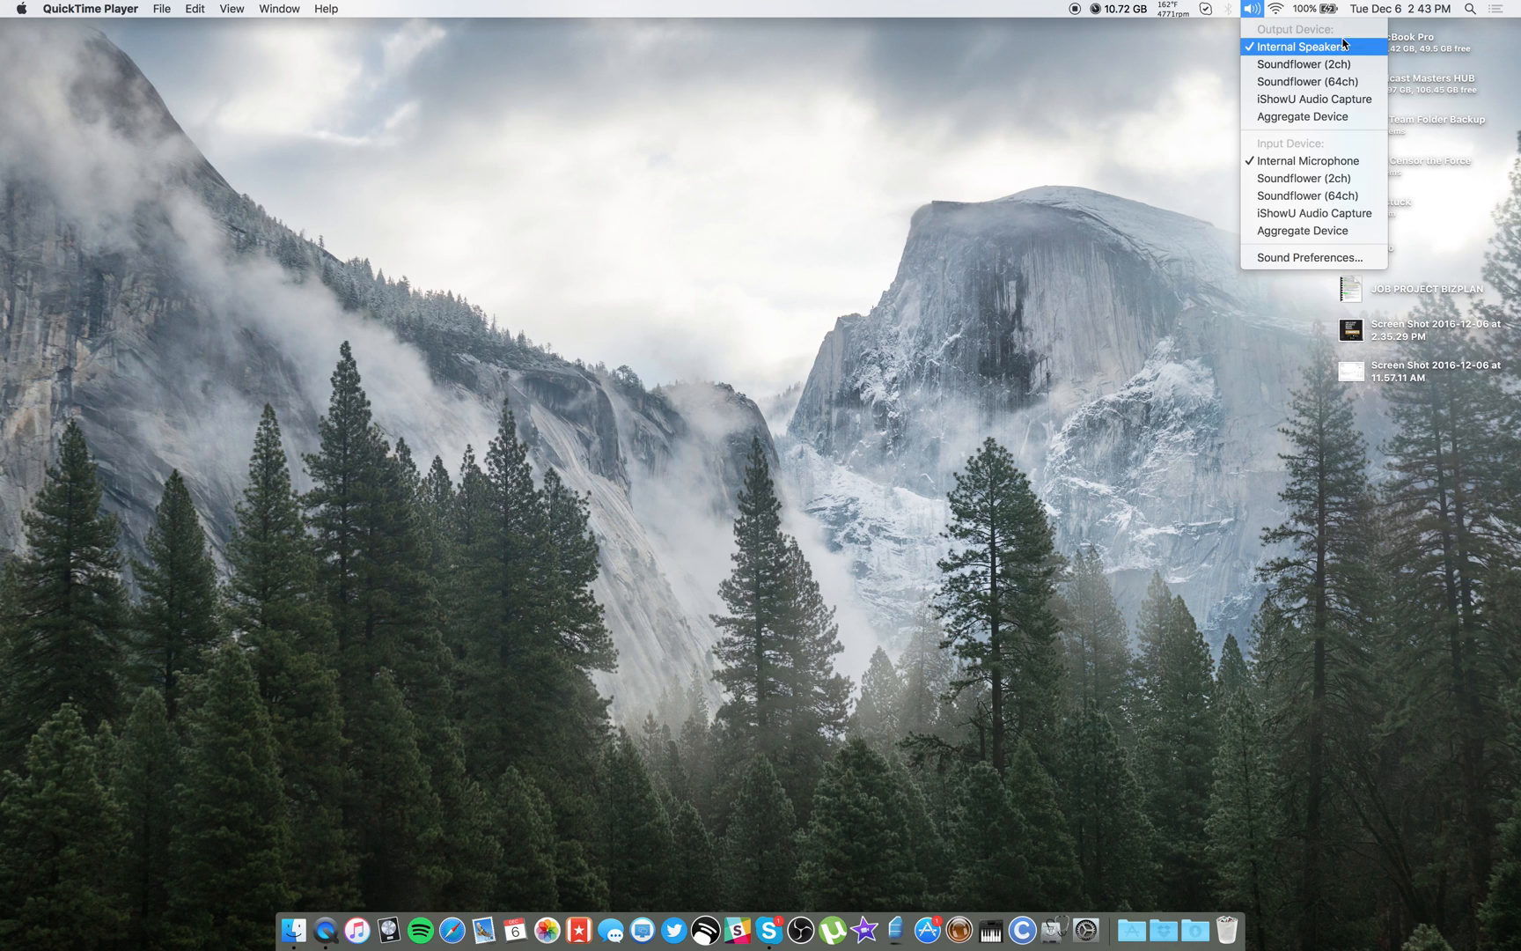
pyautogui.moveTo(1306, 63)
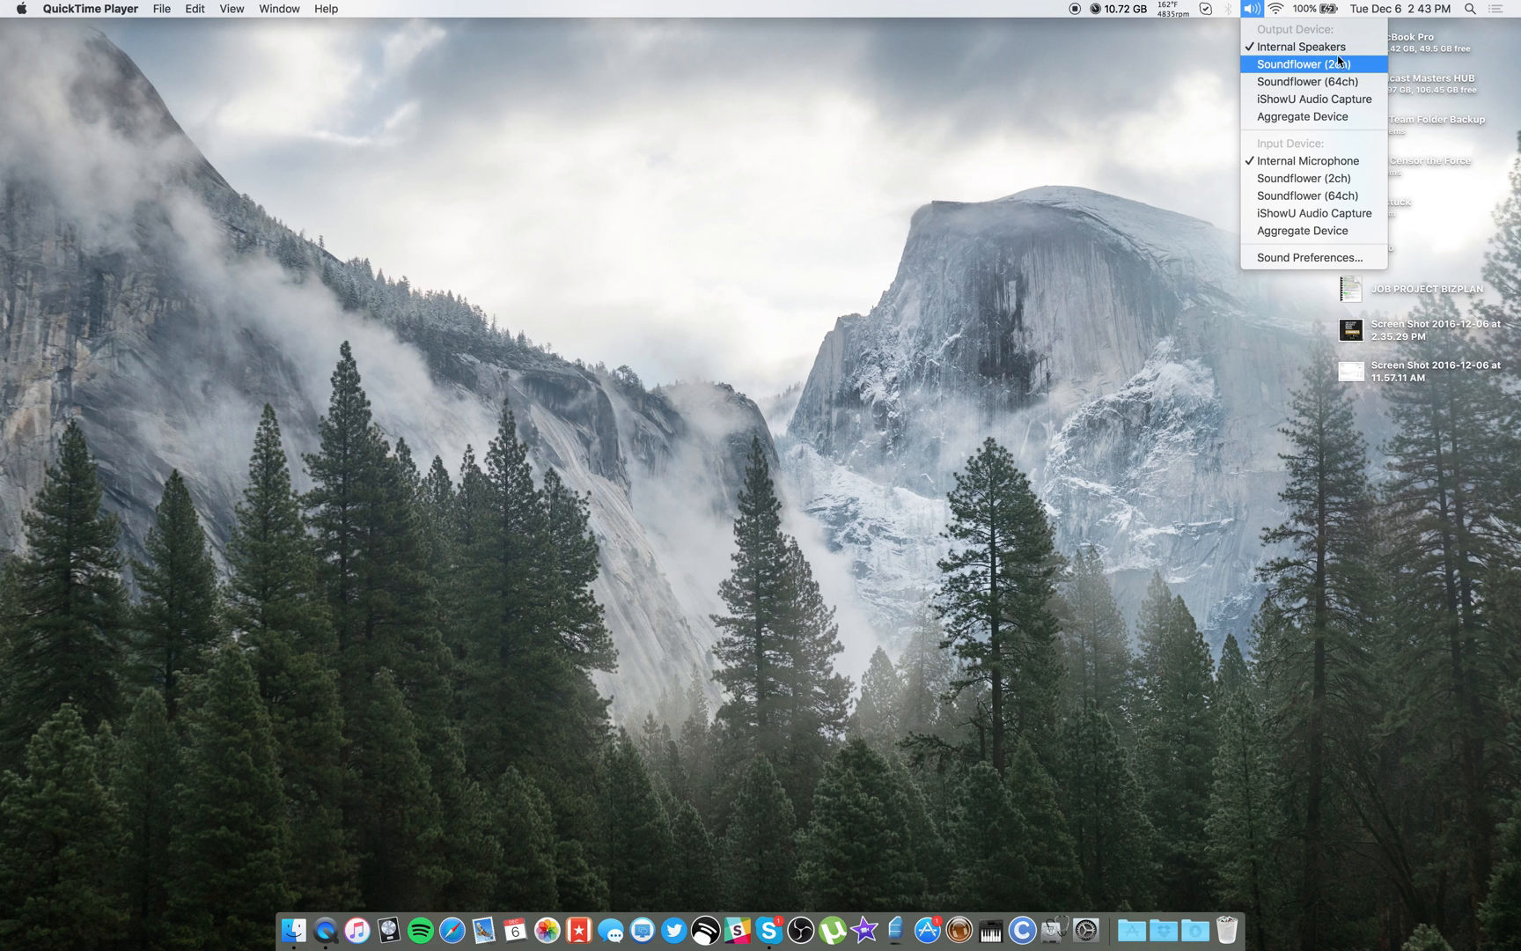
pyautogui.moveTo(1315, 213)
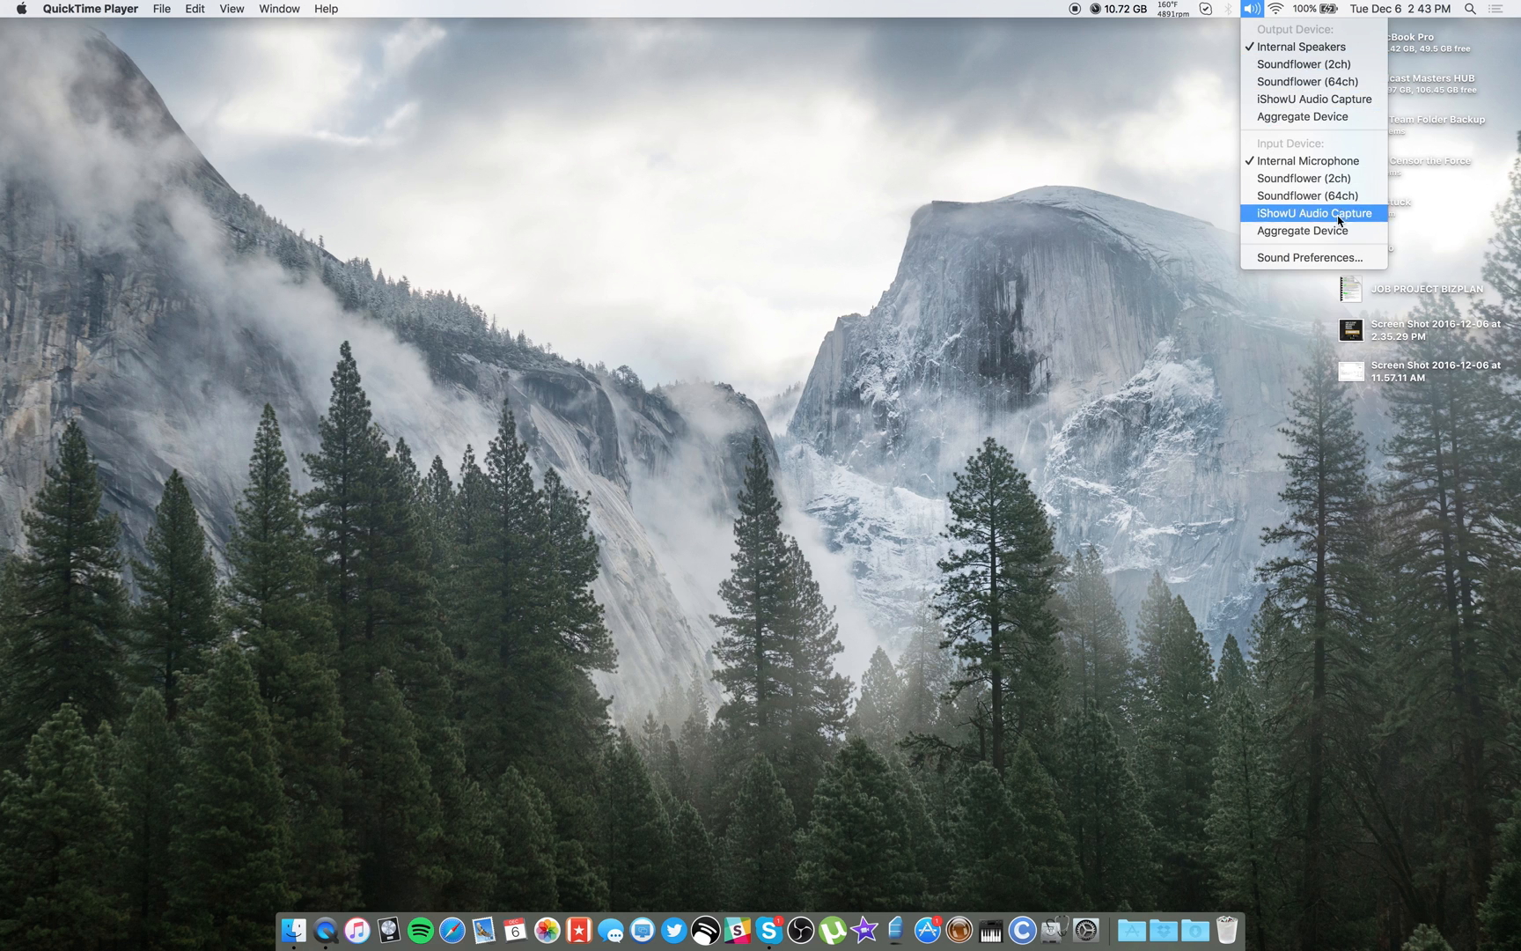
pyautogui.click(1314, 213)
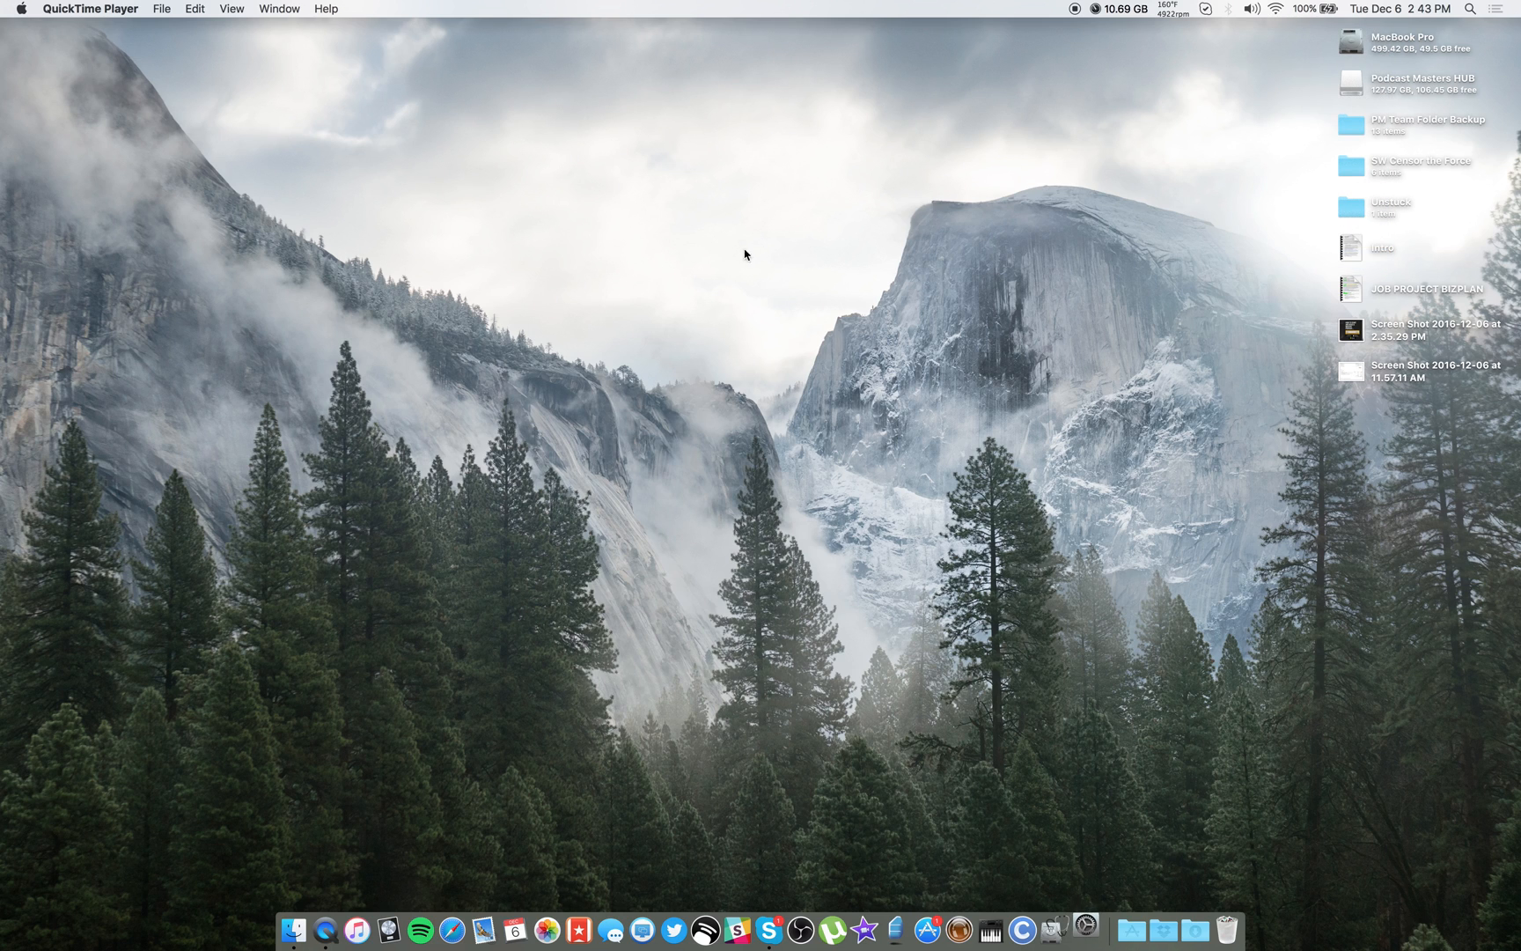
# Step: Select Internal Microphone as sound input and tune its input volume to a moderate level
pyautogui.click(521, 310)
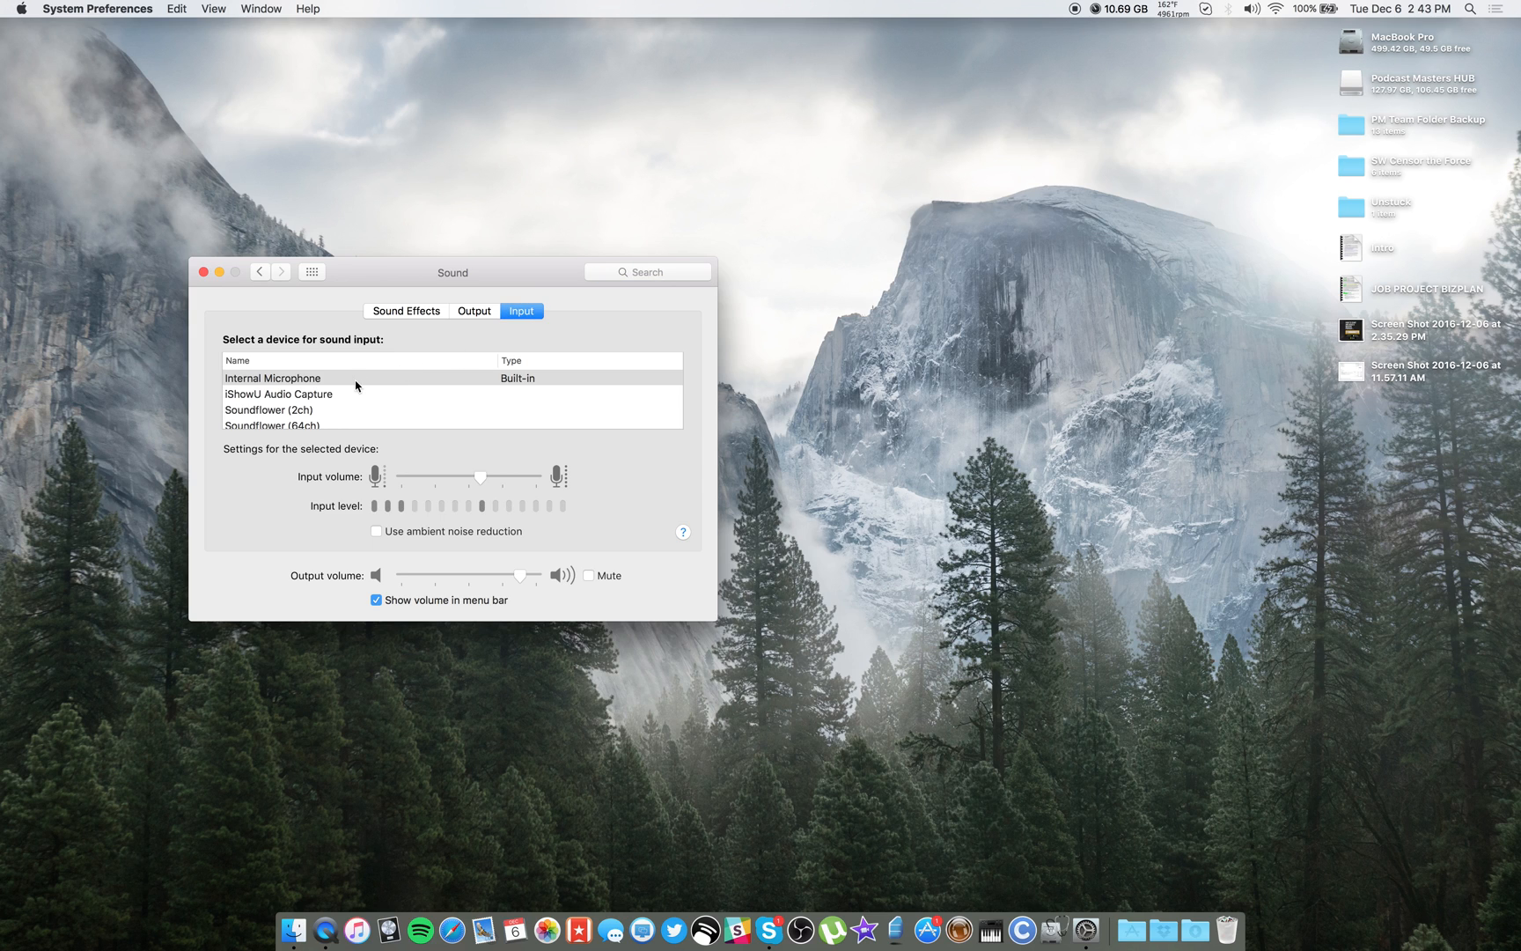
pyautogui.click(291, 379)
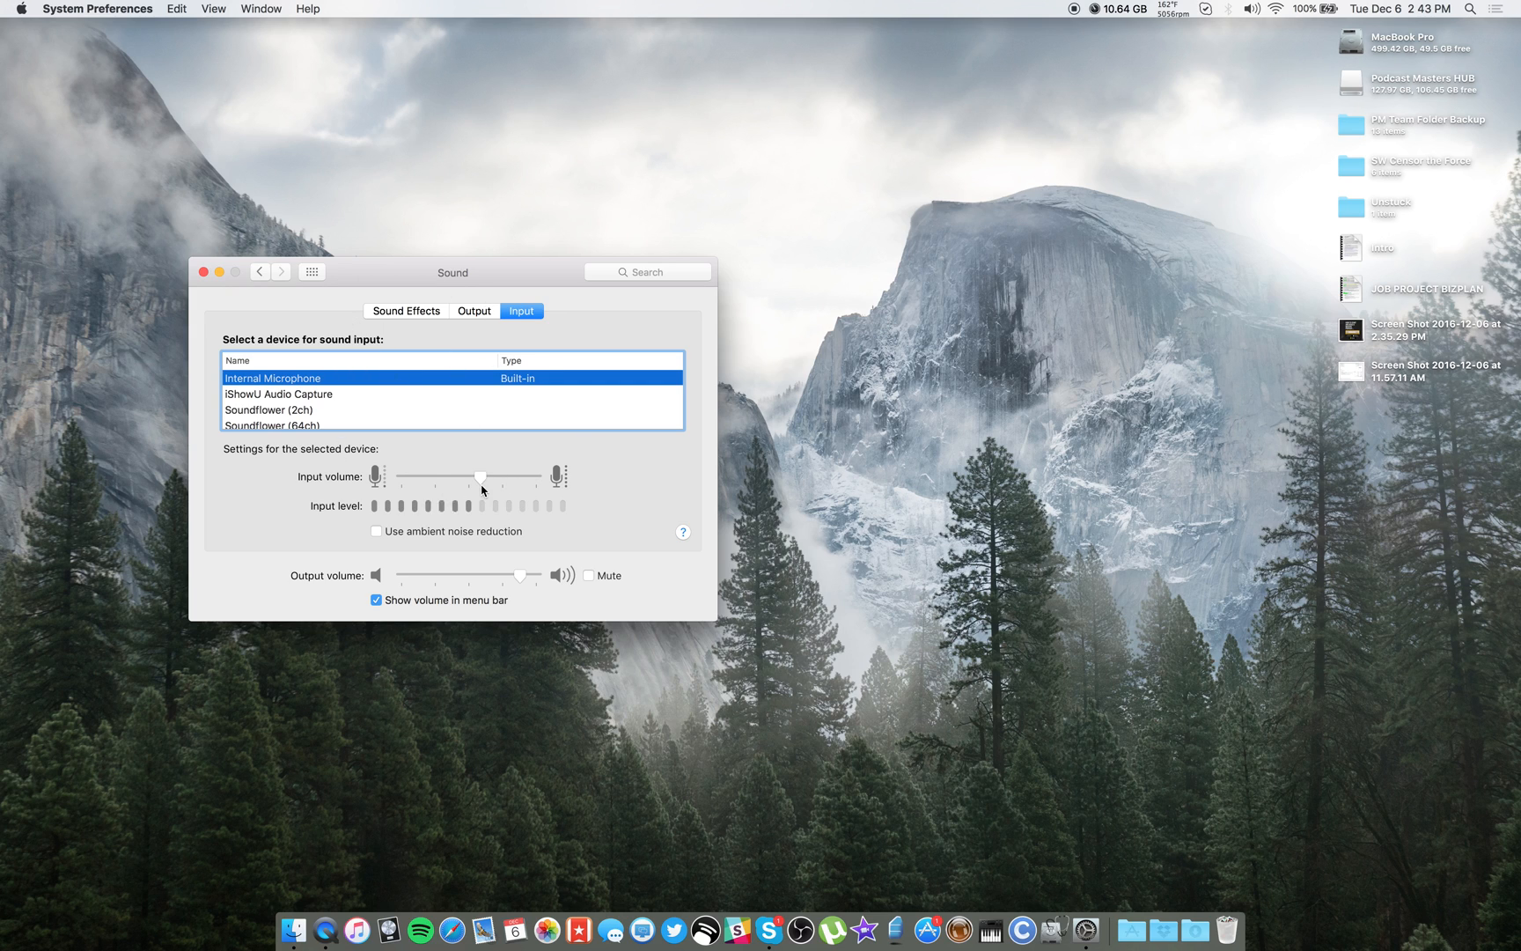
pyautogui.moveTo(477, 477); pyautogui.dragTo(537, 477)
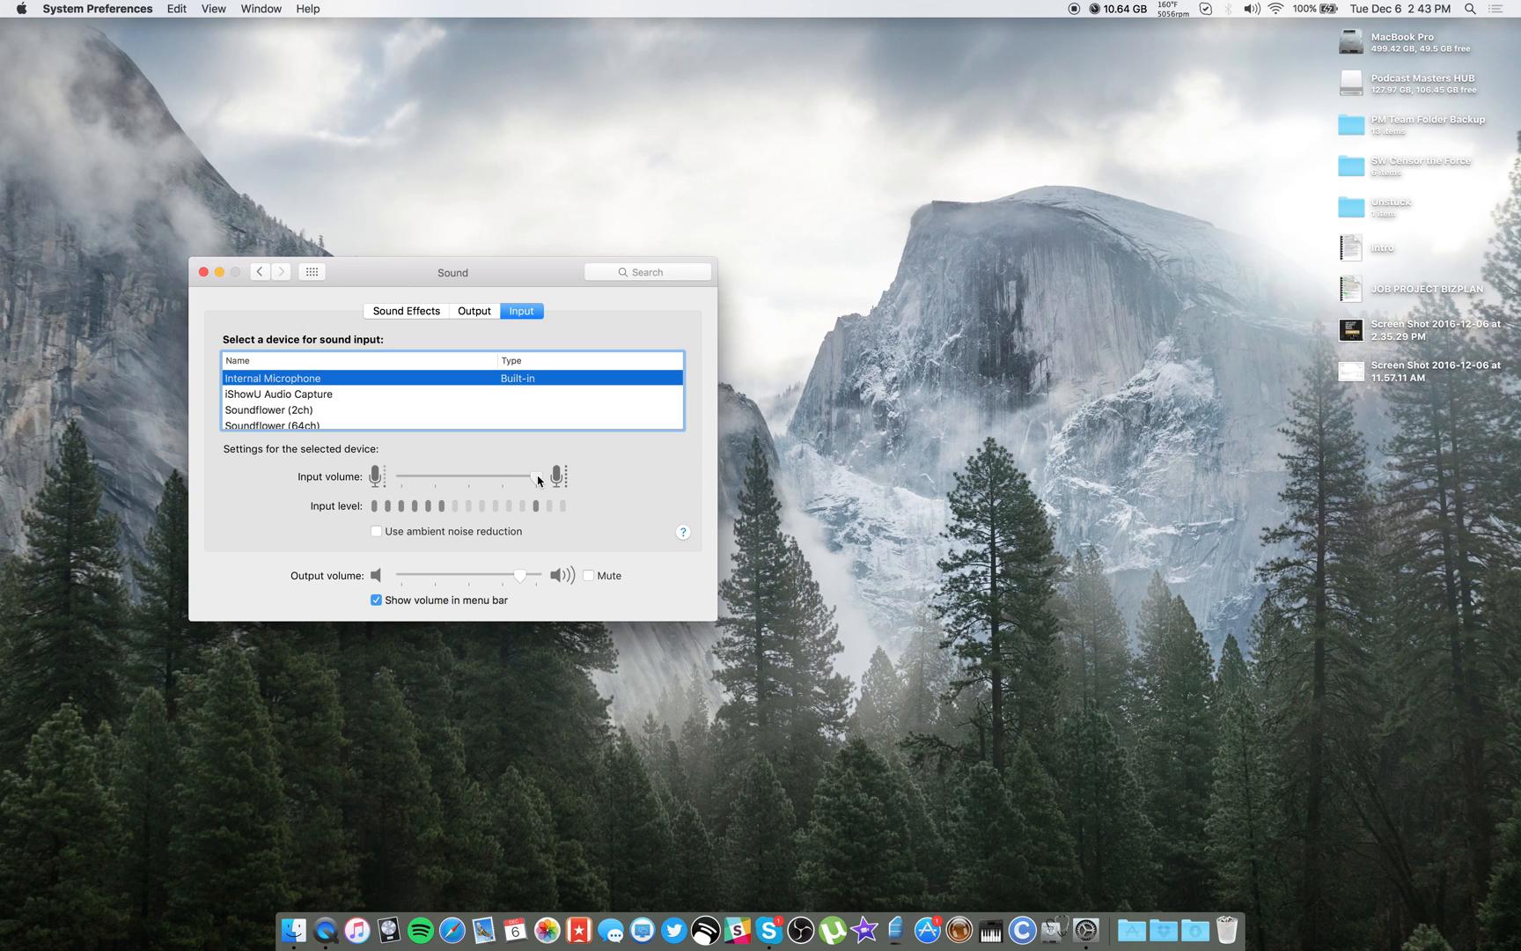
pyautogui.moveTo(537, 477); pyautogui.dragTo(424, 477)
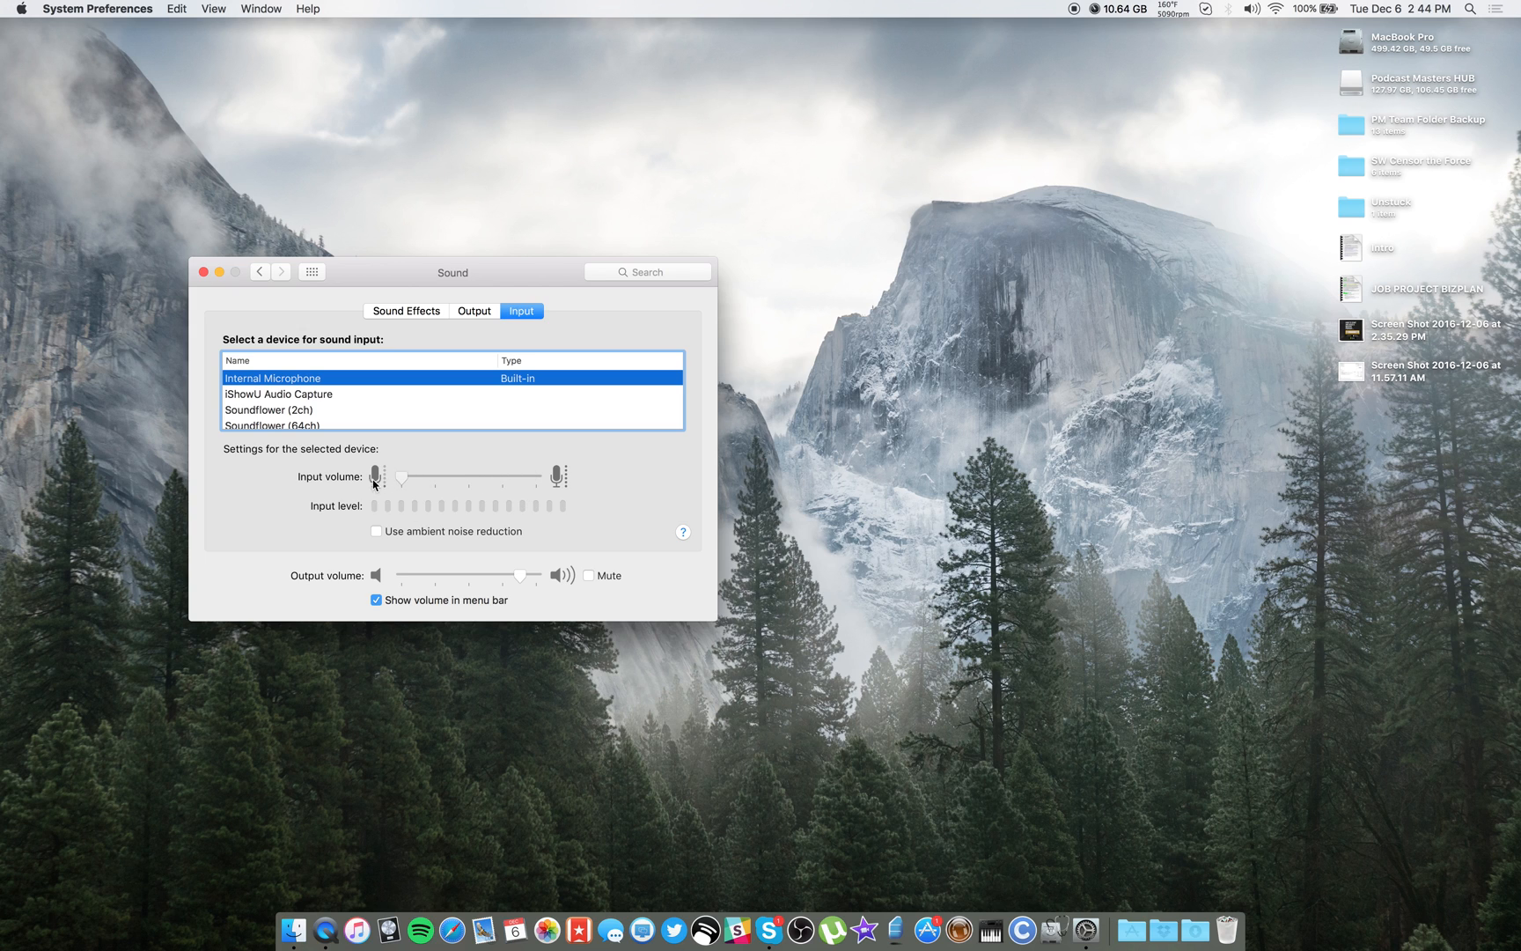
pyautogui.moveTo(401, 477); pyautogui.dragTo(487, 477)
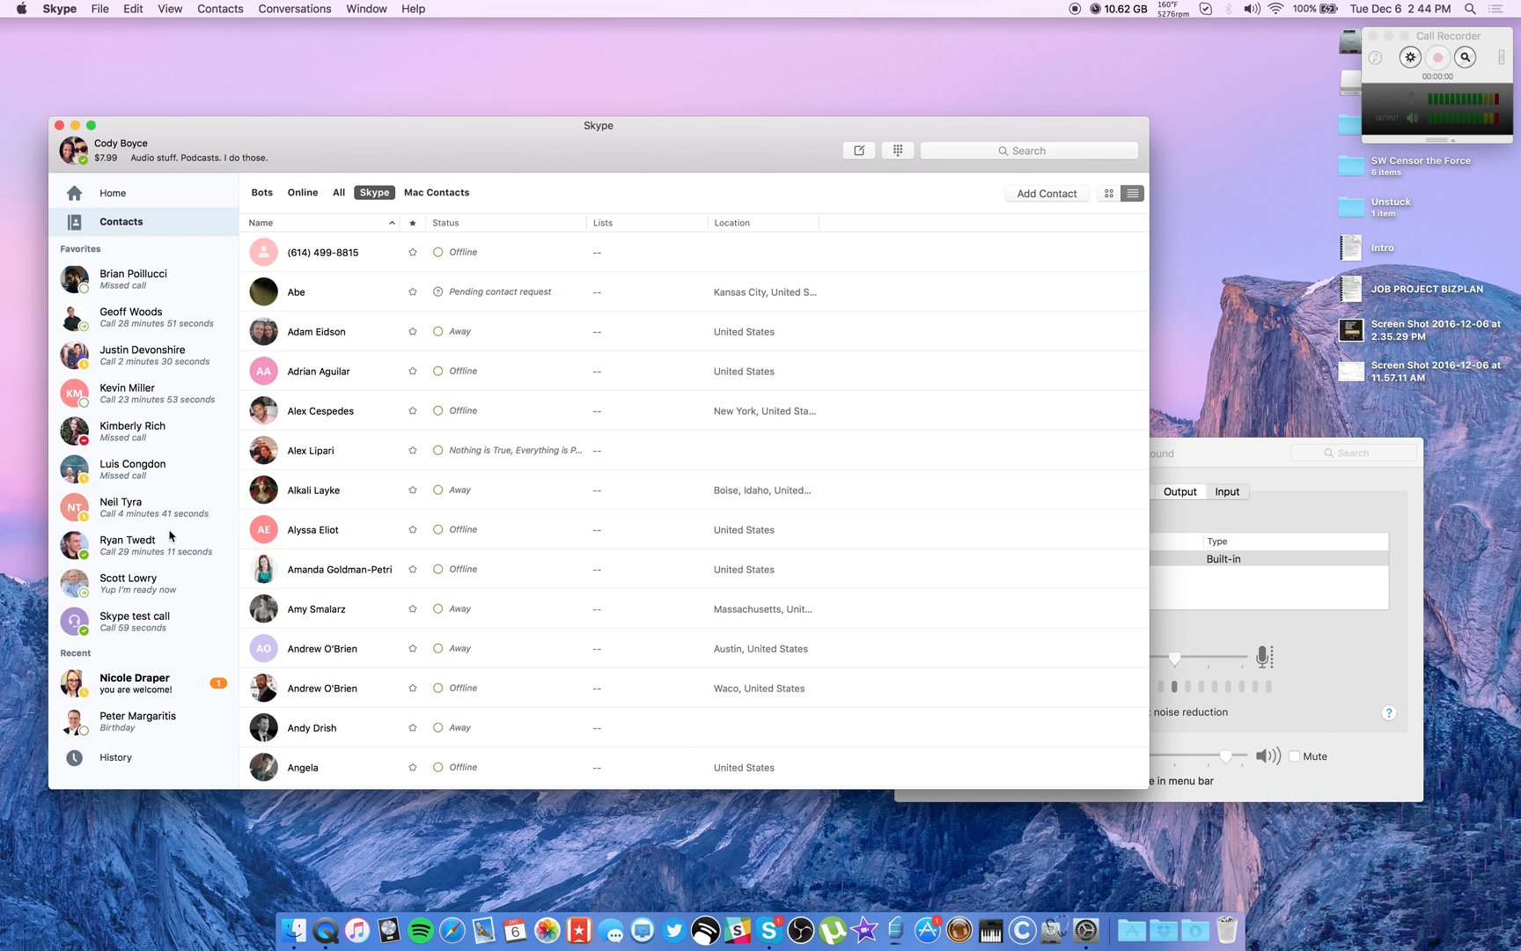
# Step: Start a Skype test call from Favorites and record it with Call Recorder
pyautogui.click(135, 622)
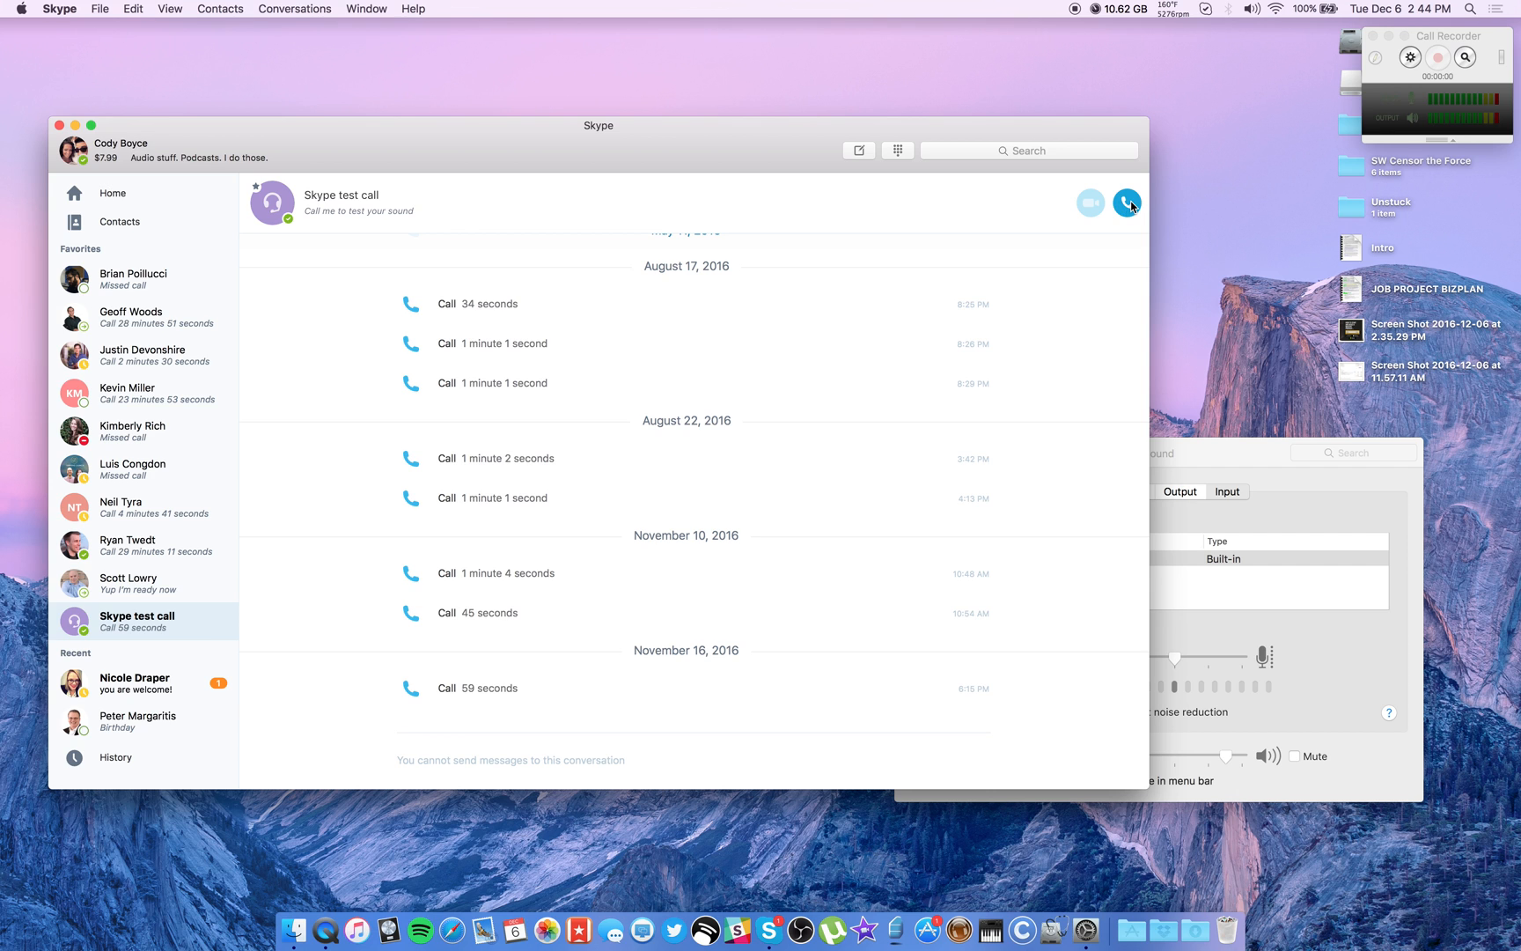
pyautogui.click(1127, 203)
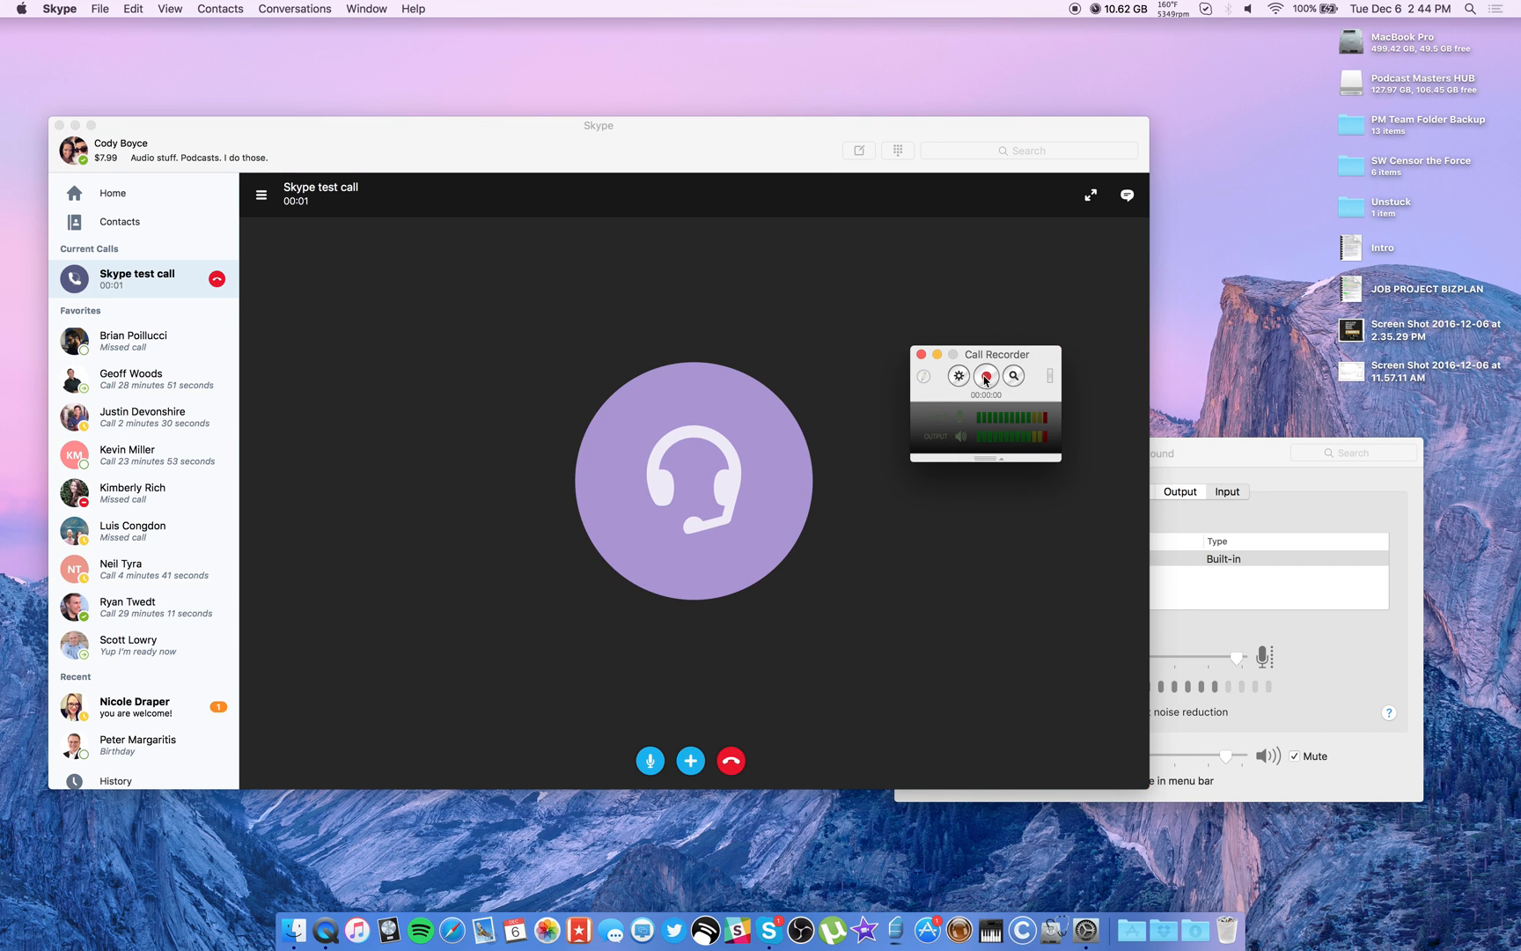
pyautogui.click(985, 377)
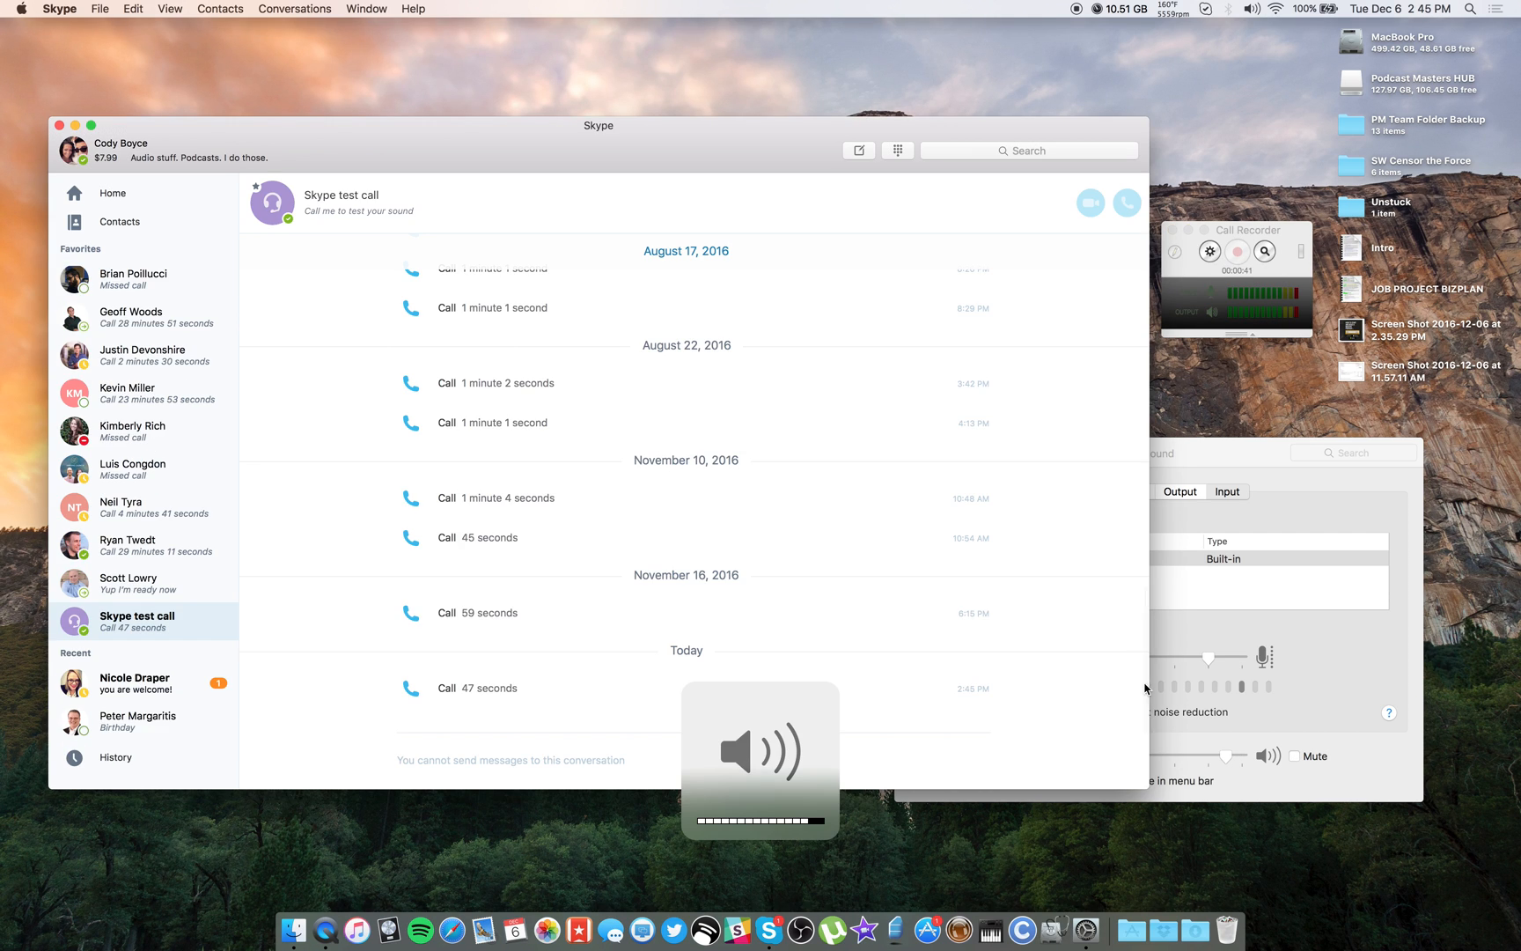
# Step: Bring the Sound input settings forward, then Skype's Audio/Video preferences via Call Recorder's settings
pyautogui.click(1225, 491)
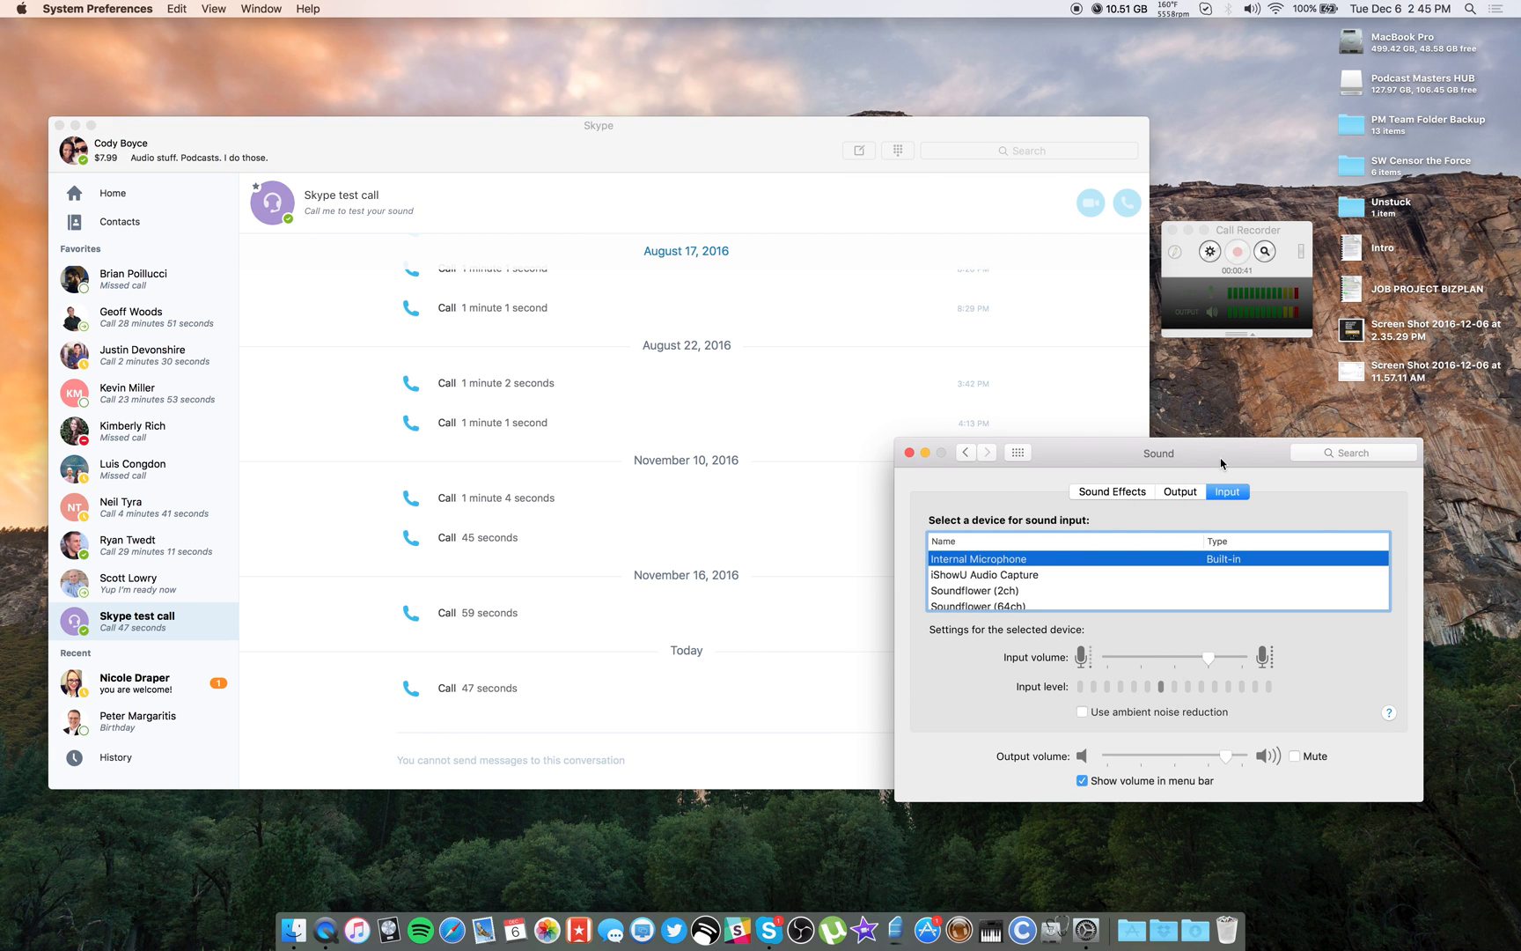
pyautogui.click(1125, 202)
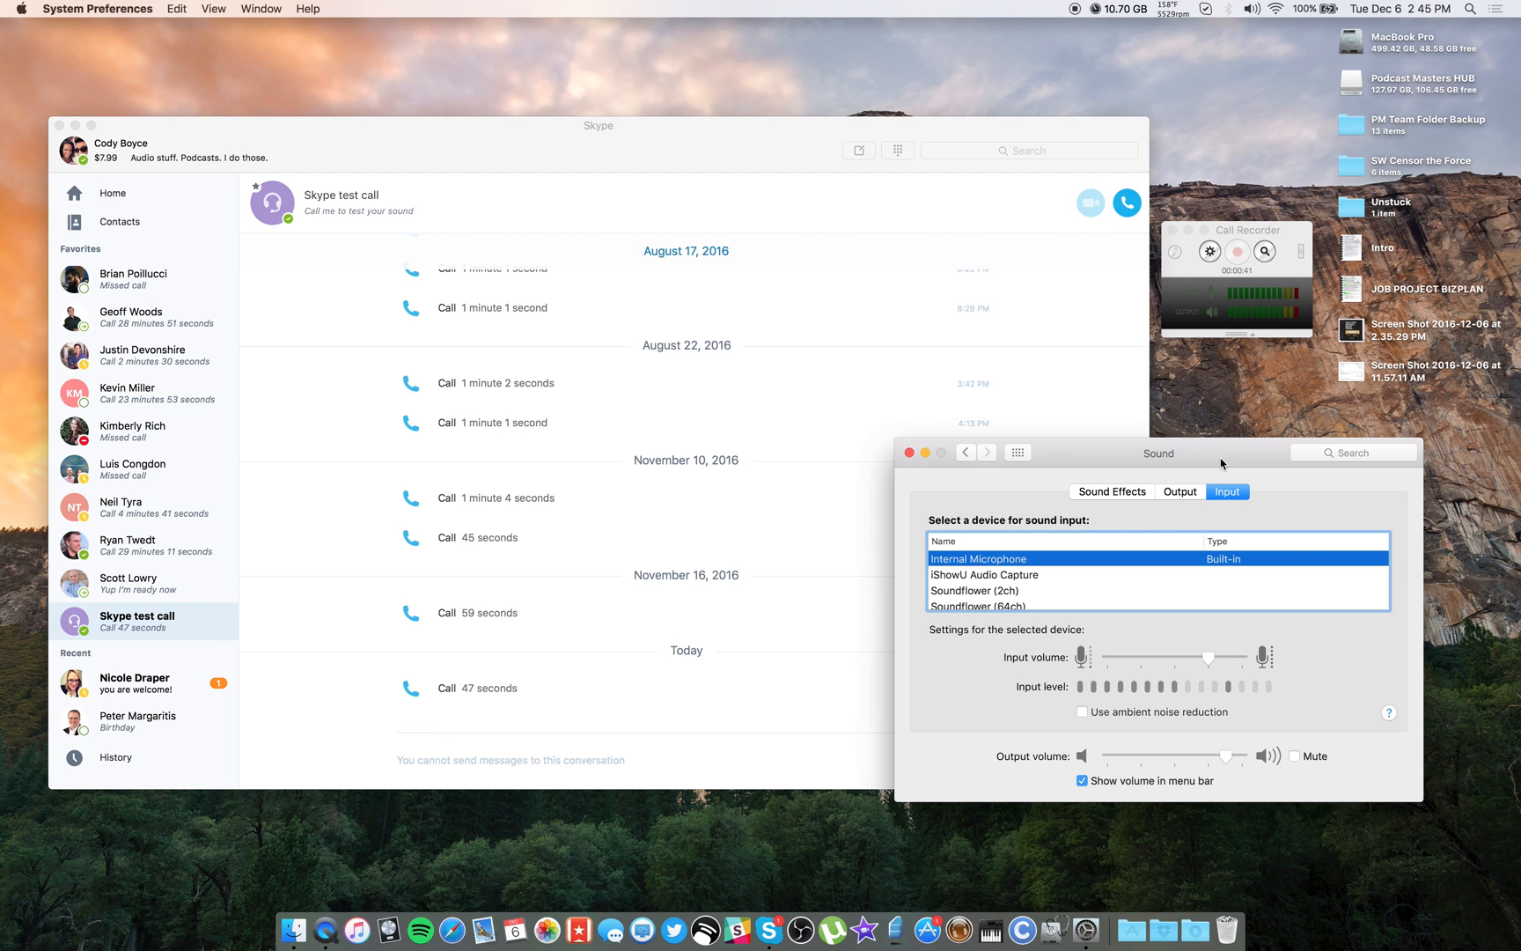
pyautogui.moveTo(1222, 404)
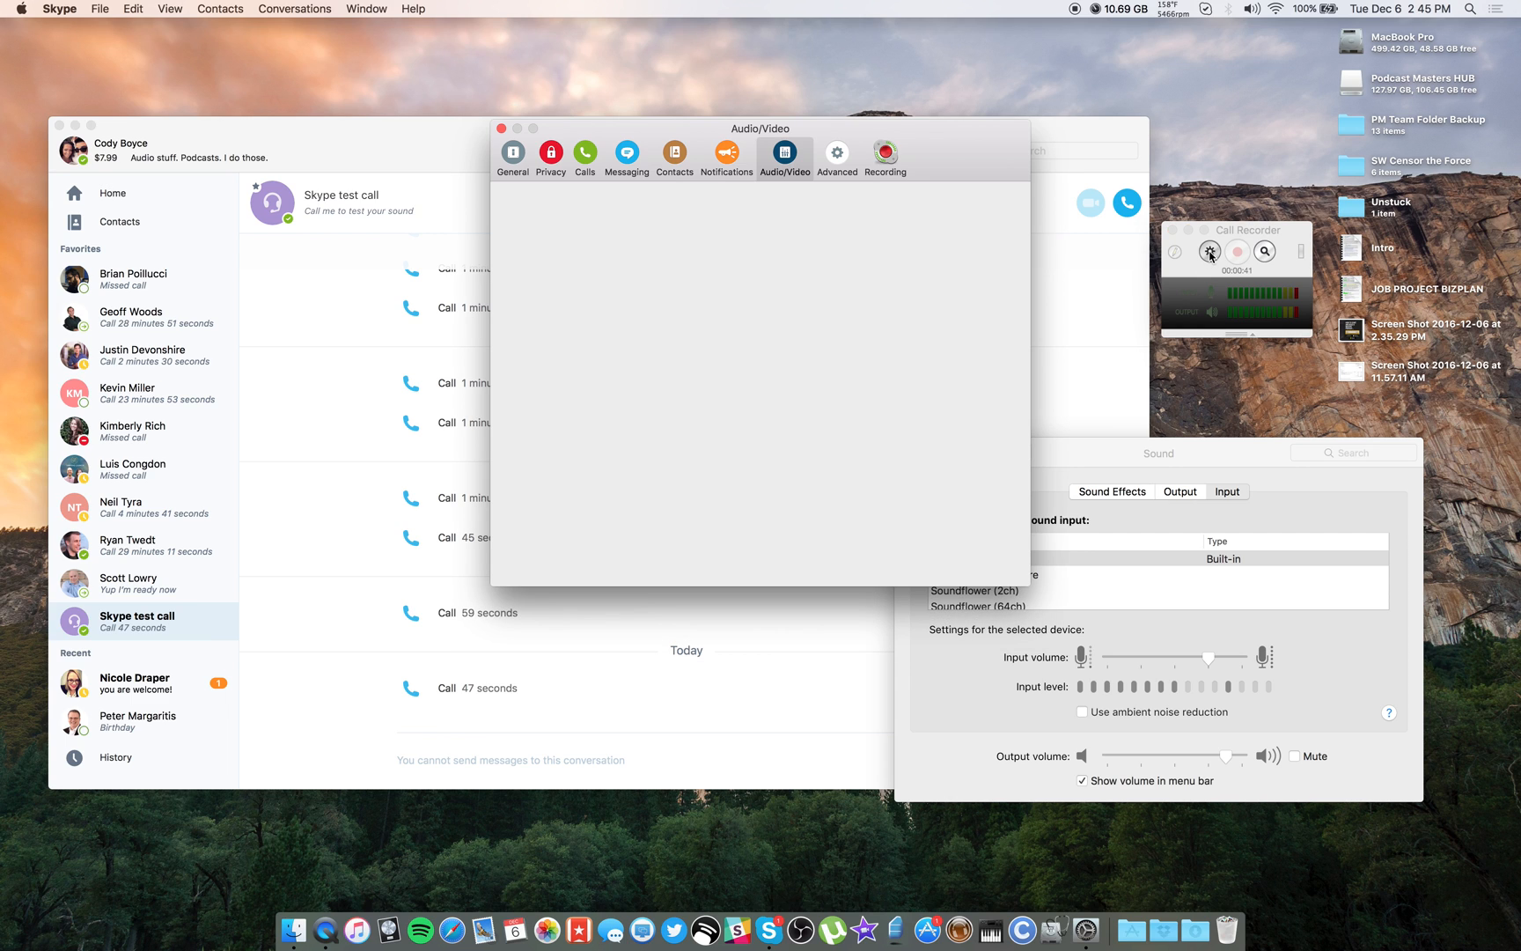
# Step: Reveal the Saved Calls recordings folder in Finder from Call Recorder
pyautogui.click(884, 155)
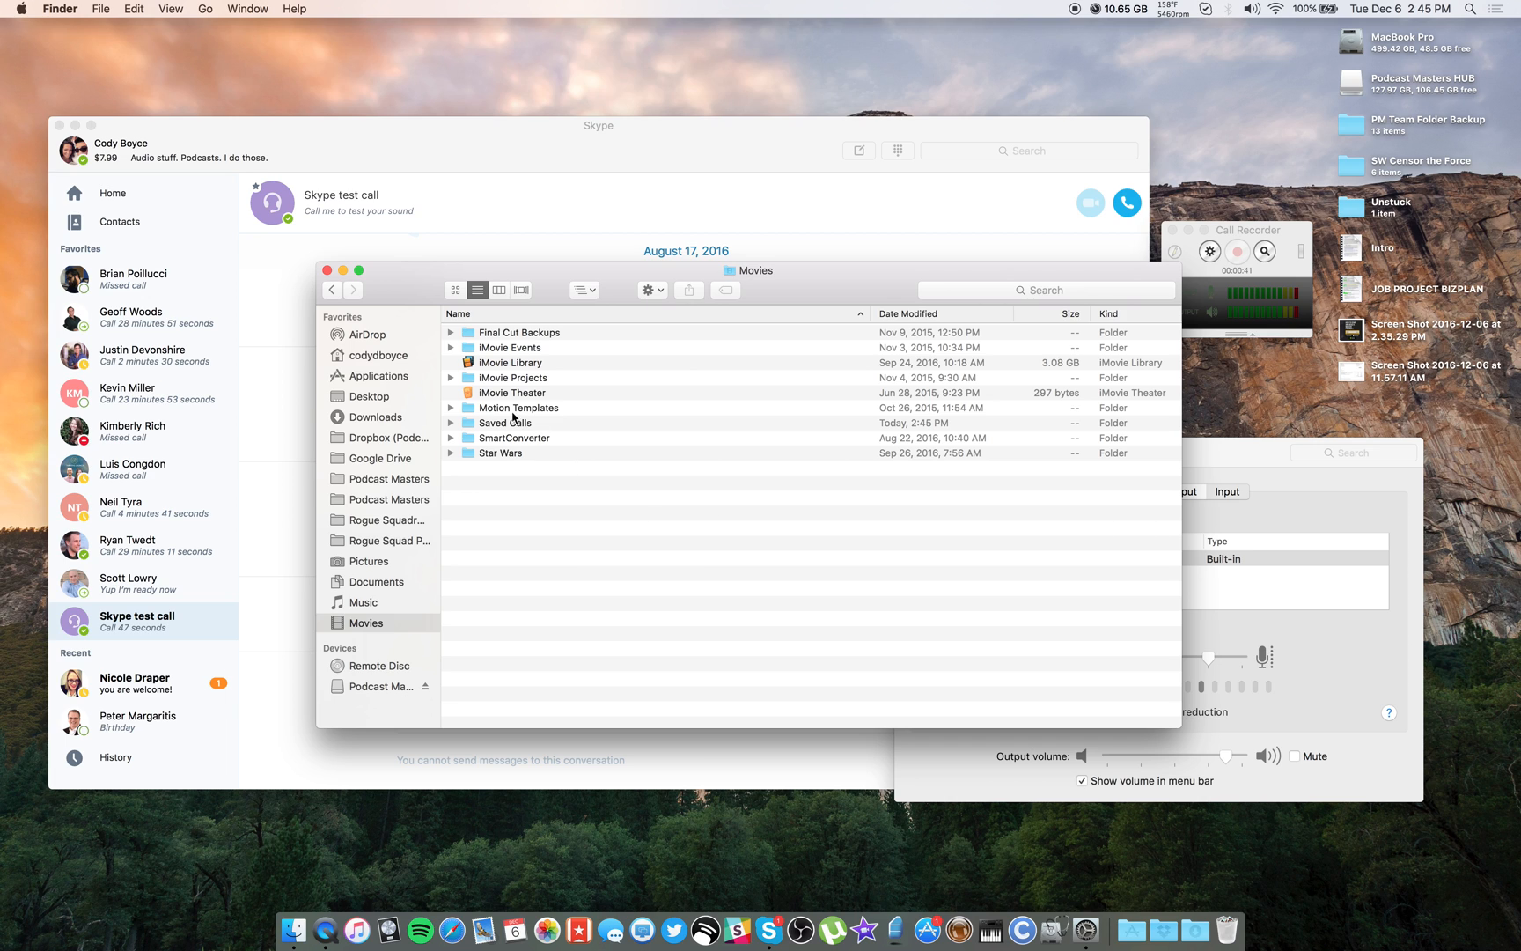
# Step: Expand Saved Calls and select the test call .mov recording file
pyautogui.click(451, 422)
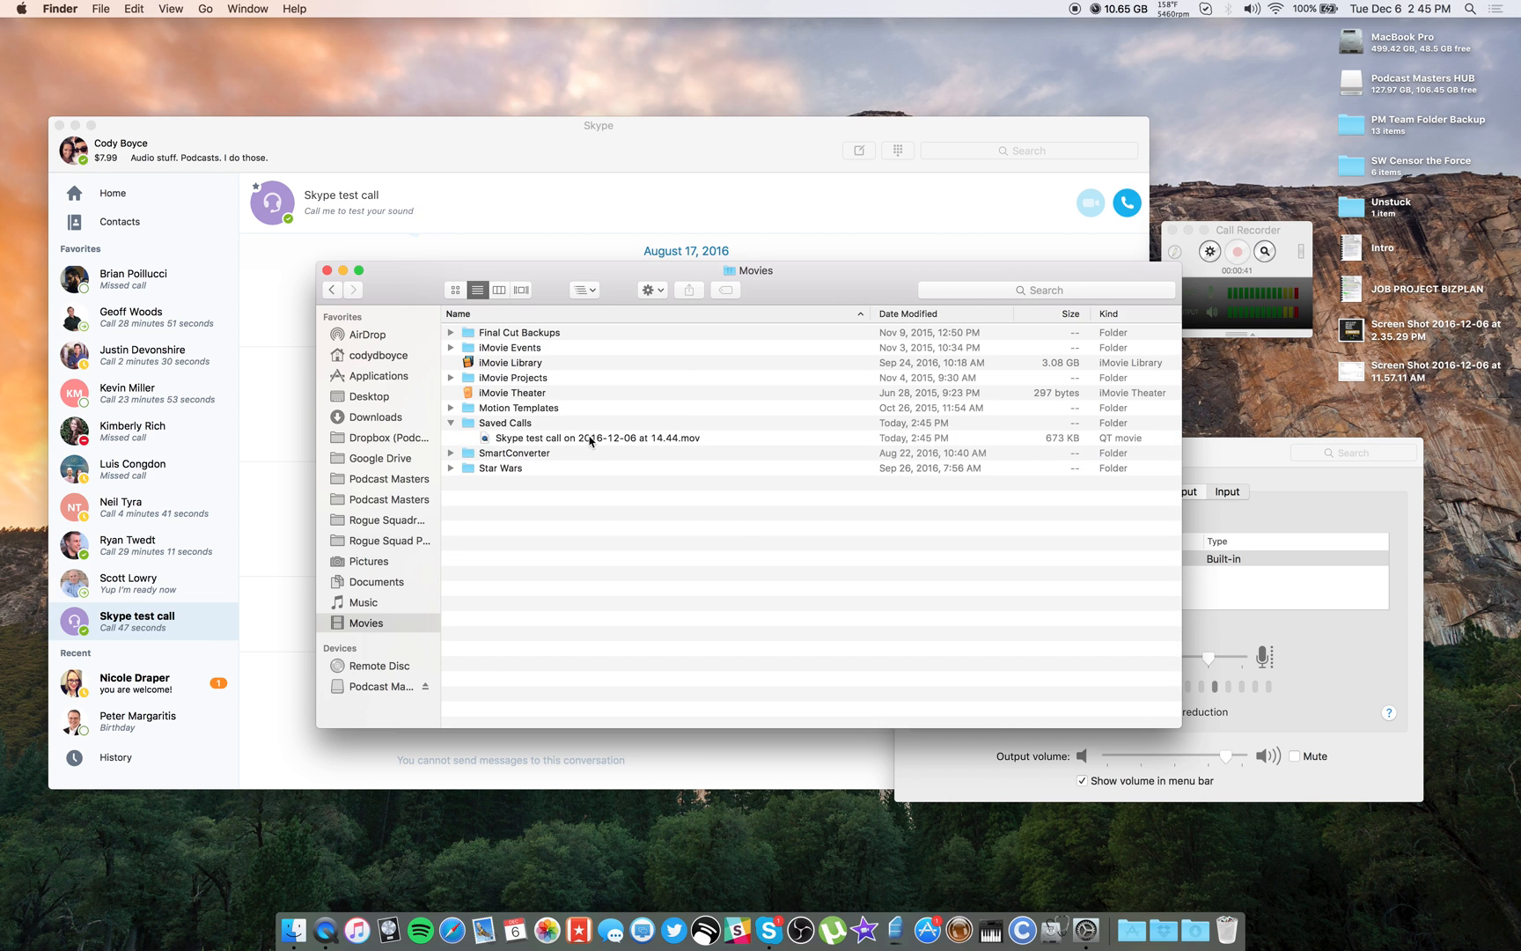
pyautogui.click(595, 439)
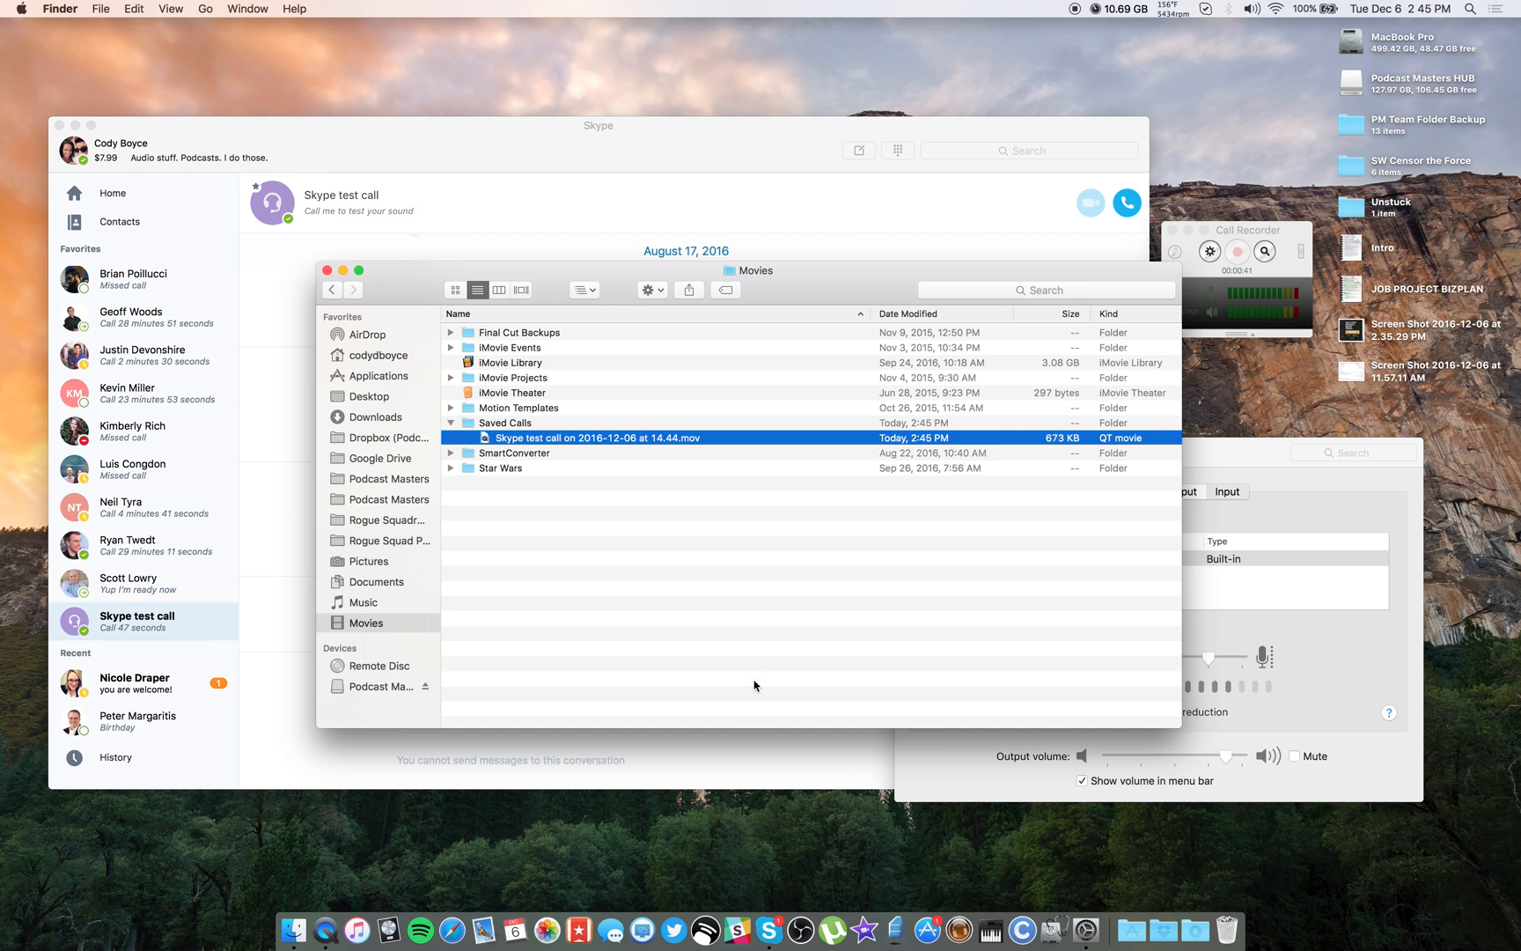
pyautogui.moveTo(678, 654)
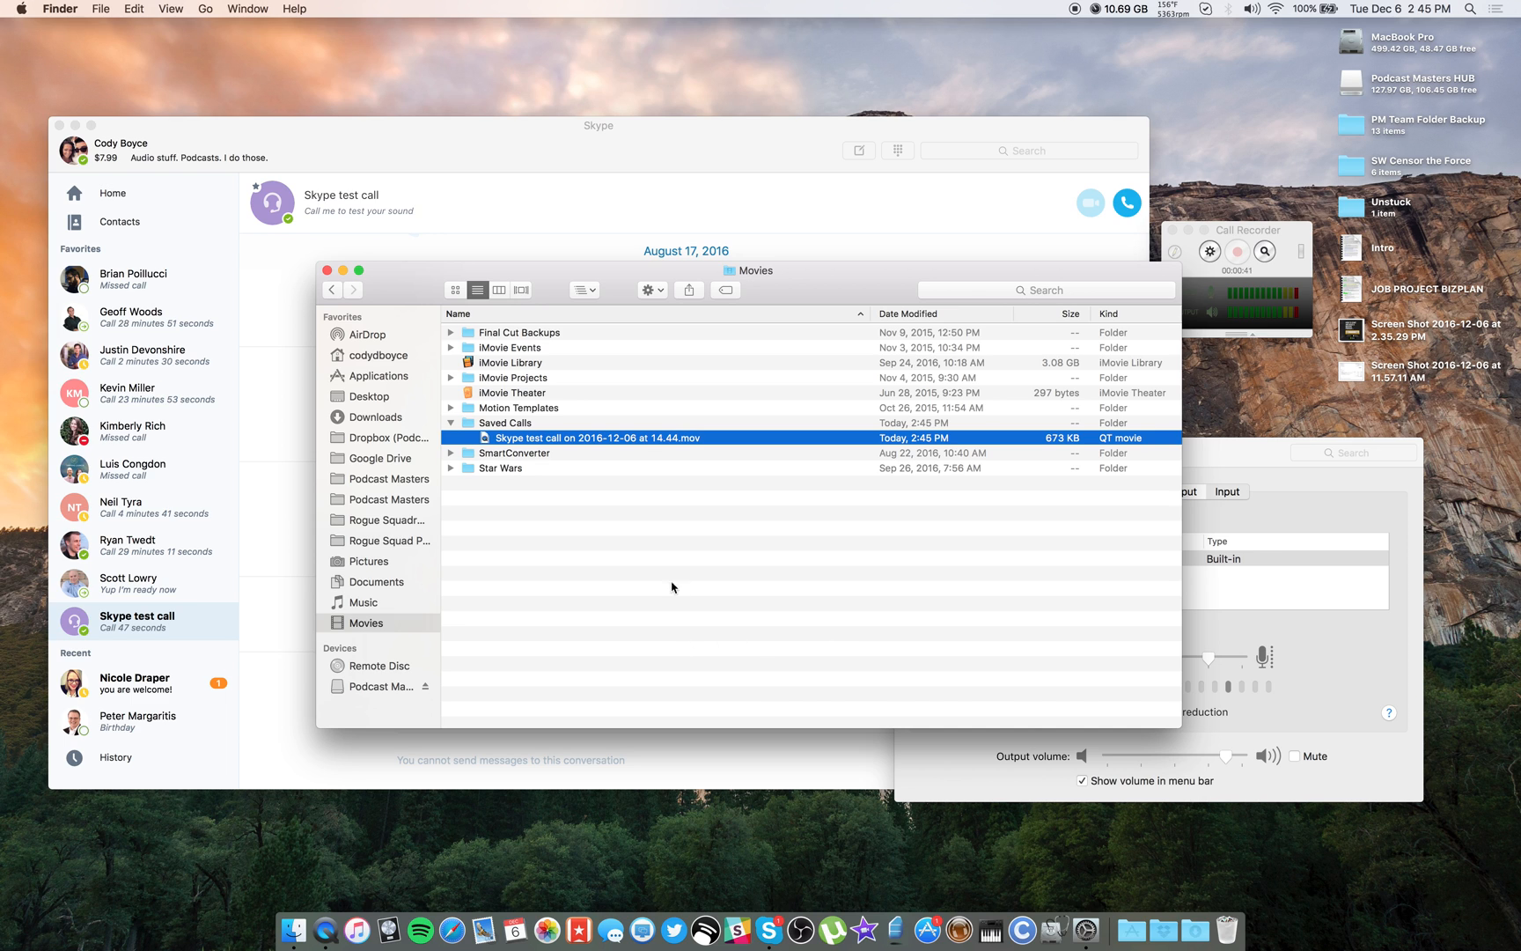
pyautogui.moveTo(307, 838)
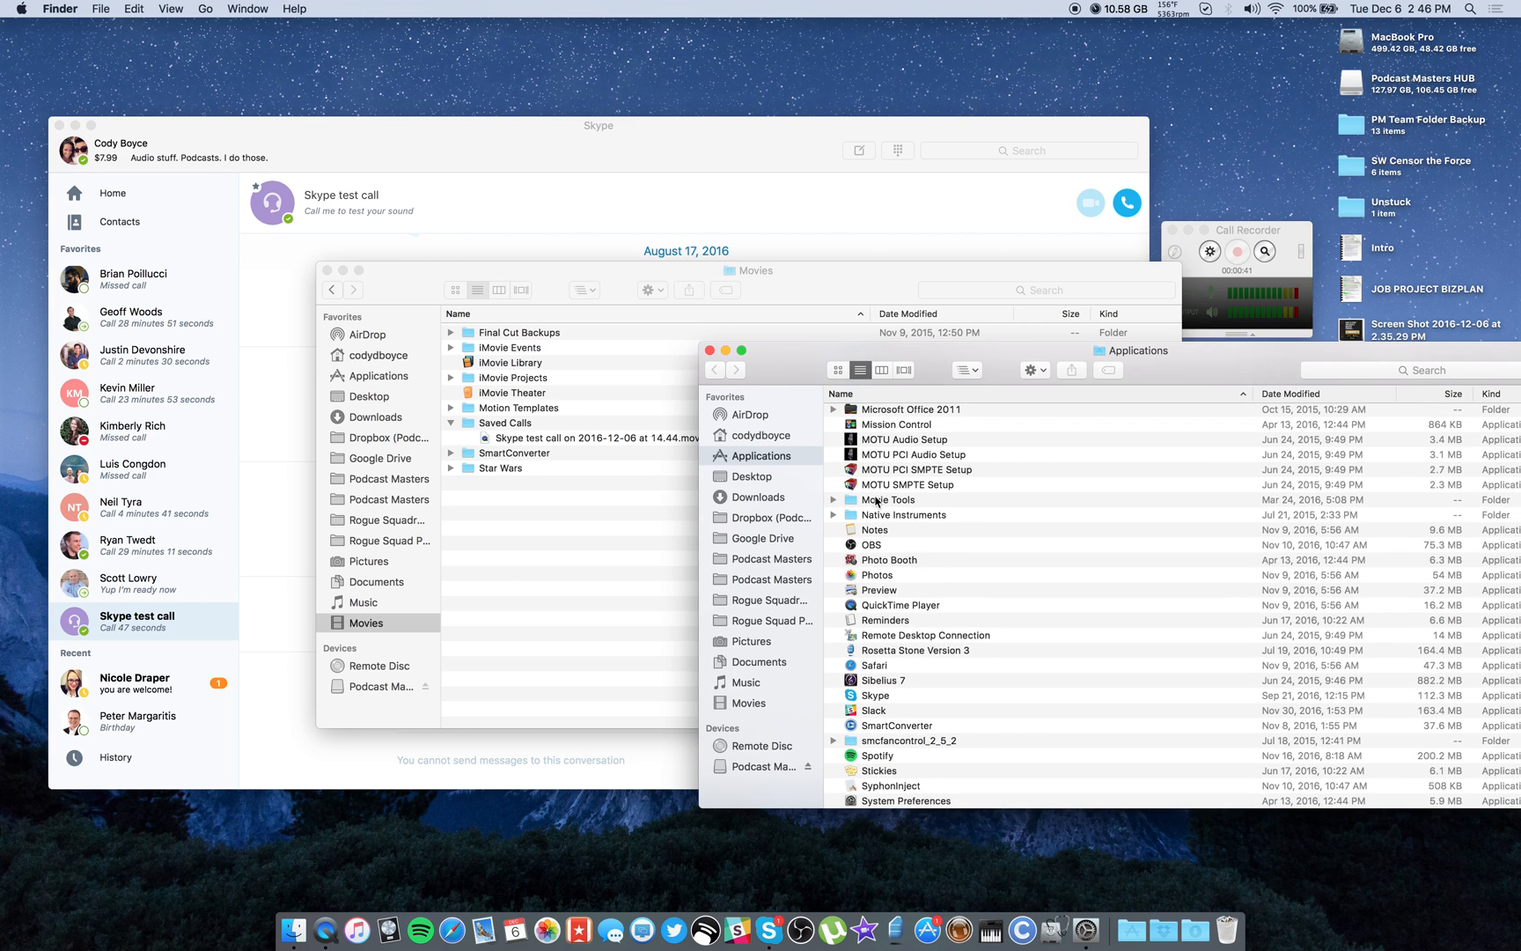
# Step: Launch the Split Movie Tracks tool from the Movie Tools folder to split the test call recording
pyautogui.doubleClick(887, 500)
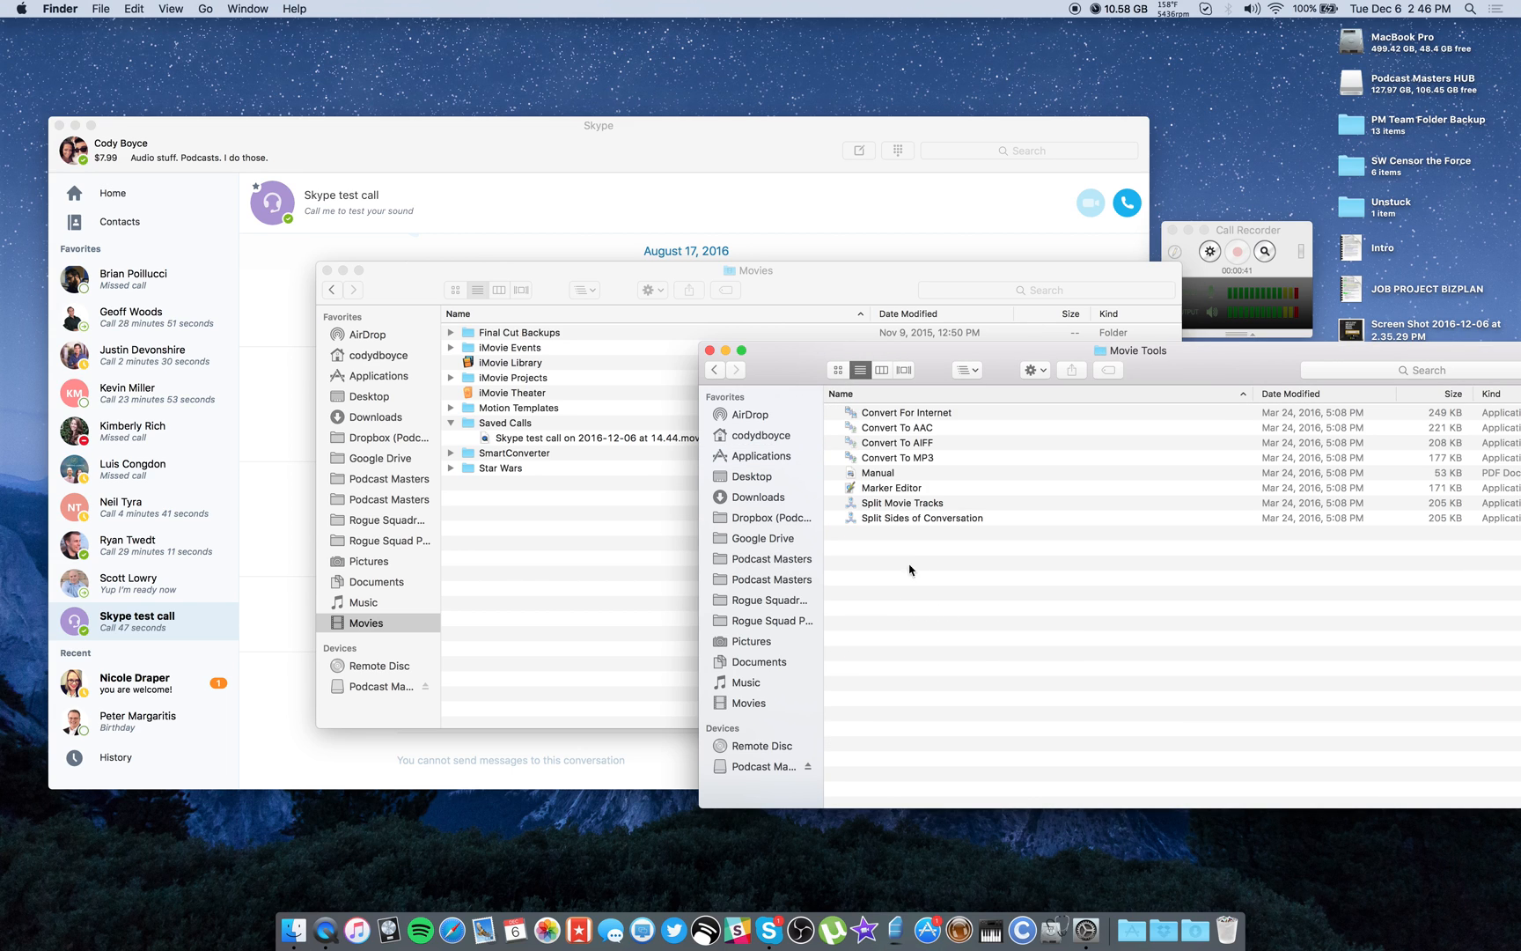
pyautogui.click(902, 502)
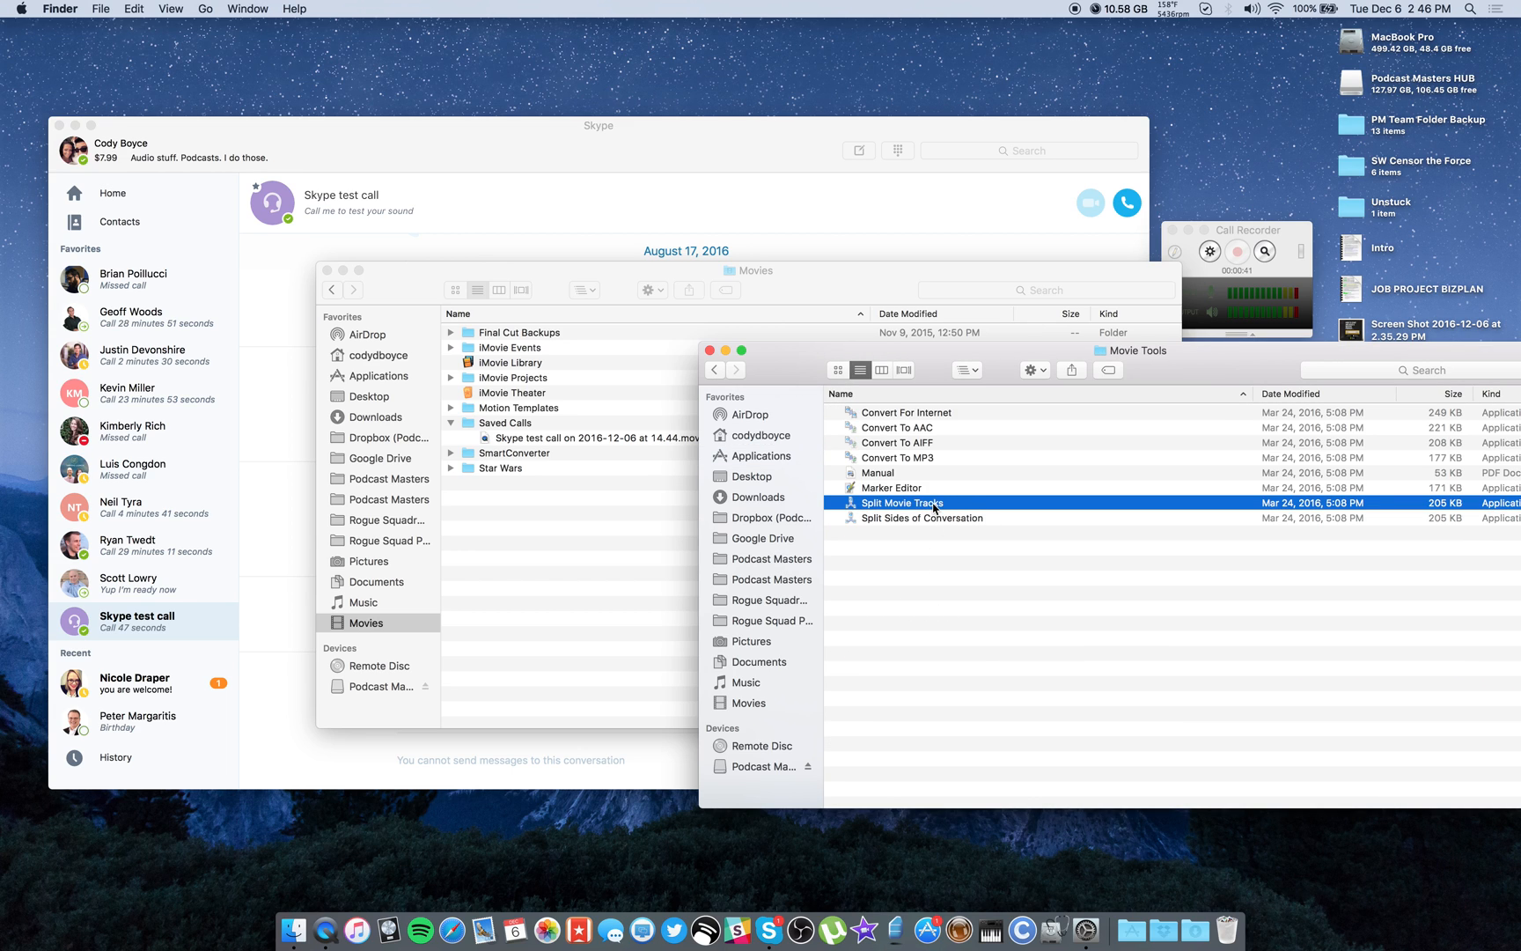
pyautogui.doubleClick(901, 501)
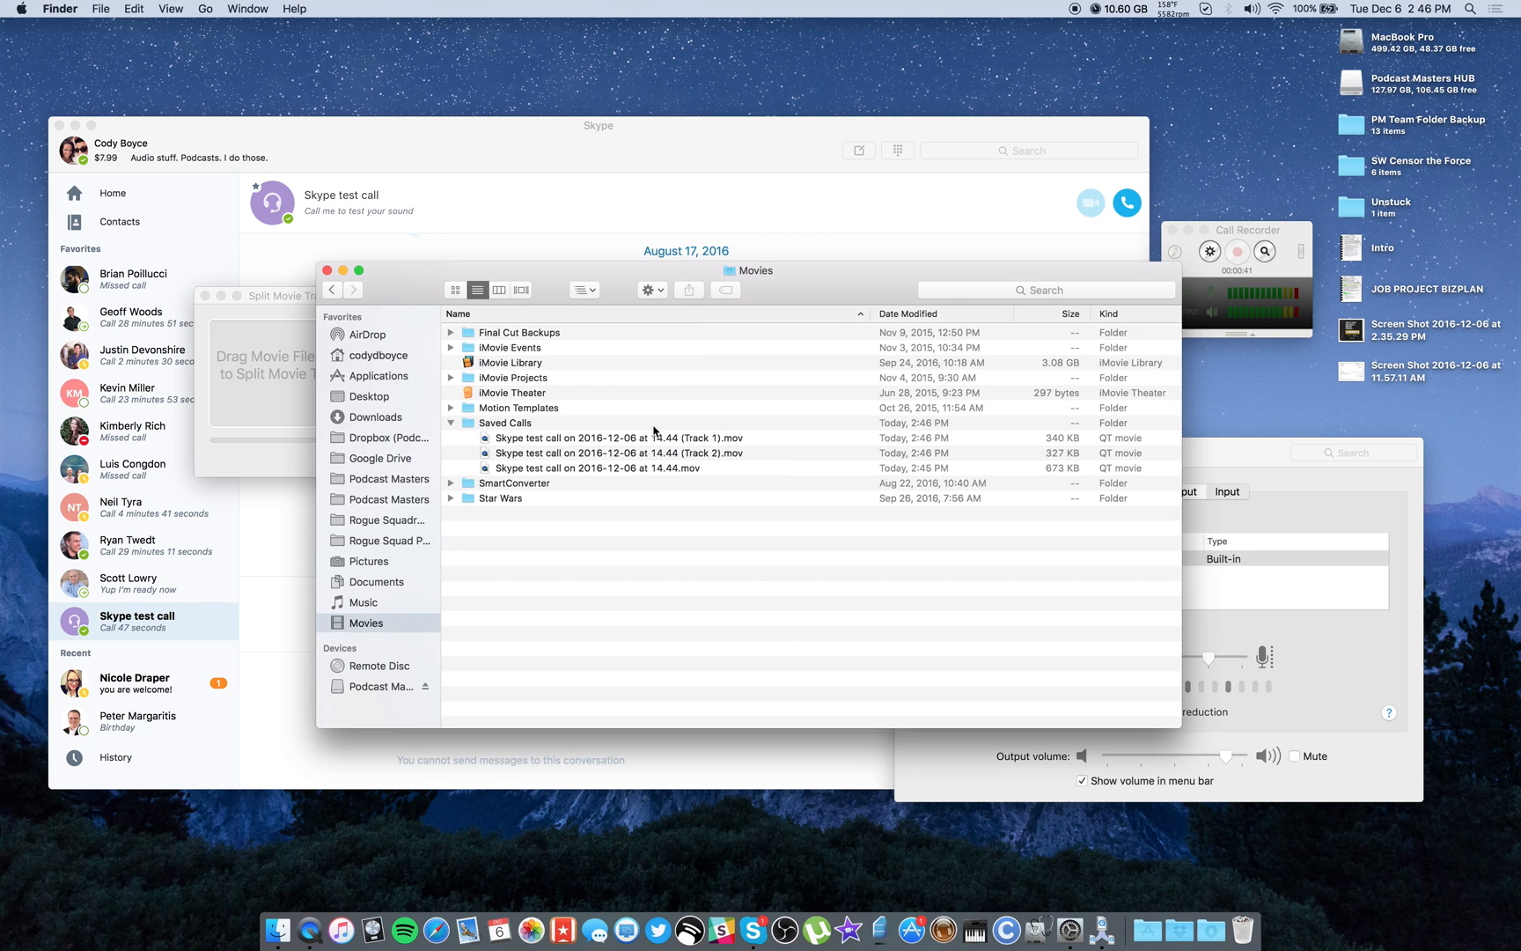
pyautogui.moveTo(238, 368)
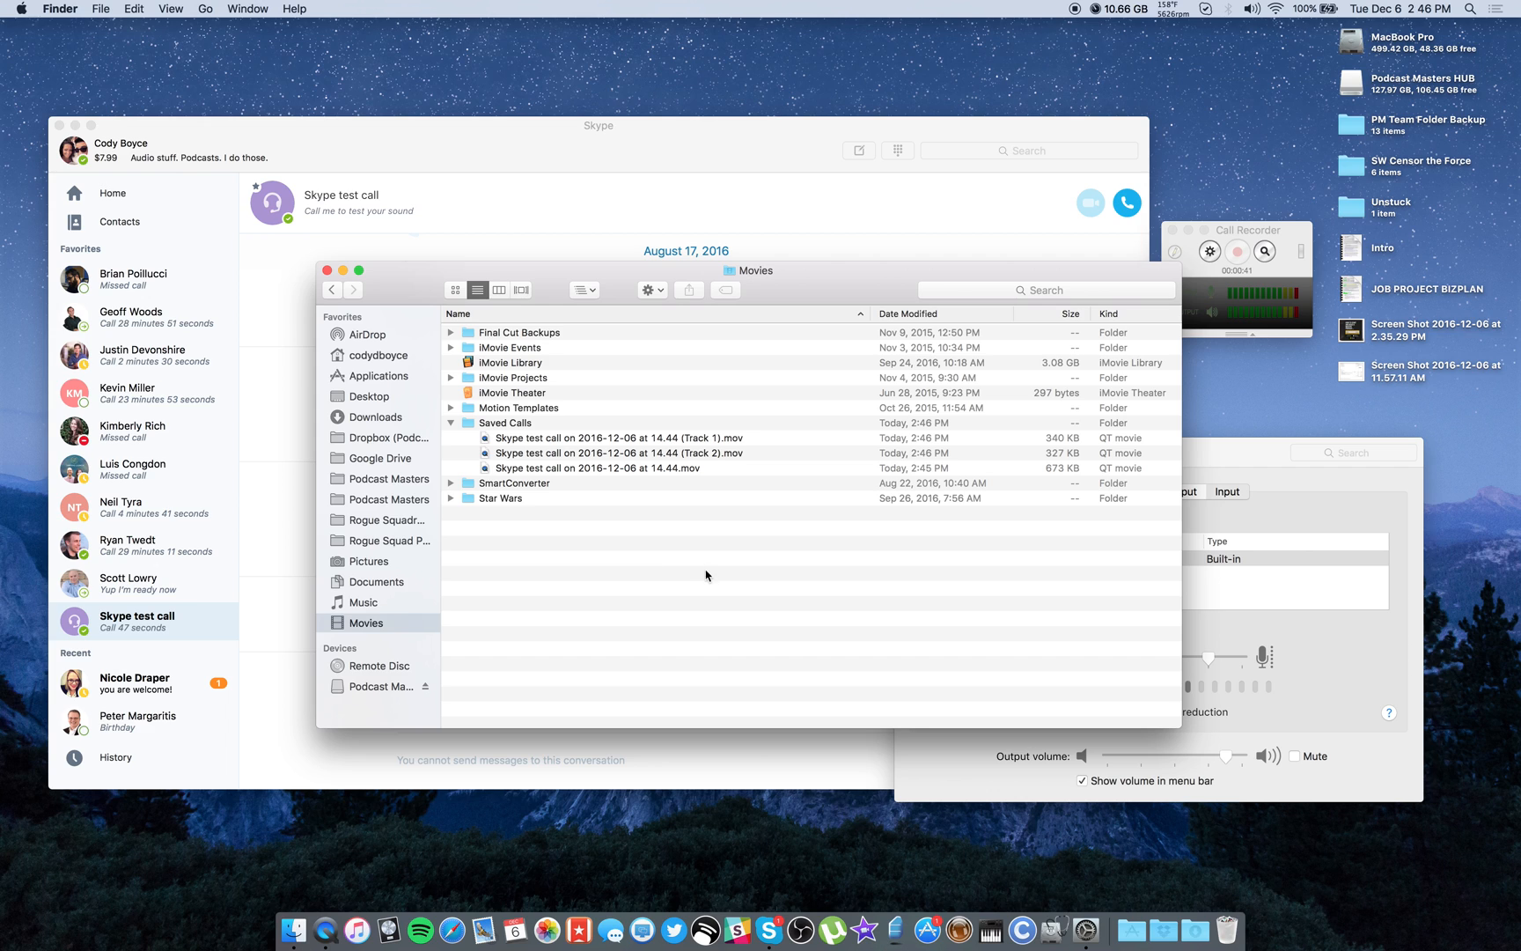
# Step: Review the Track 1 and Track 2 files in Saved Calls, then clear the selection
pyautogui.click(616, 439)
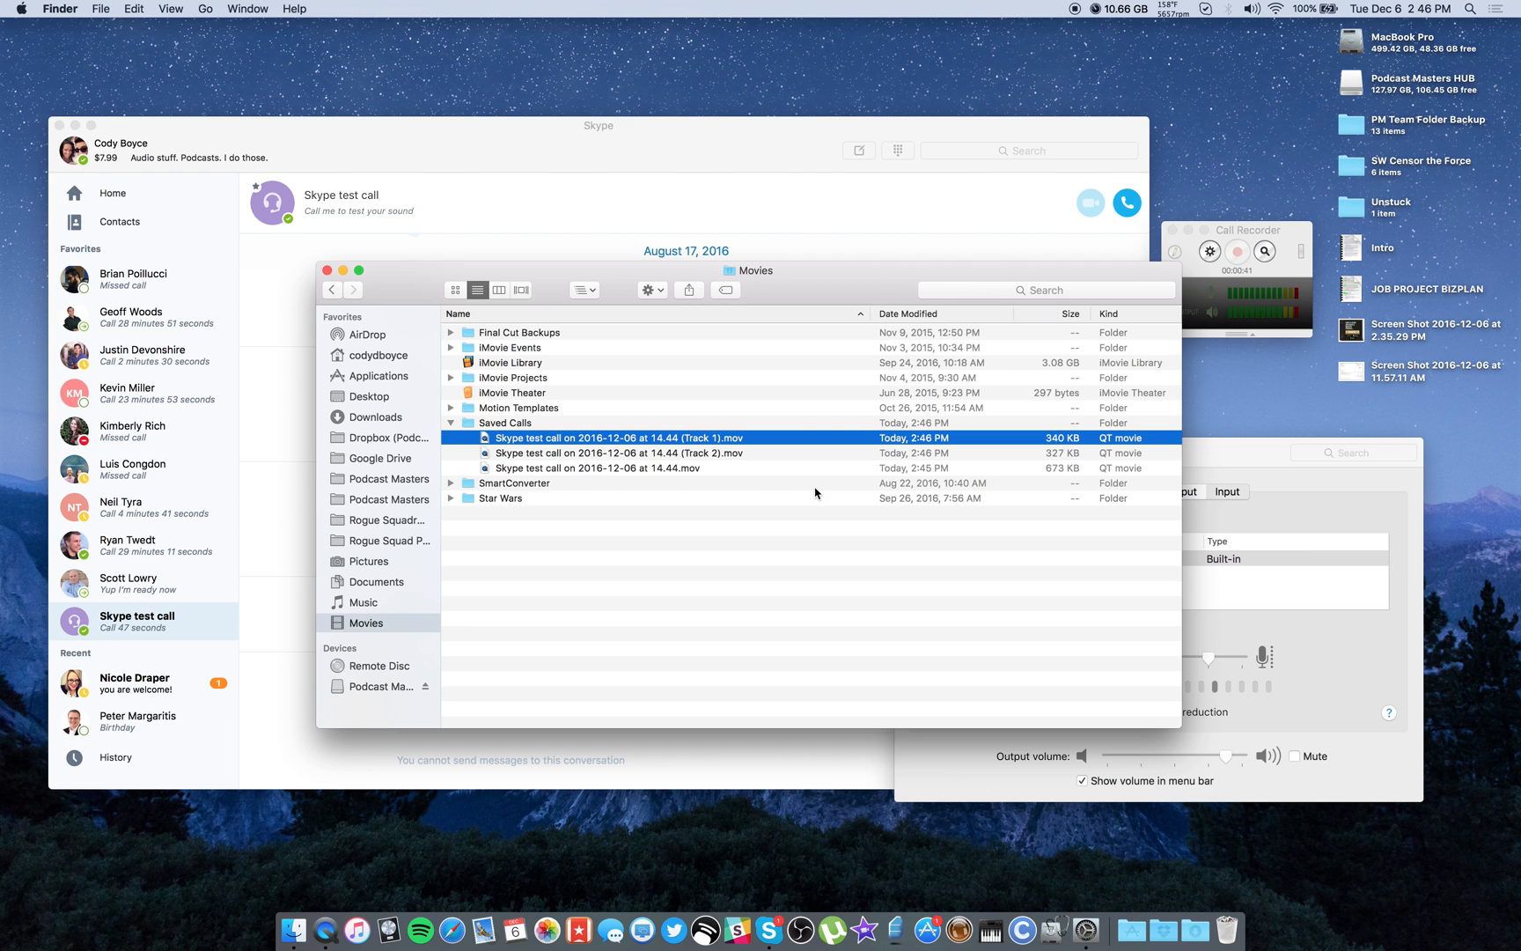
pyautogui.click(621, 453)
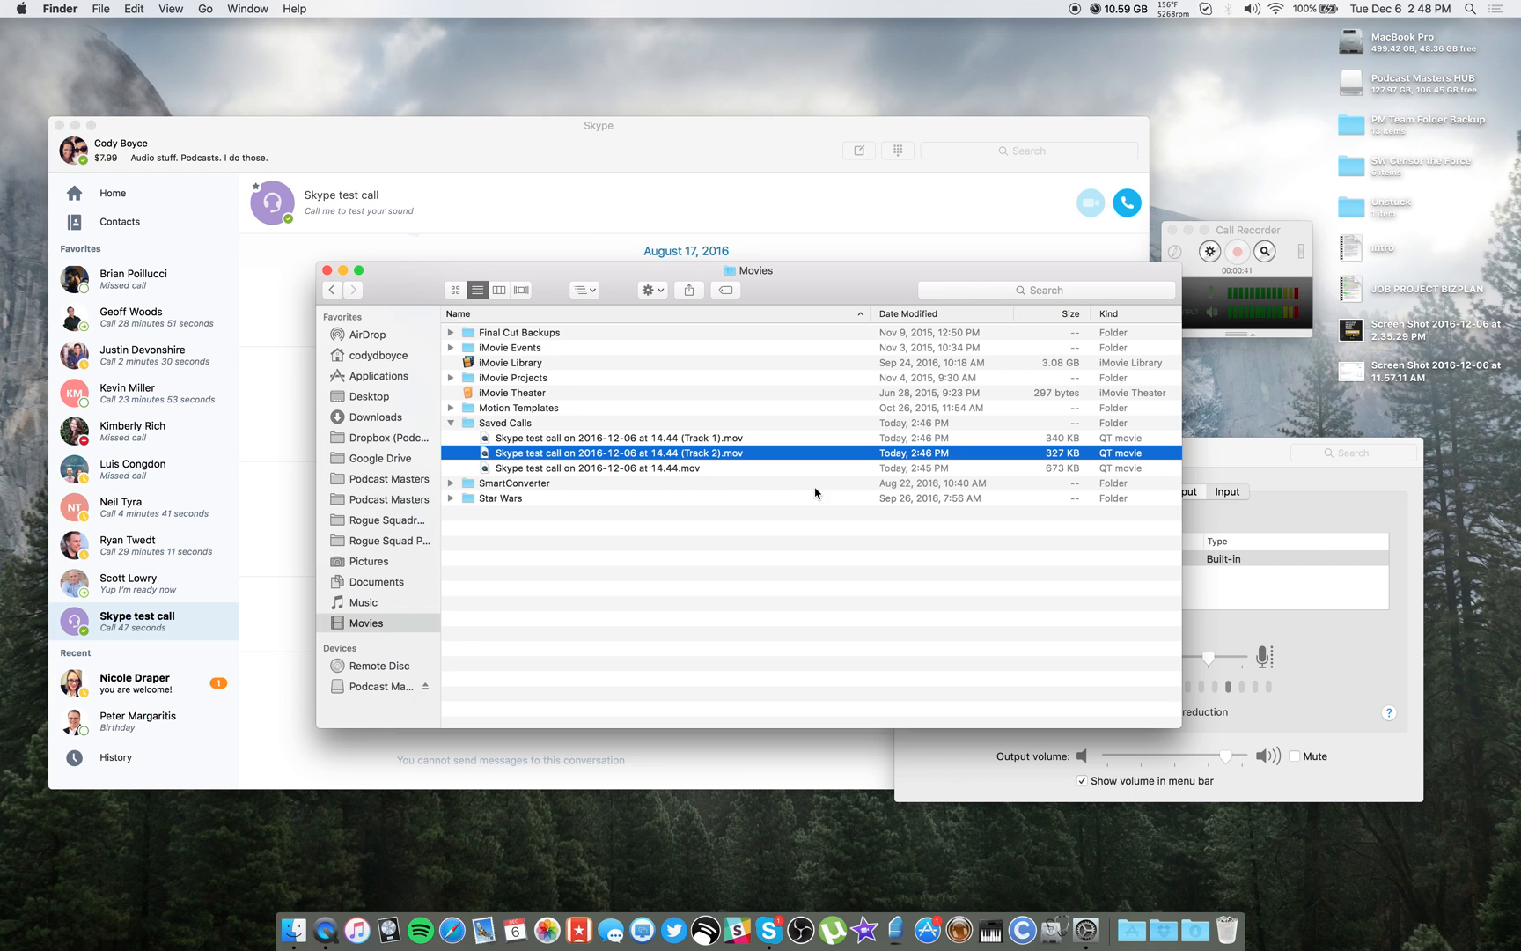
pyautogui.moveTo(1255, 461)
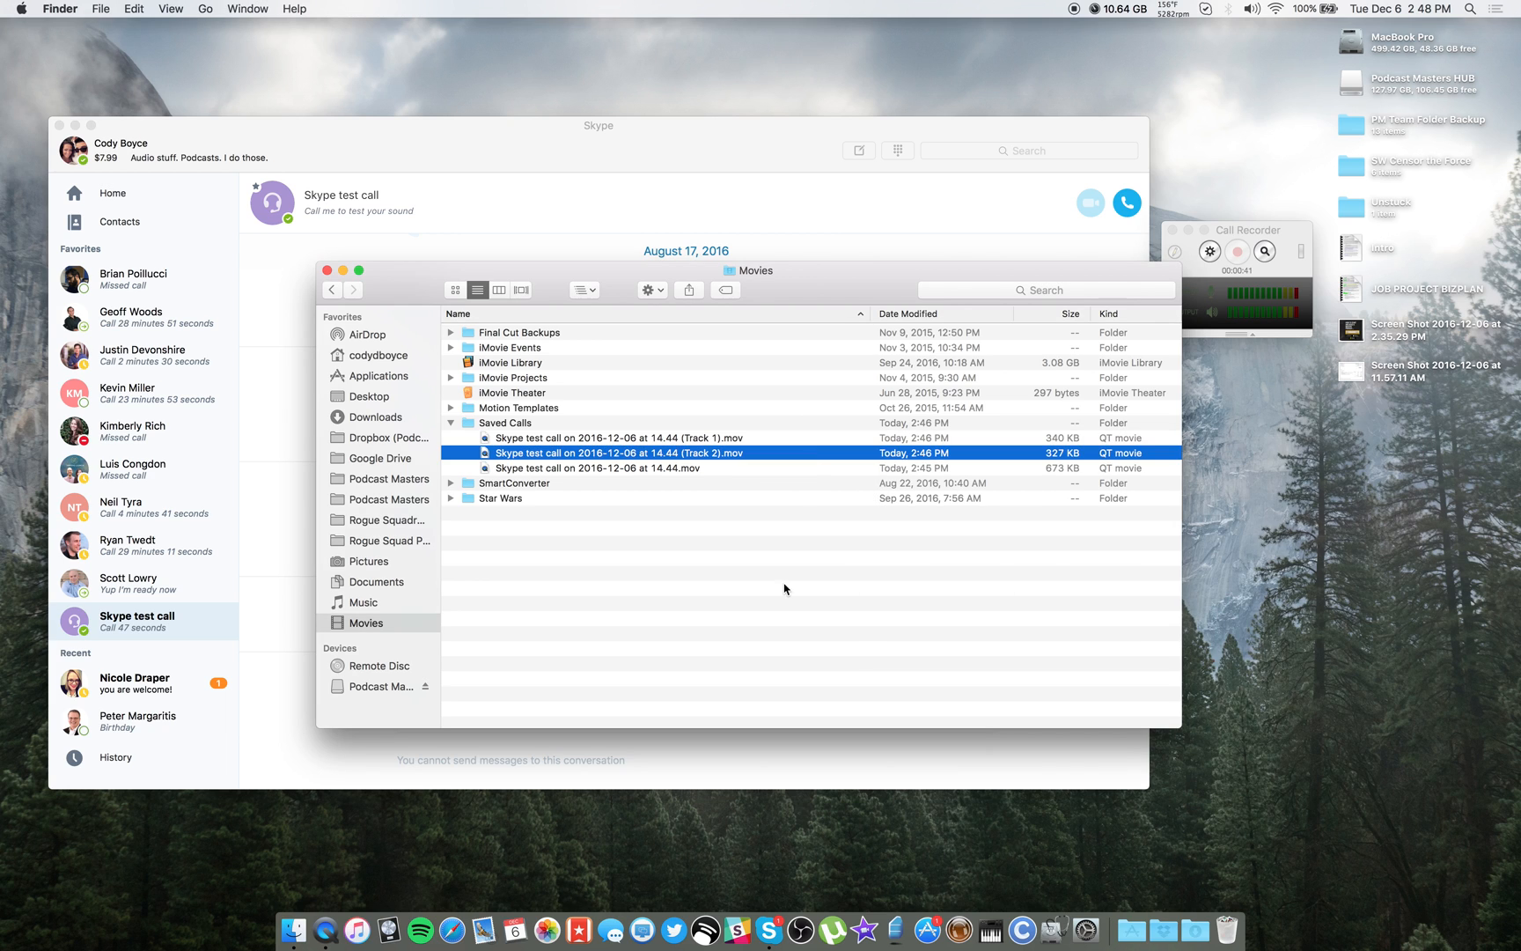
pyautogui.click(784, 595)
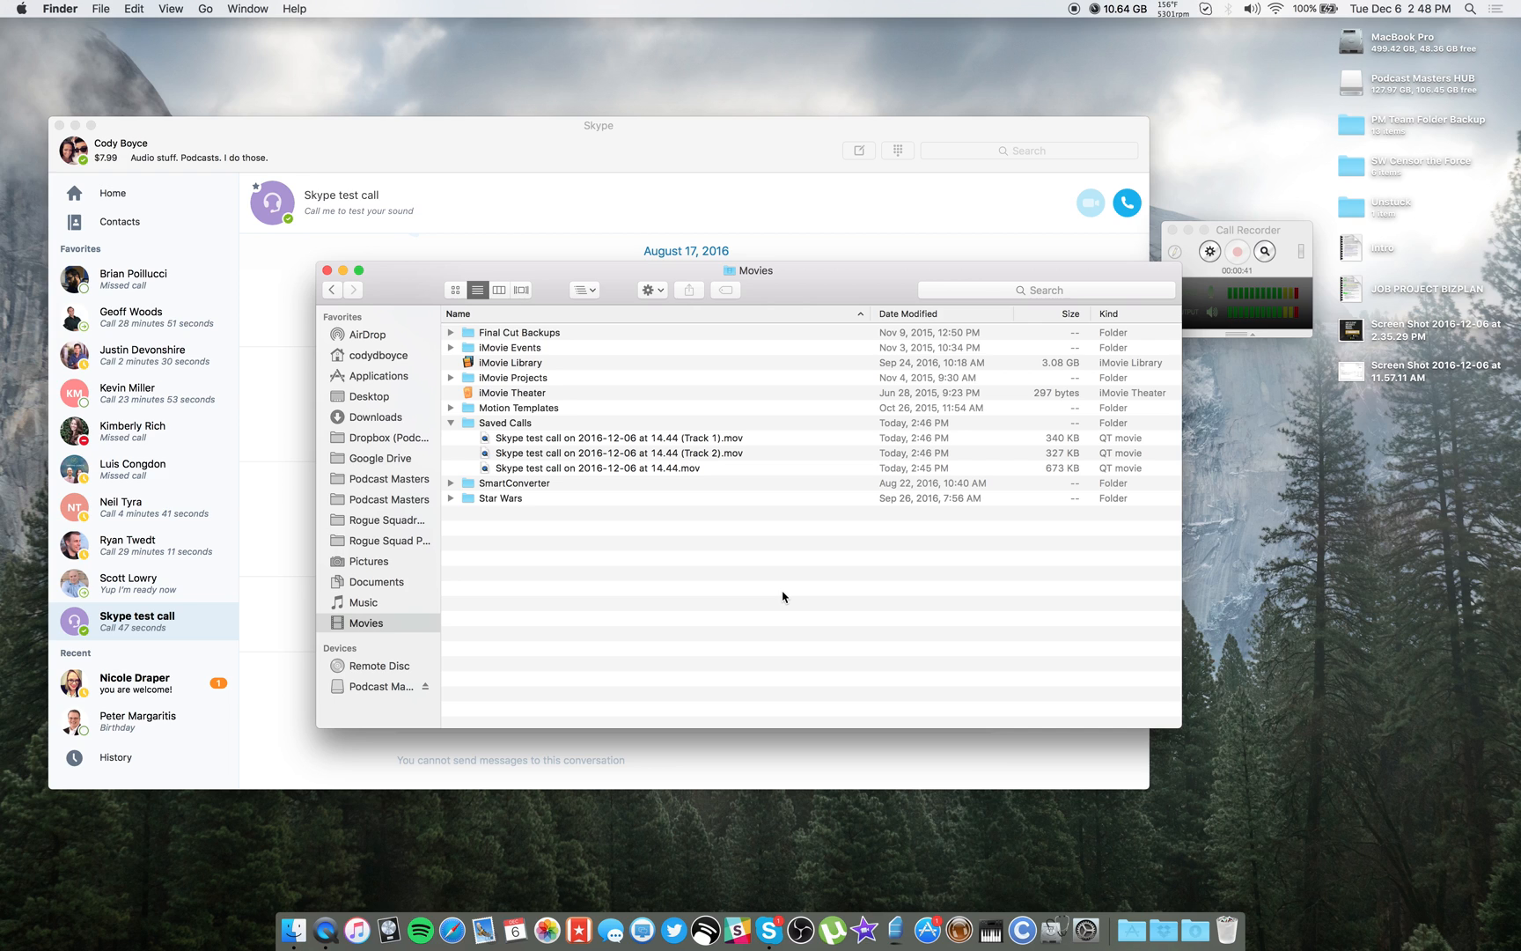
pyautogui.moveTo(756, 602)
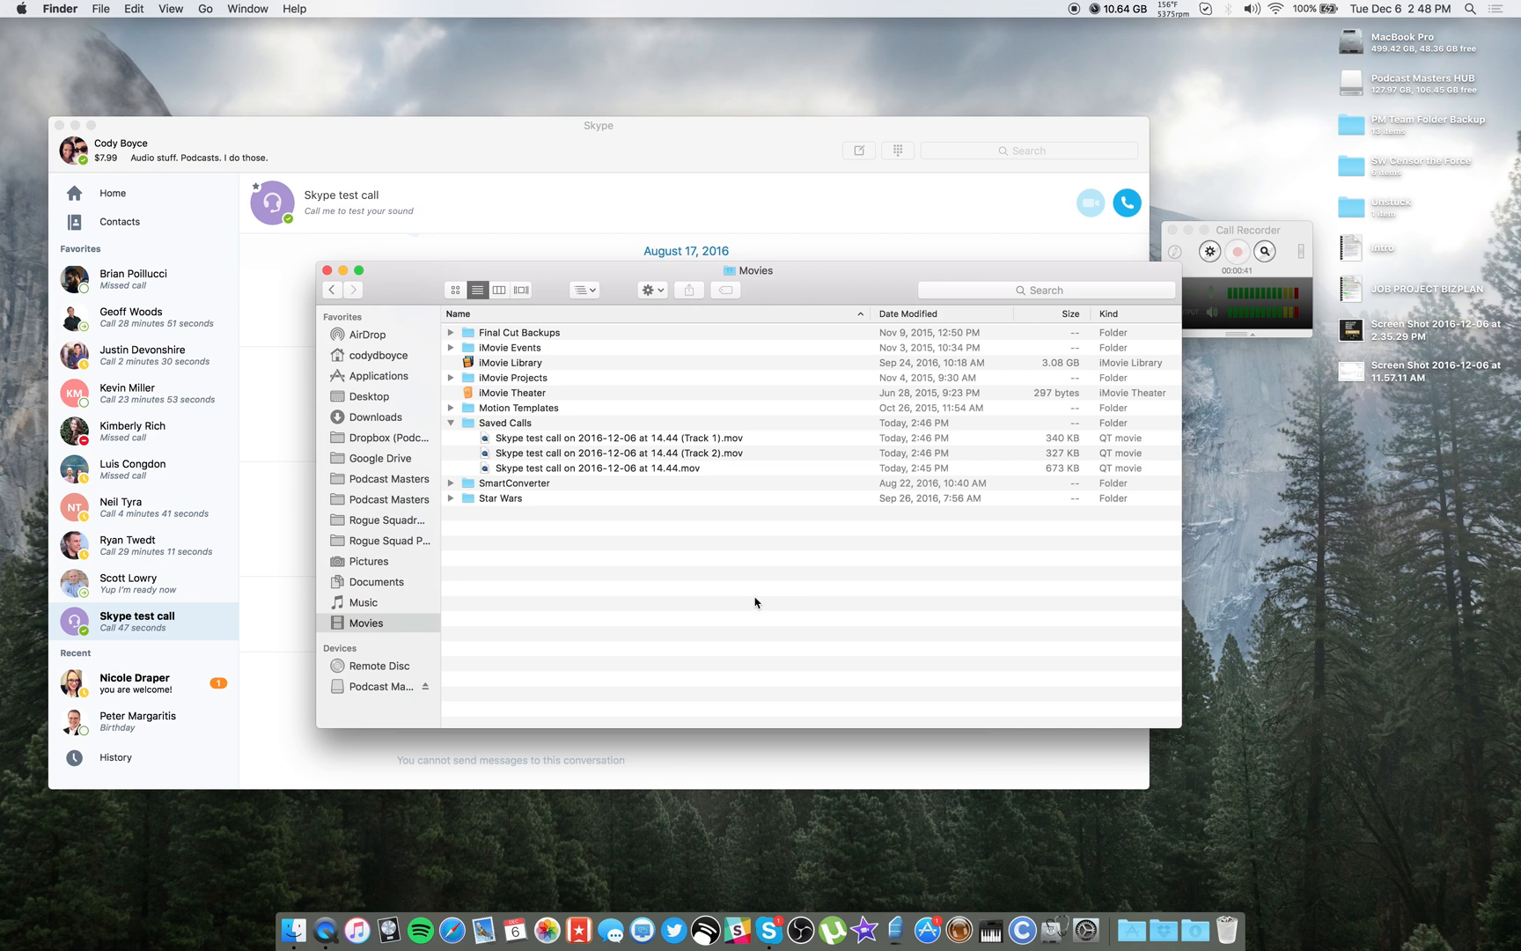
pyautogui.moveTo(741, 616)
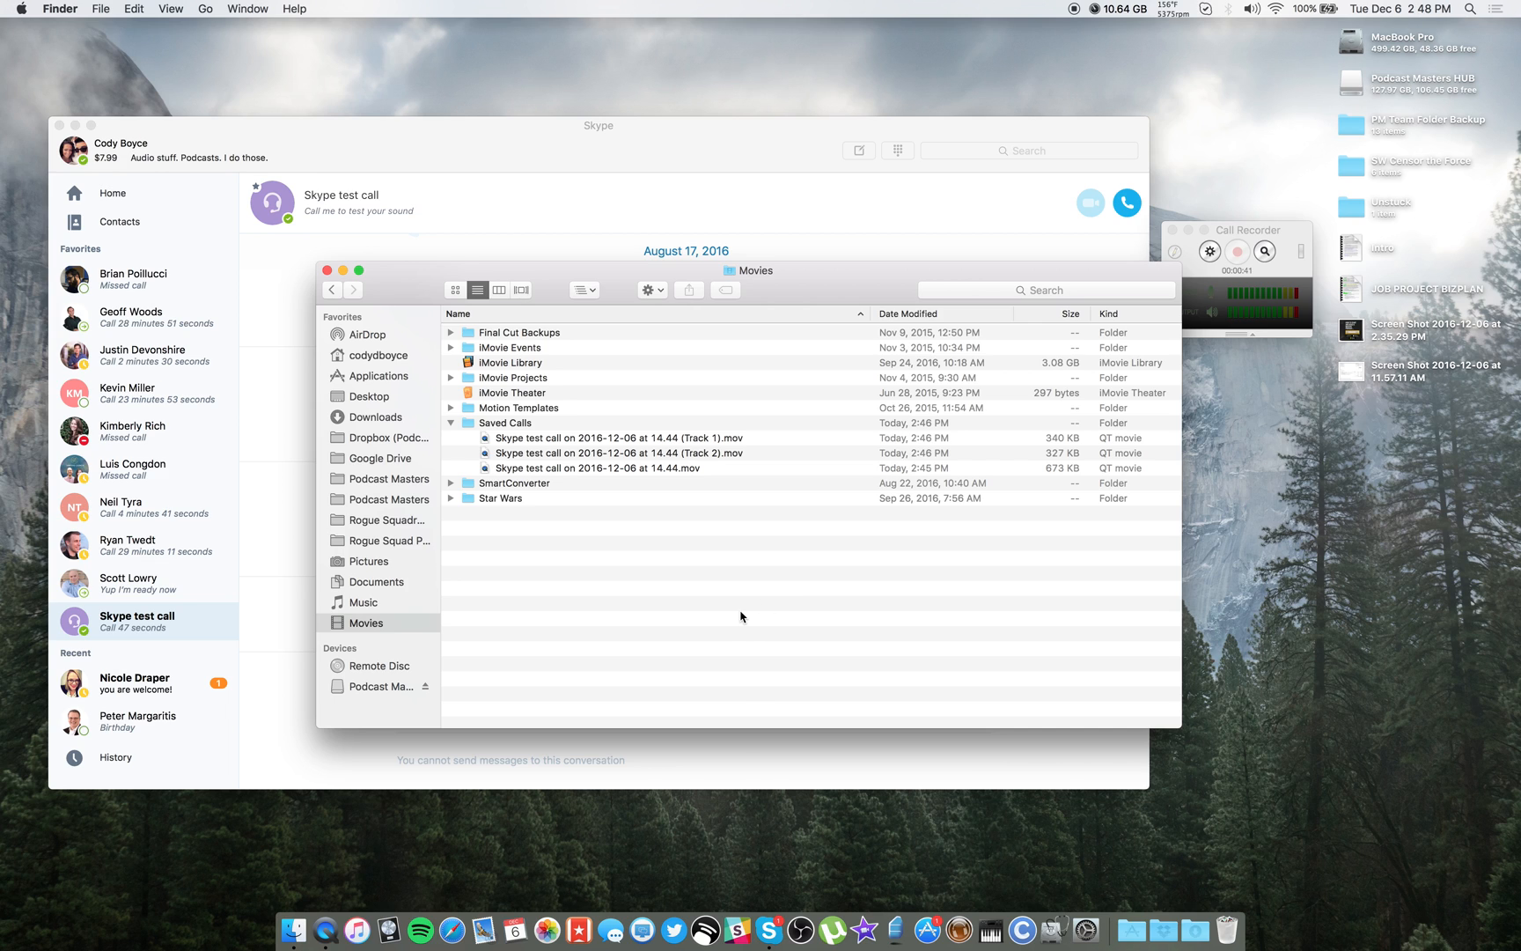